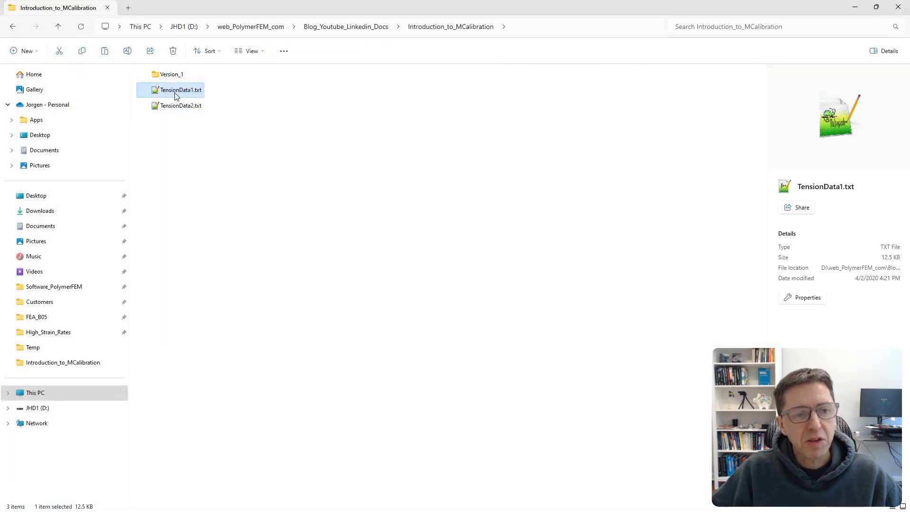
Step: Open both tension data files in Notepad++, then view their plotted load cases in MCalibration
{"action": "left_click", "coordinate": [180, 106]}
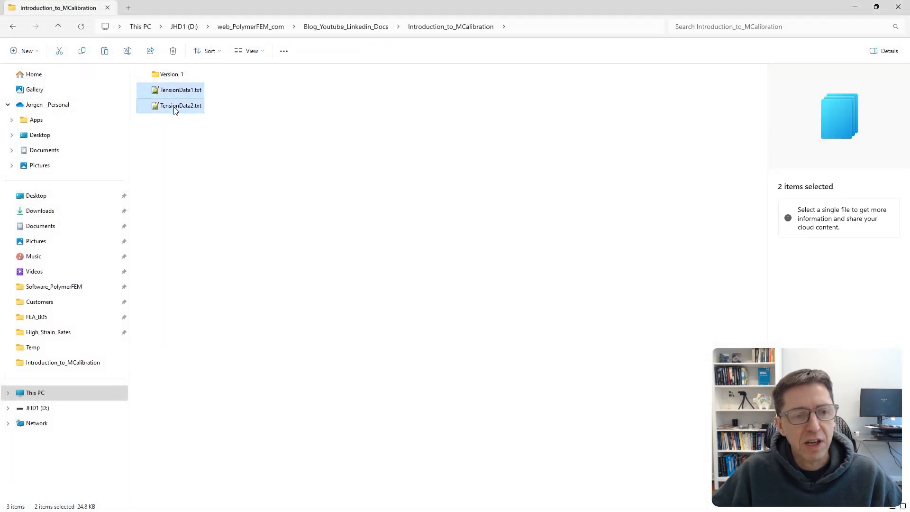
{"action": "right_click", "coordinate": [180, 105]}
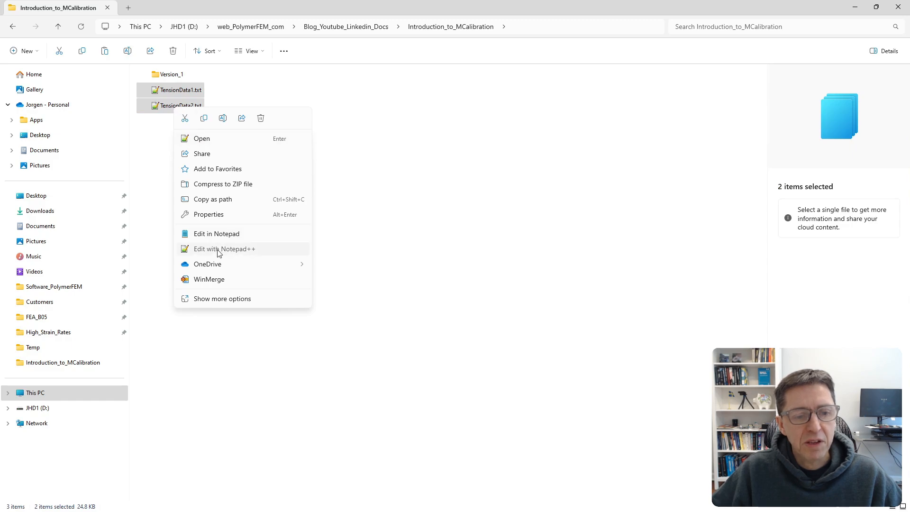
{"action": "left_click", "coordinate": [224, 249]}
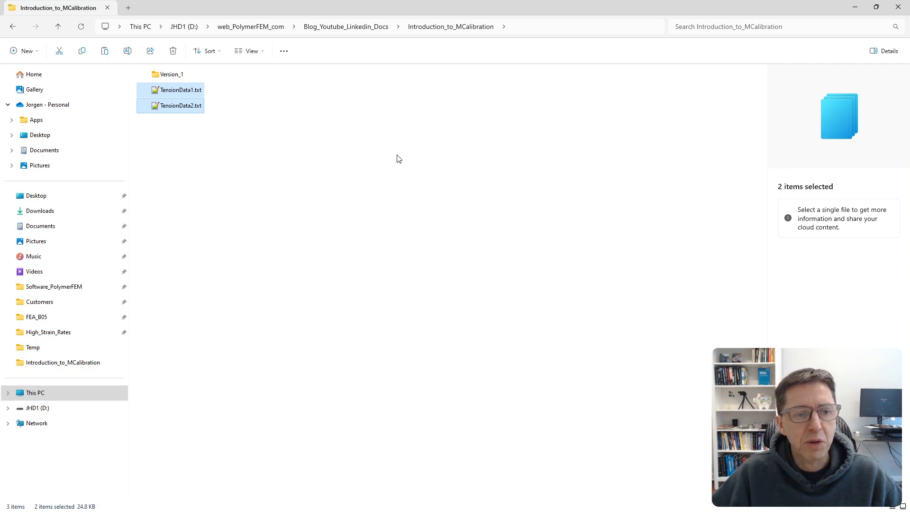
{"action": "mouse_move", "coordinate": [215, 127]}
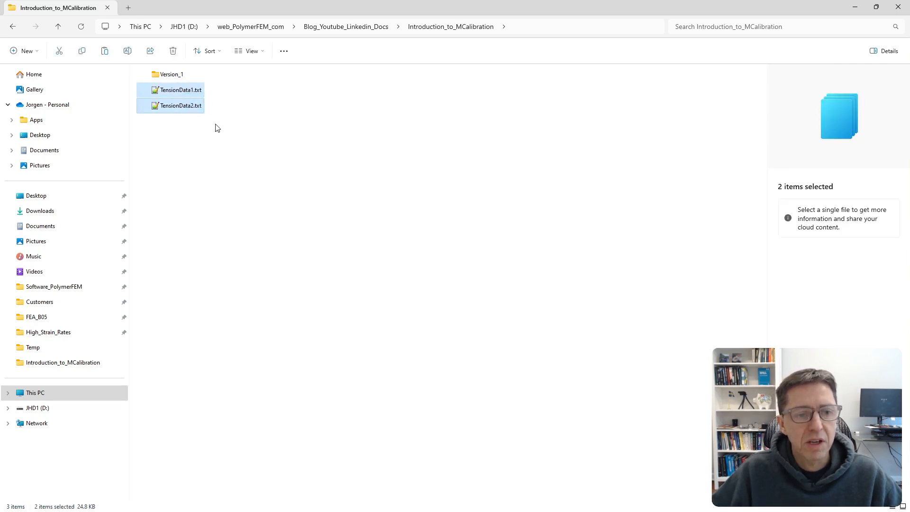
{"action": "mouse_move", "coordinate": [204, 144]}
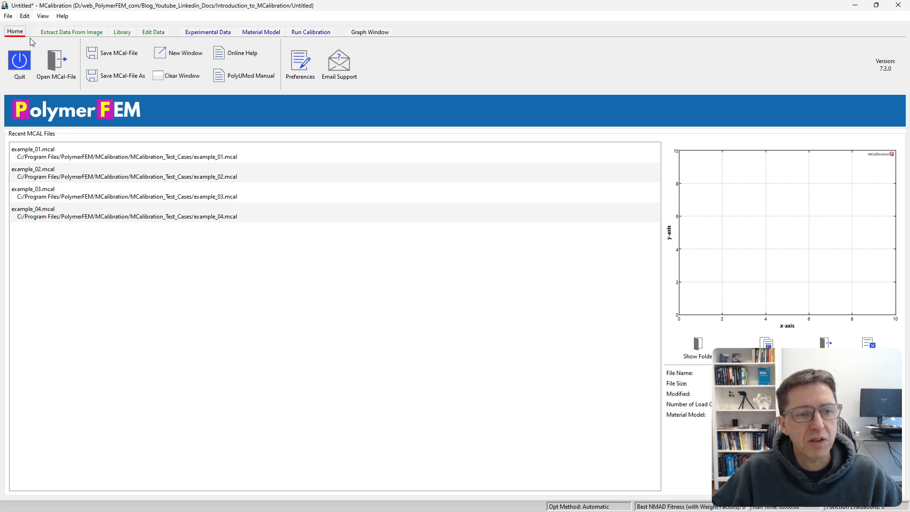
{"action": "left_click", "coordinate": [207, 32]}
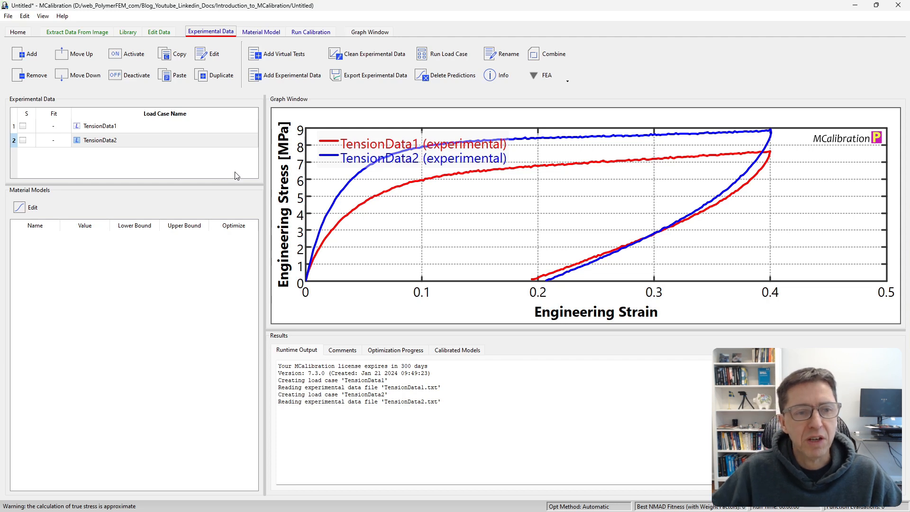
{"action": "mouse_move", "coordinate": [187, 160]}
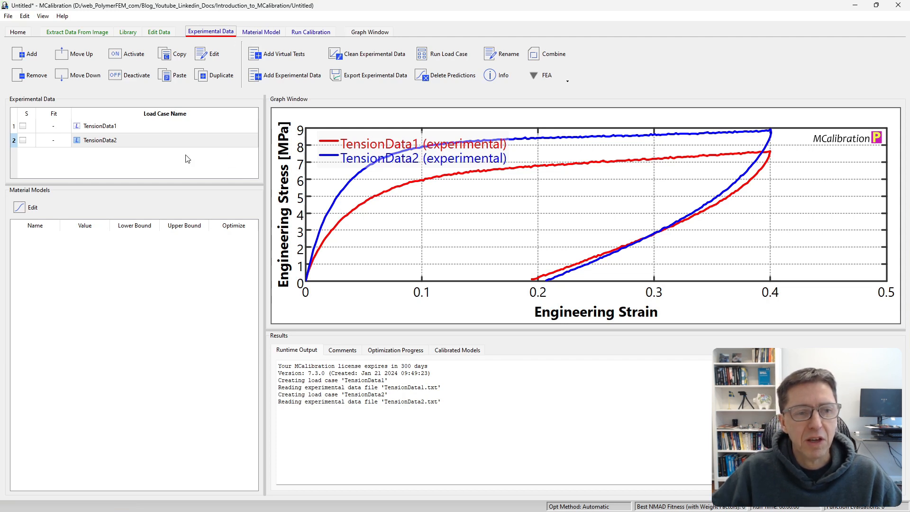
{"action": "left_click", "coordinate": [18, 32]}
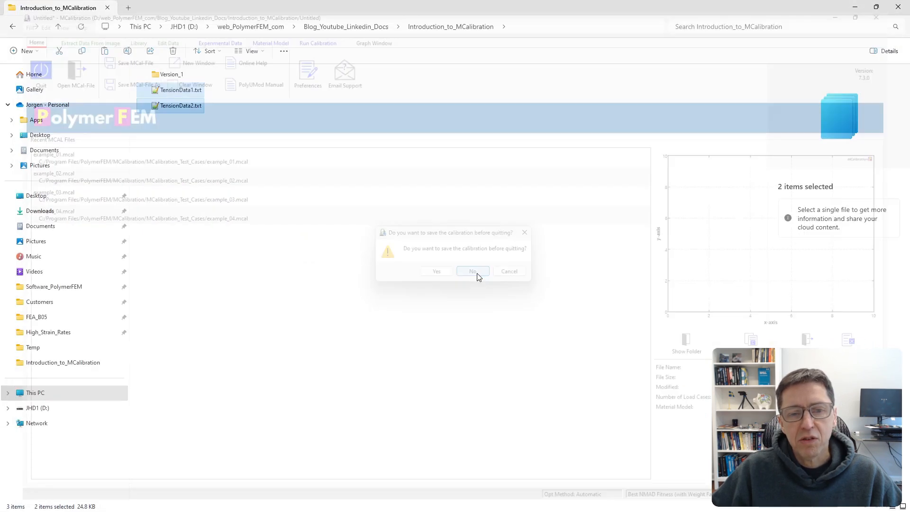
Step: Quit without saving the calibration, then browse the Library and Edit Data tabs in the fresh session
{"action": "left_click", "coordinate": [472, 271]}
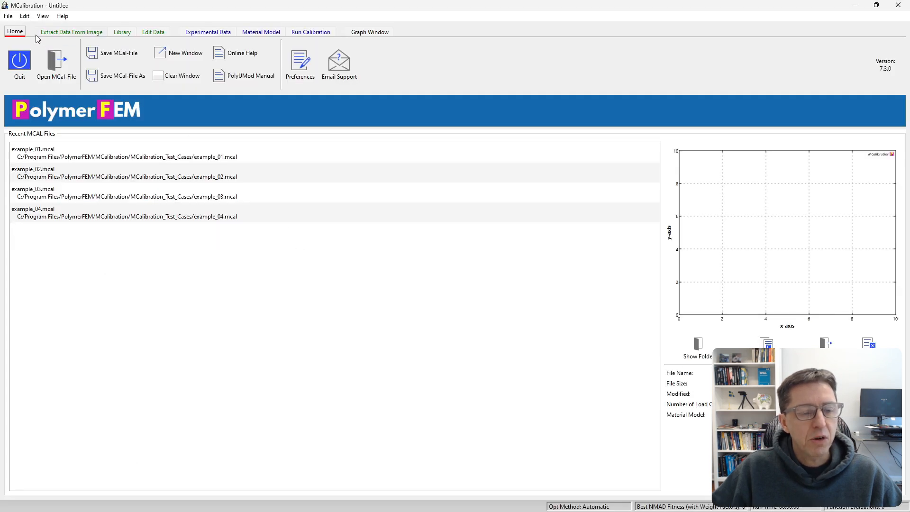
{"action": "left_click", "coordinate": [122, 32]}
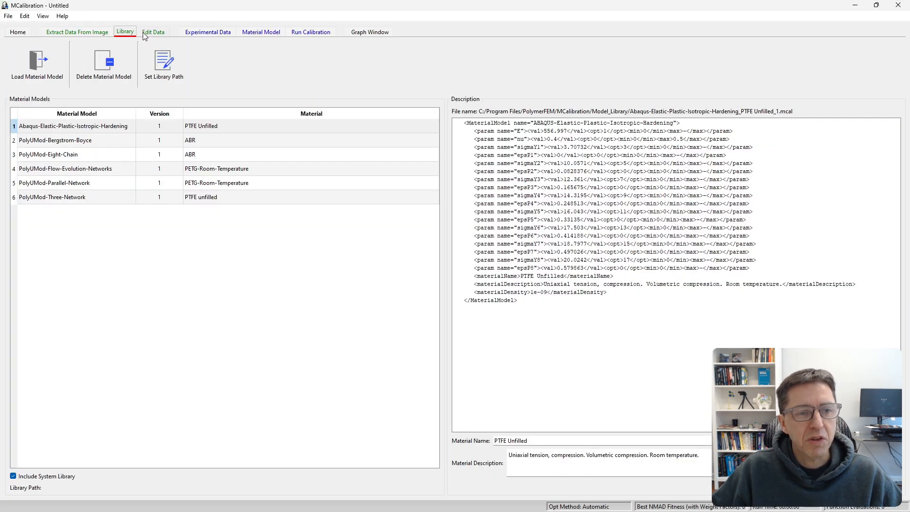
{"action": "left_click", "coordinate": [154, 31]}
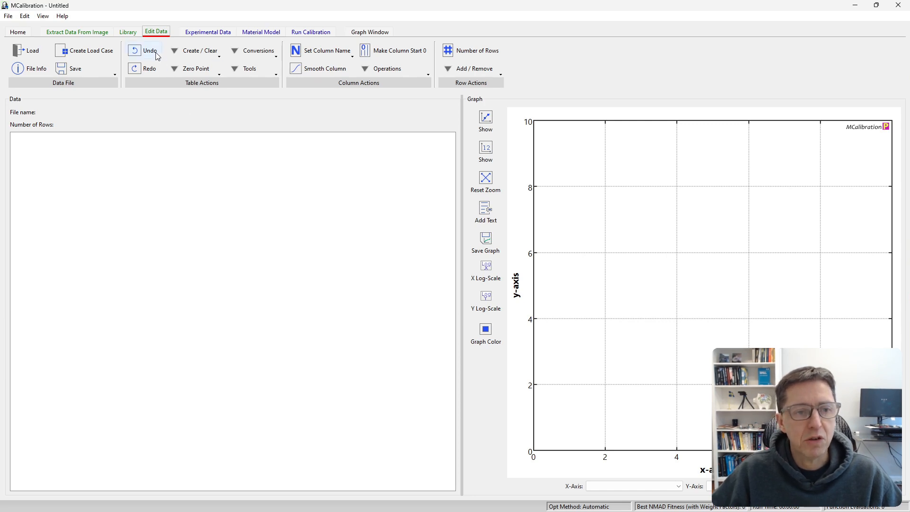
{"action": "mouse_move", "coordinate": [238, 197]}
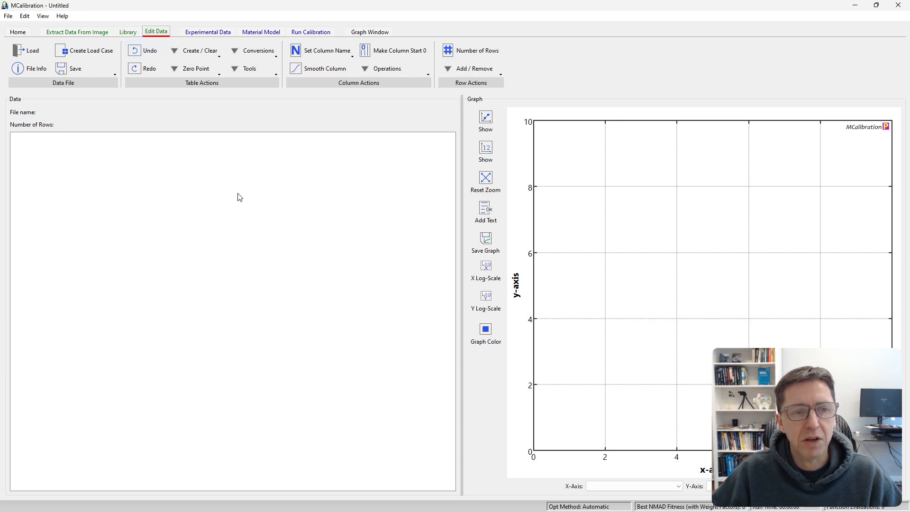
{"action": "mouse_move", "coordinate": [28, 51]}
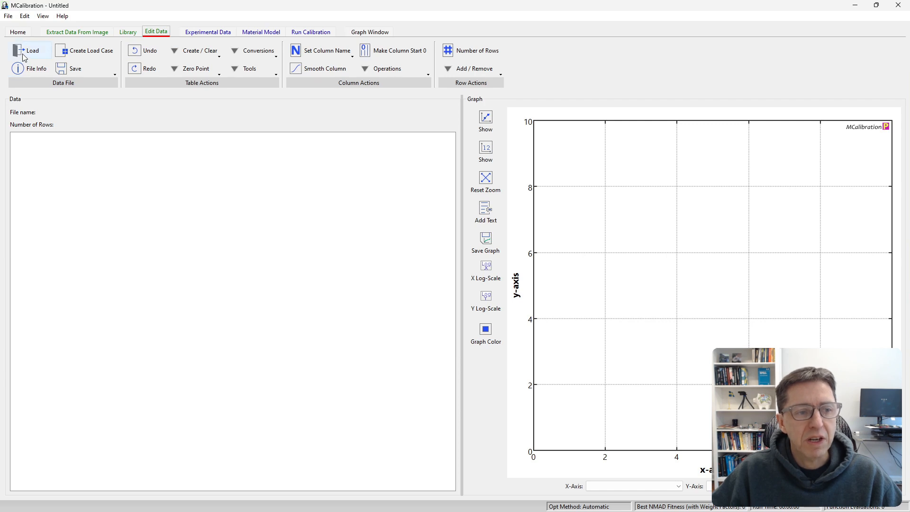
Step: Load TensionData1.txt into the Edit Data table
{"action": "left_click", "coordinate": [31, 51]}
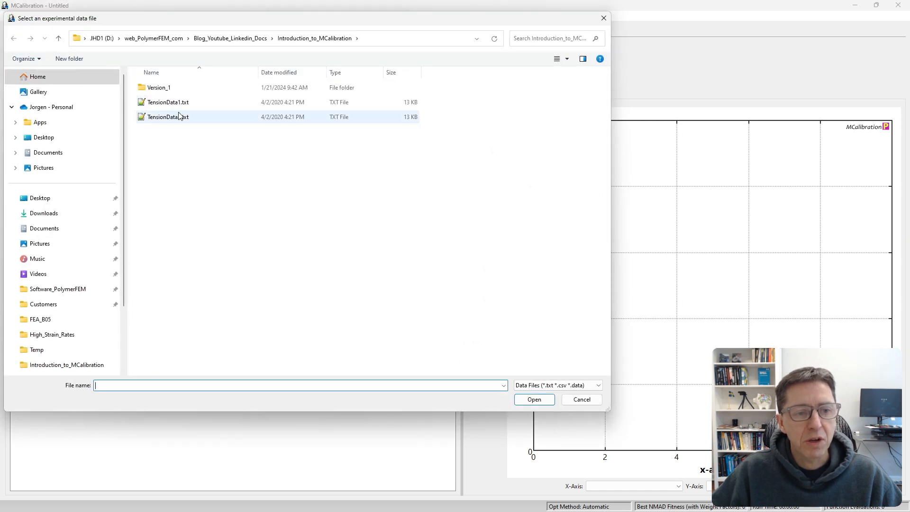
{"action": "double_click", "coordinate": [168, 101]}
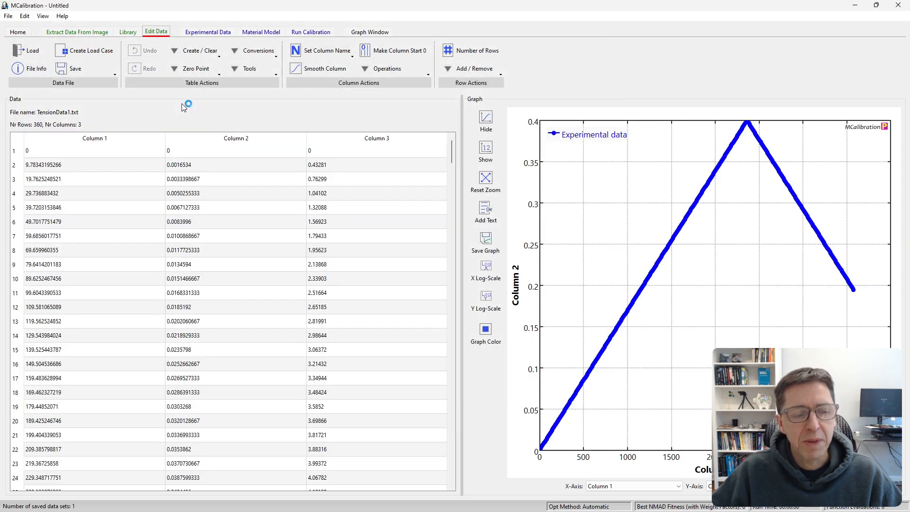
{"action": "mouse_move", "coordinate": [637, 351]}
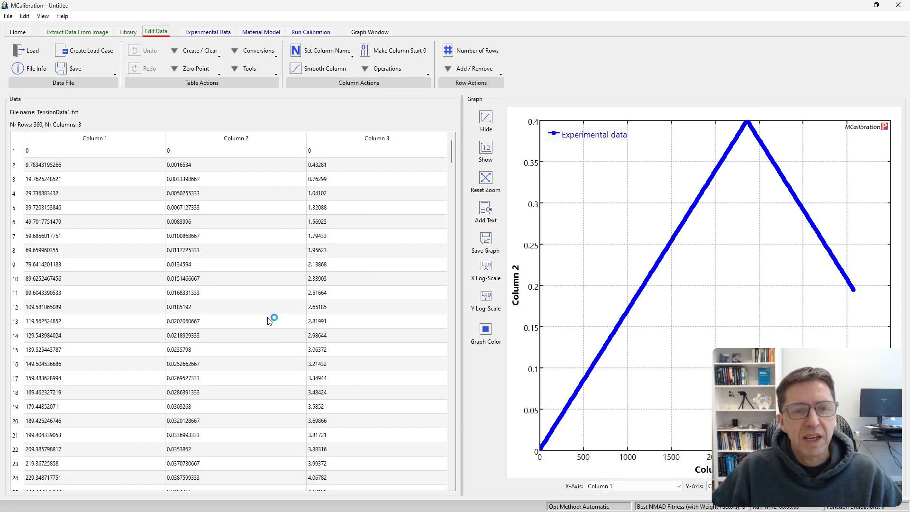
{"action": "mouse_move", "coordinate": [230, 310]}
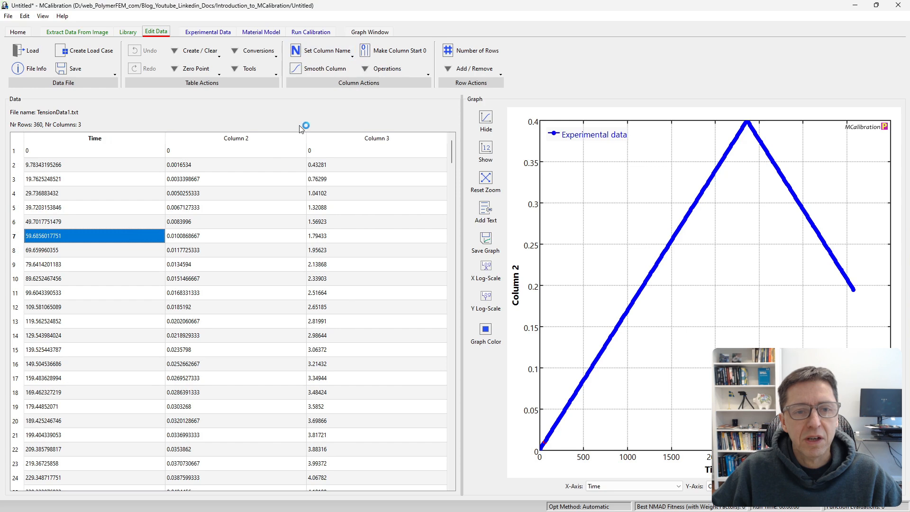
Step: Name columns 2 and 3 Engineering Strain and Engineering Stress, and plot stress against strain
{"action": "left_click", "coordinate": [325, 50]}
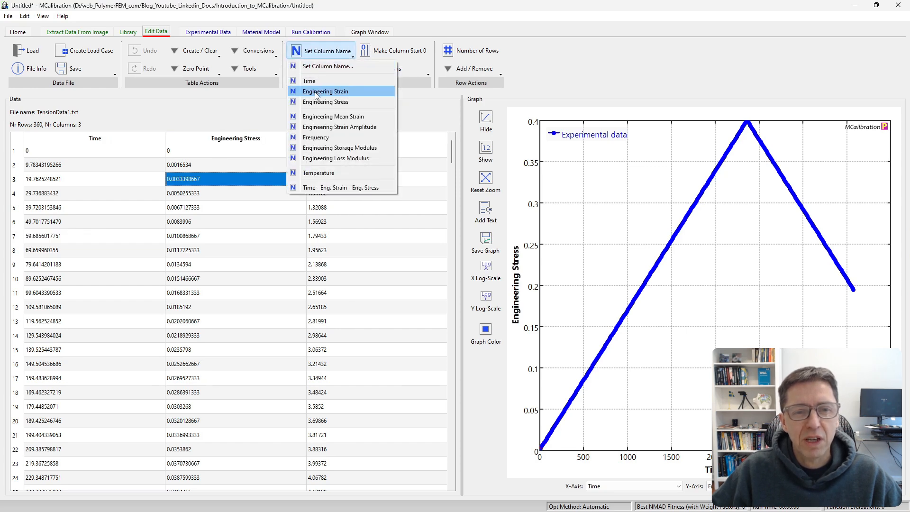
{"action": "left_click", "coordinate": [326, 91]}
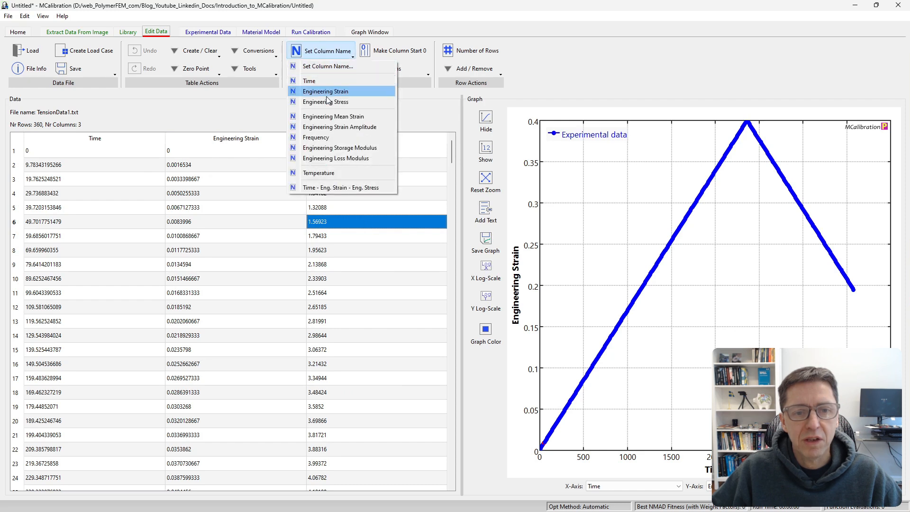
{"action": "left_click", "coordinate": [326, 102]}
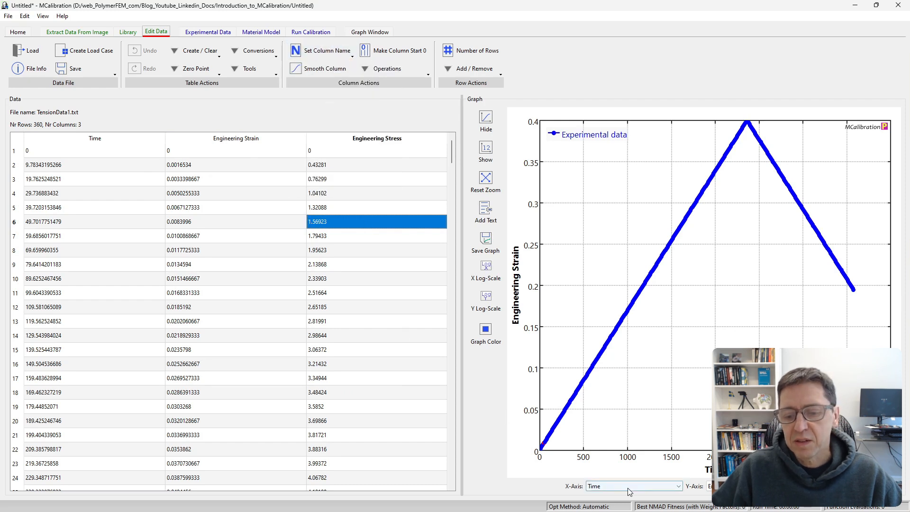
{"action": "left_click", "coordinate": [633, 486]}
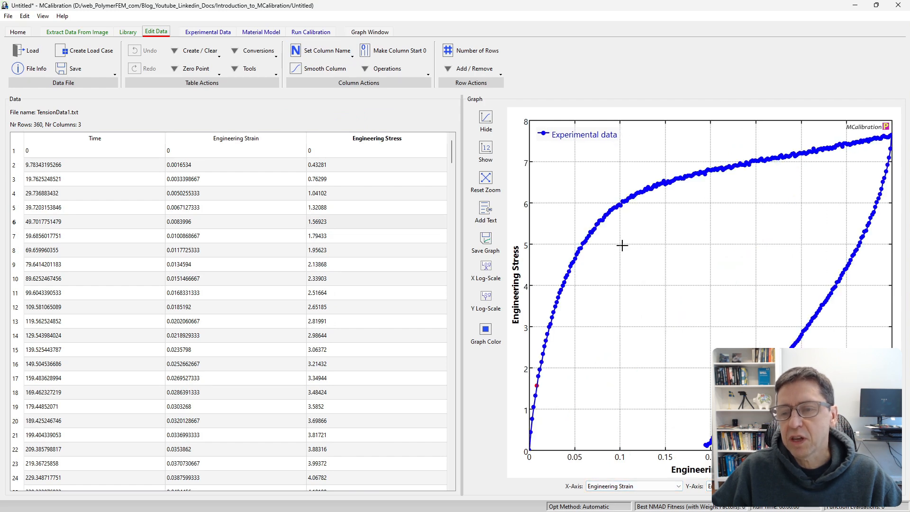
{"action": "mouse_move", "coordinate": [415, 327]}
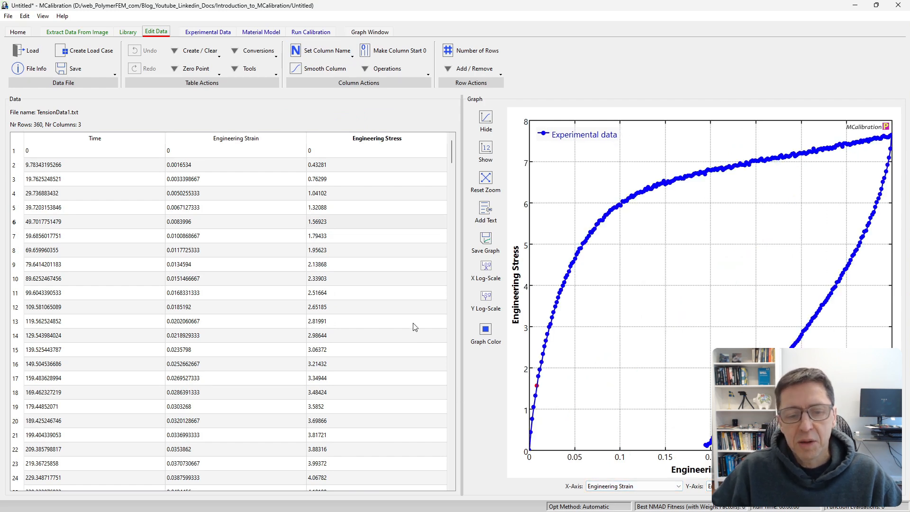
{"action": "left_click", "coordinate": [235, 264]}
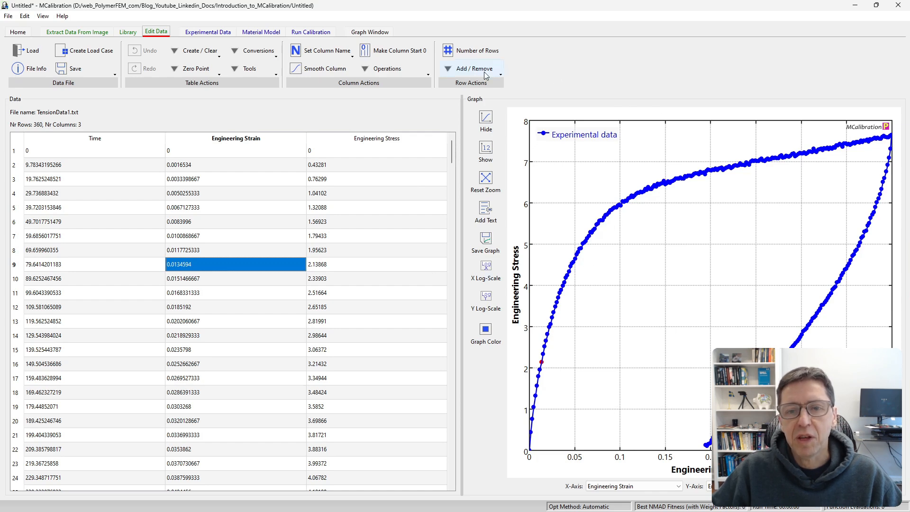
Step: Resample TensionData1 to 360 evenly spaced points using linear interpolation
{"action": "left_click", "coordinate": [477, 51]}
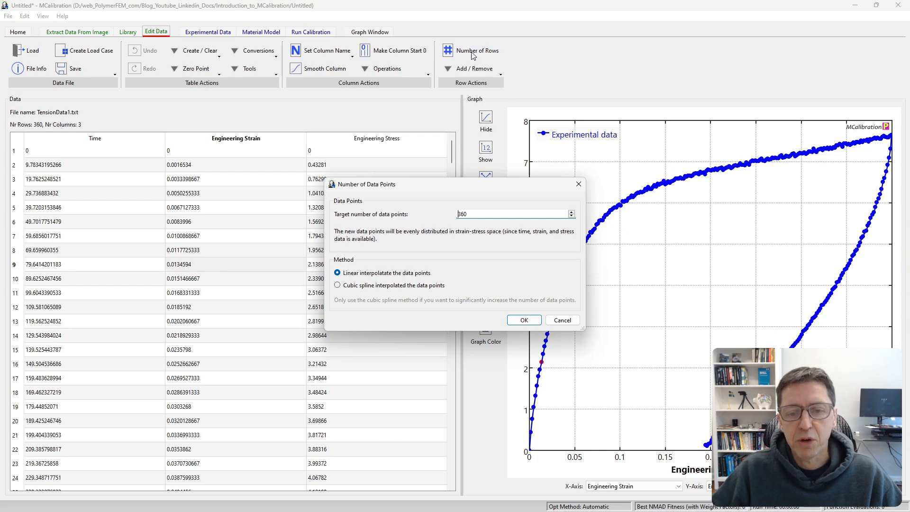
{"action": "left_click", "coordinate": [523, 320]}
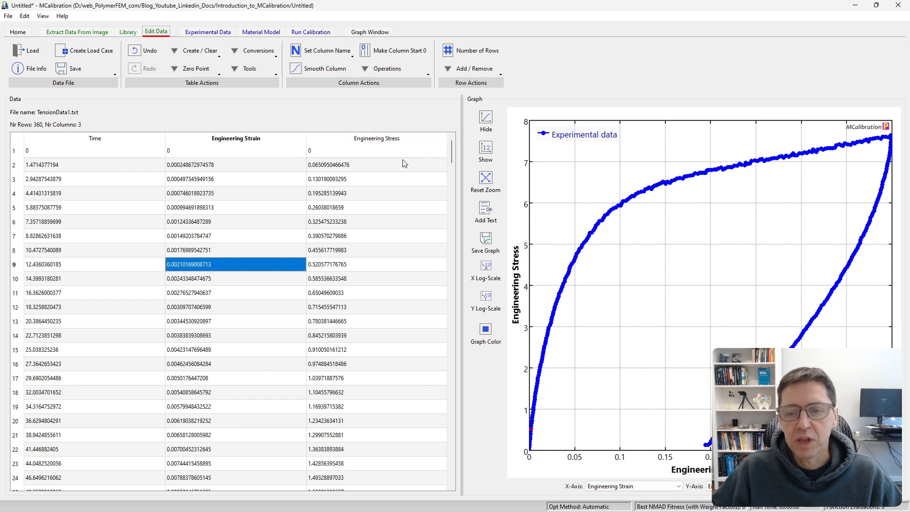
{"action": "mouse_move", "coordinate": [853, 147]}
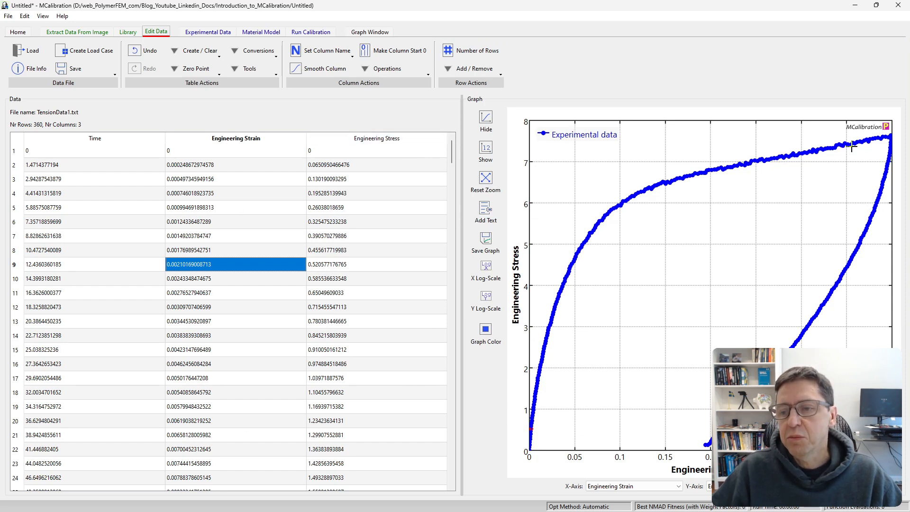
{"action": "mouse_move", "coordinate": [421, 216]}
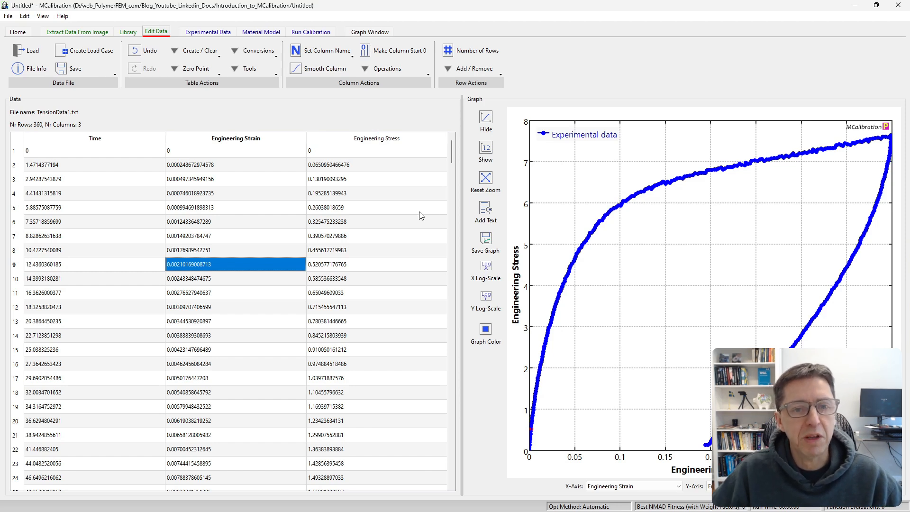
{"action": "mouse_move", "coordinate": [247, 226]}
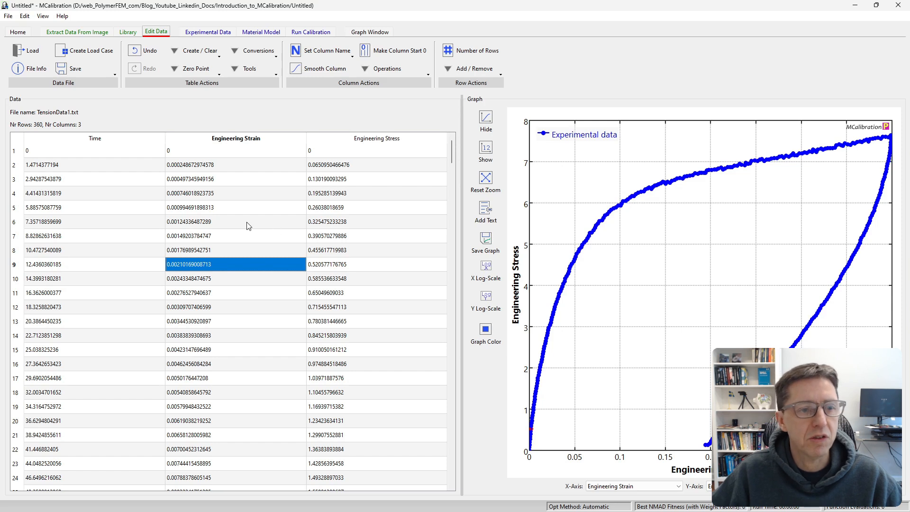
{"action": "mouse_move", "coordinate": [253, 339]}
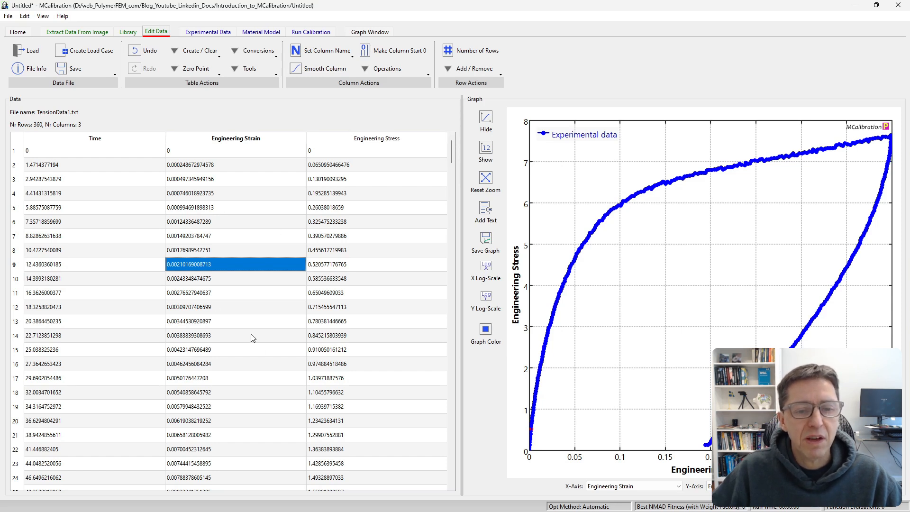
{"action": "mouse_move", "coordinate": [183, 255]}
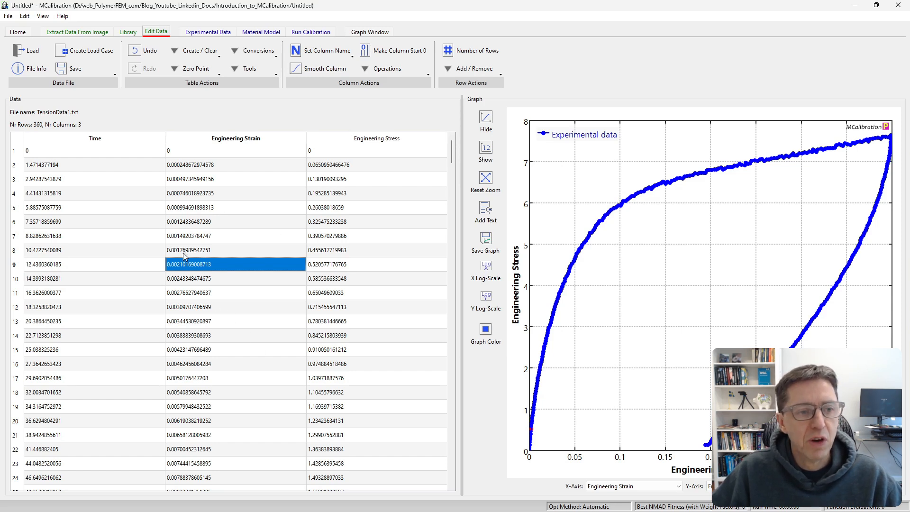
{"action": "mouse_move", "coordinate": [87, 51]}
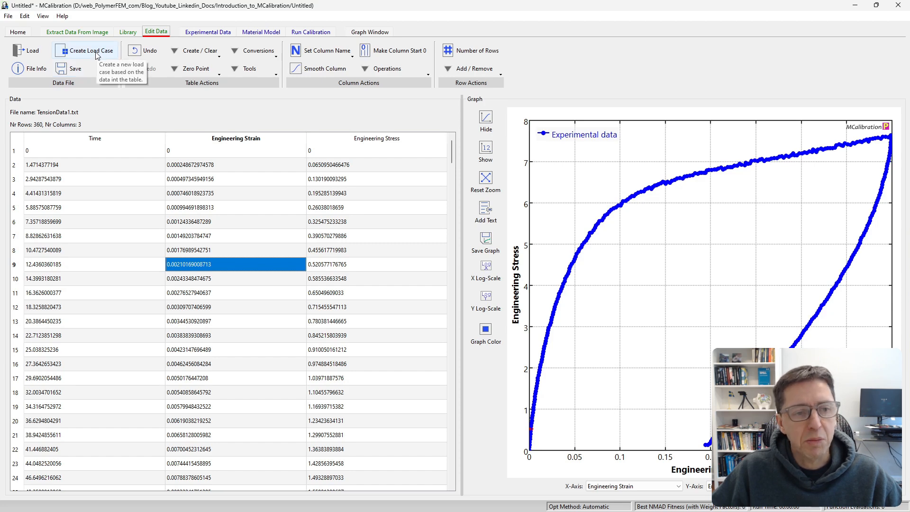
Step: Create a Uniaxial 1-direction load case from TensionData1, review its setup tabs, and save it
{"action": "left_click", "coordinate": [85, 51]}
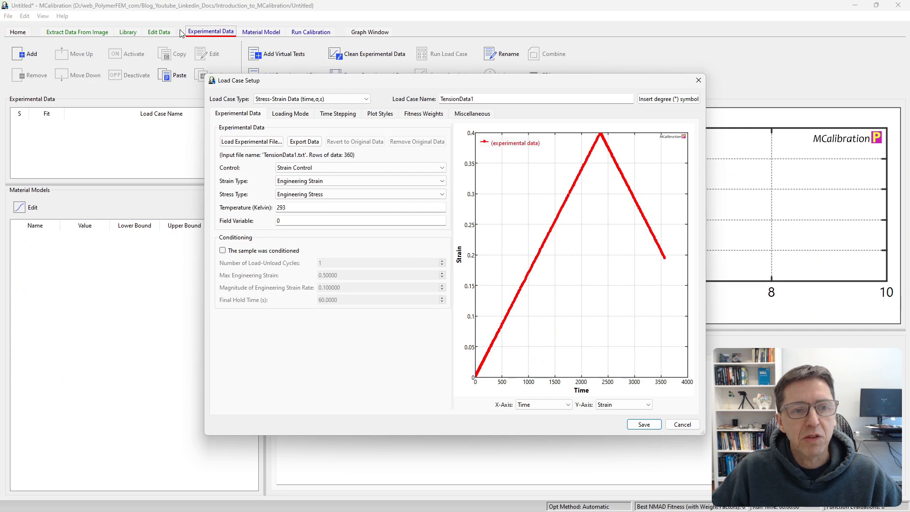
{"action": "mouse_move", "coordinate": [424, 349]}
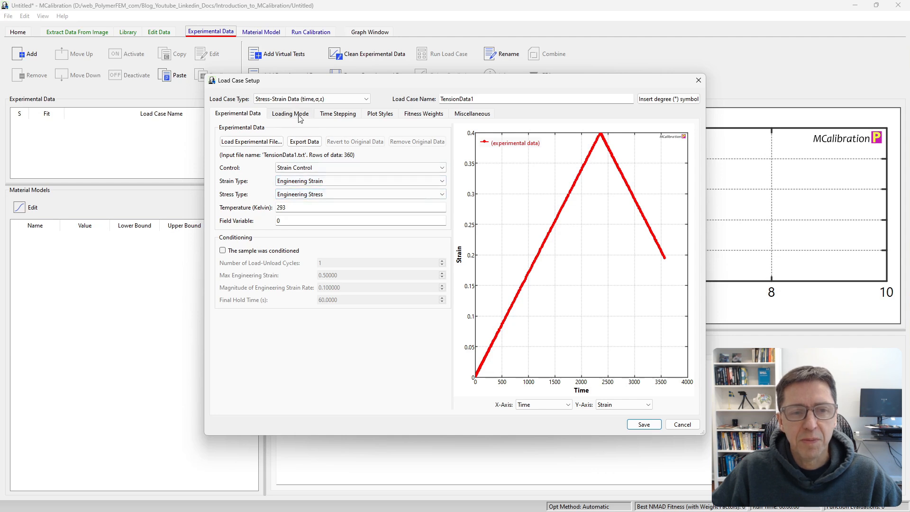
{"action": "left_click", "coordinate": [290, 113]}
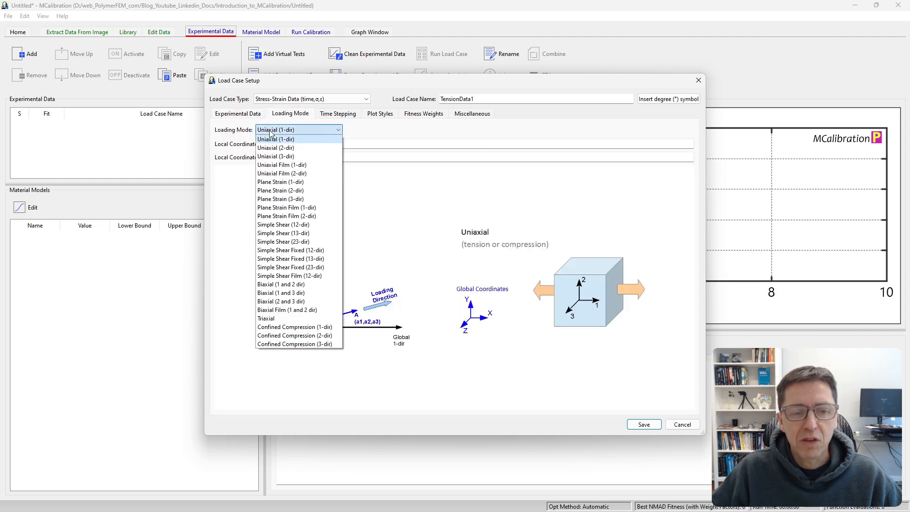
{"action": "left_click", "coordinate": [276, 139]}
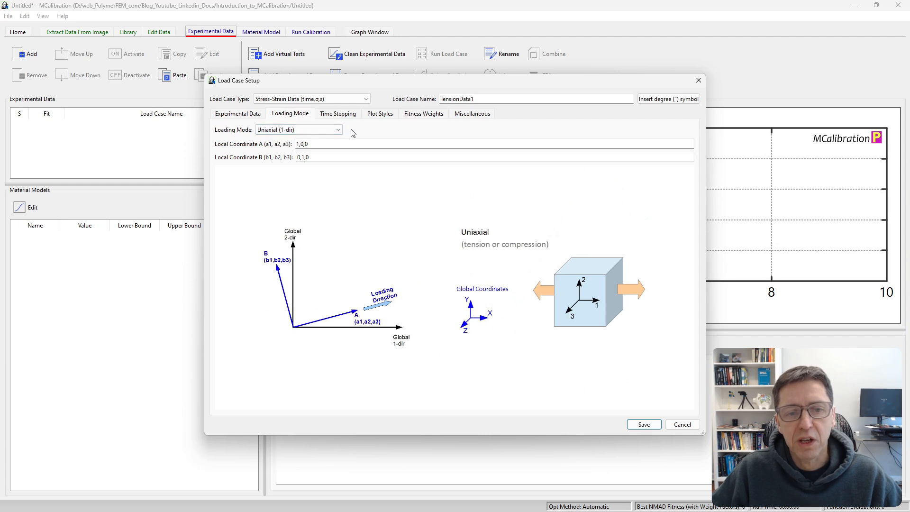
{"action": "left_click", "coordinate": [338, 113]}
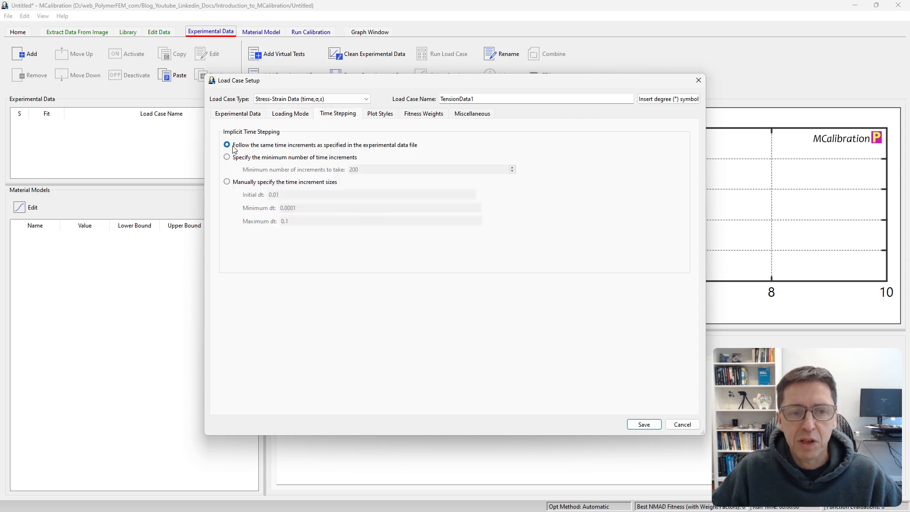
{"action": "mouse_move", "coordinate": [334, 149]}
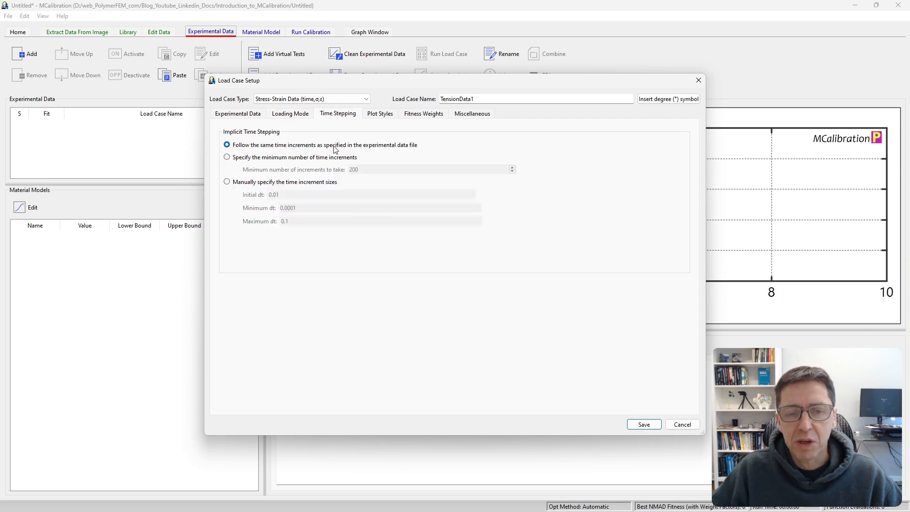
{"action": "left_click", "coordinate": [380, 113]}
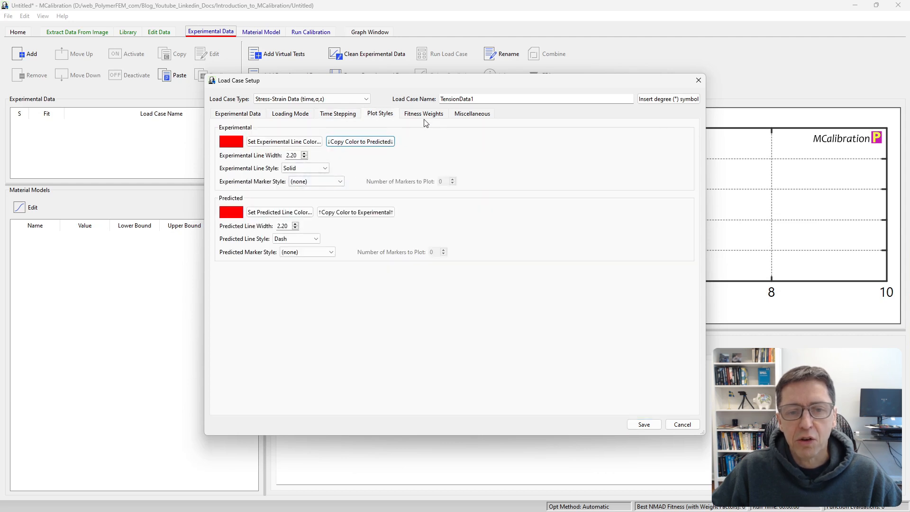
{"action": "left_click", "coordinate": [424, 113]}
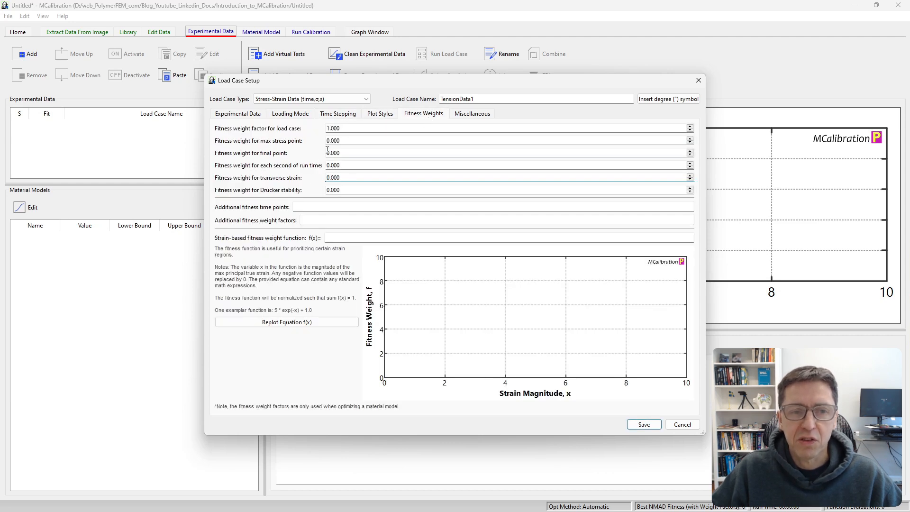
{"action": "left_click", "coordinate": [472, 113]}
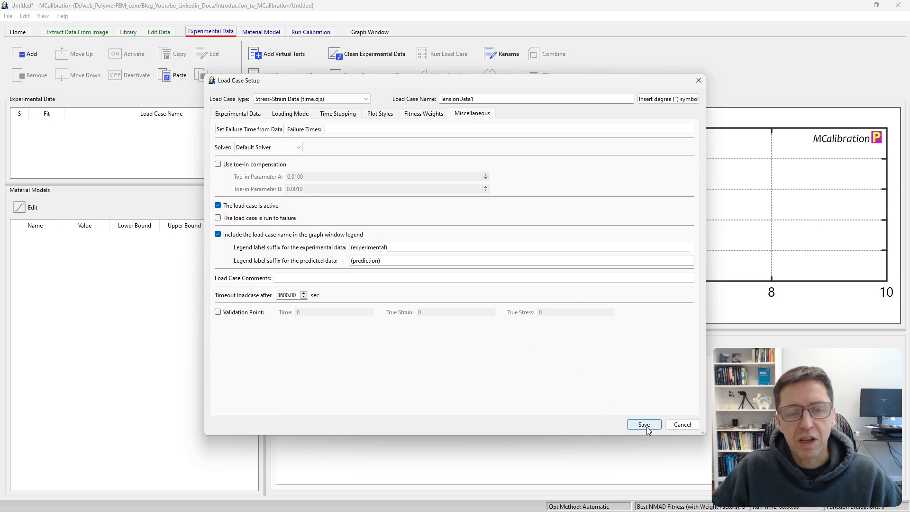
{"action": "left_click", "coordinate": [643, 424]}
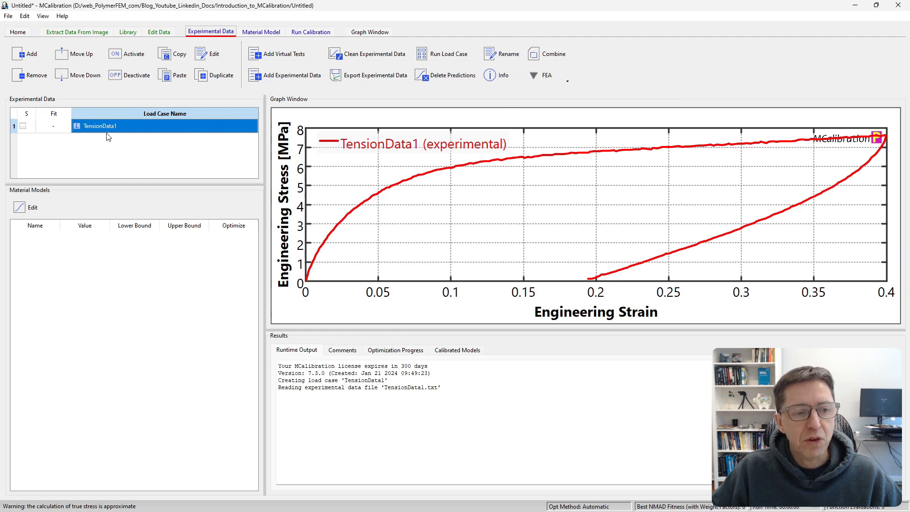
{"action": "mouse_move", "coordinate": [127, 157]}
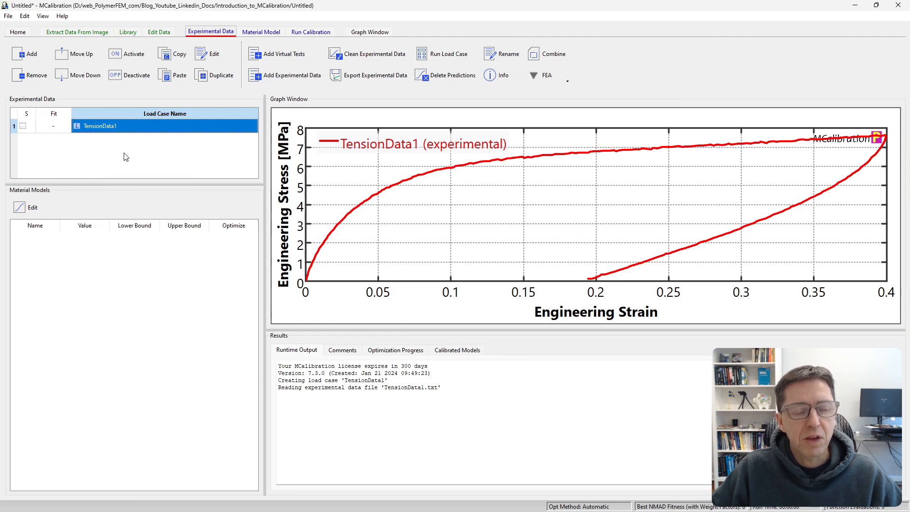
Step: Clear the data table without saving and load TensionData2.txt
{"action": "left_click", "coordinate": [156, 31]}
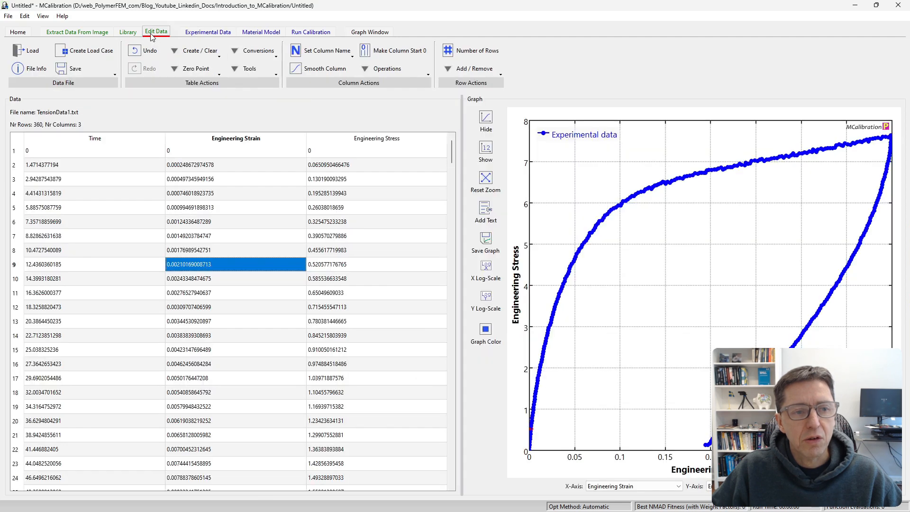
{"action": "mouse_move", "coordinate": [200, 51]}
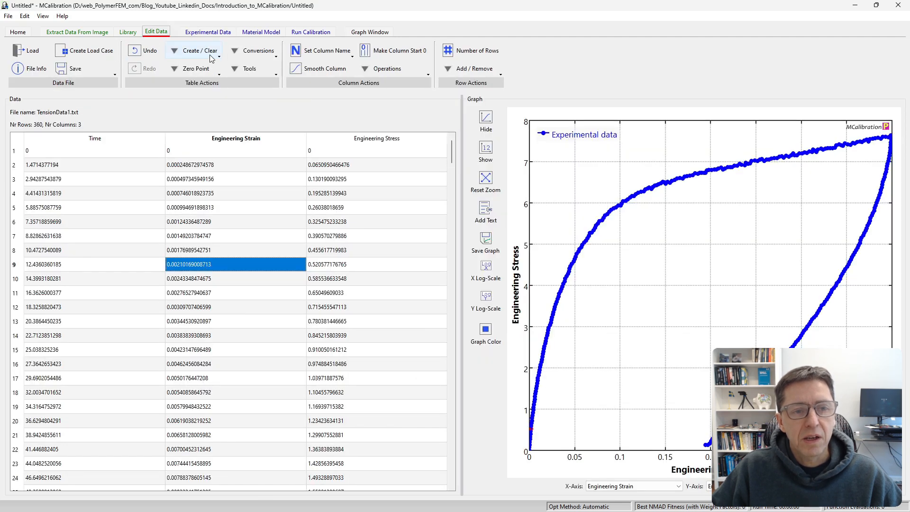
{"action": "left_click", "coordinate": [197, 51]}
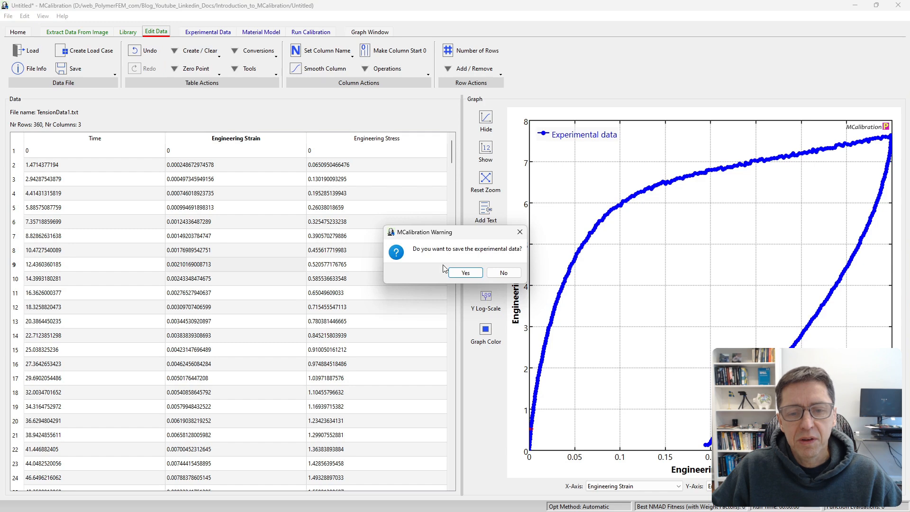
{"action": "left_click", "coordinate": [503, 273]}
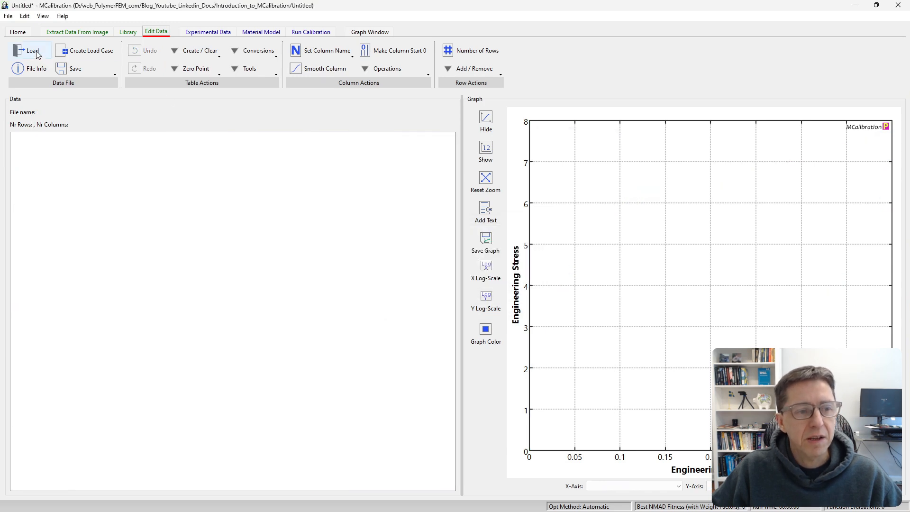
{"action": "mouse_move", "coordinate": [187, 174]}
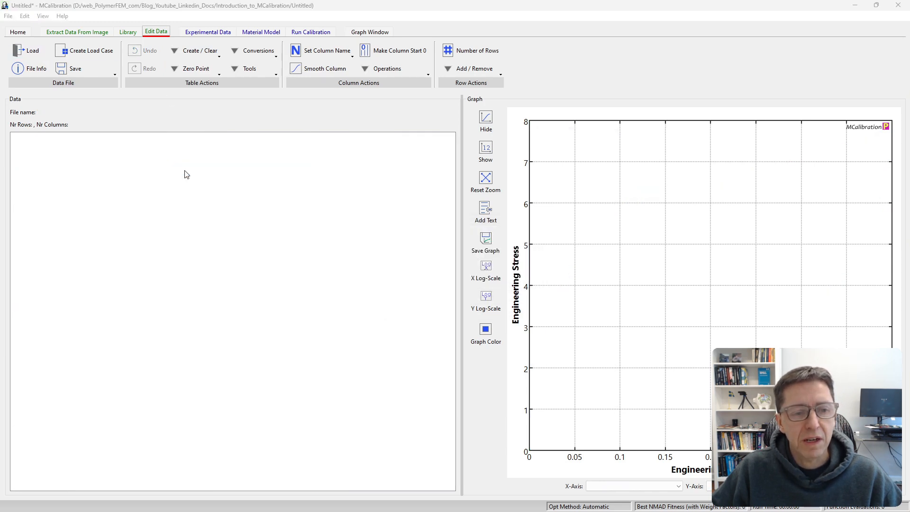
{"action": "left_click", "coordinate": [26, 51]}
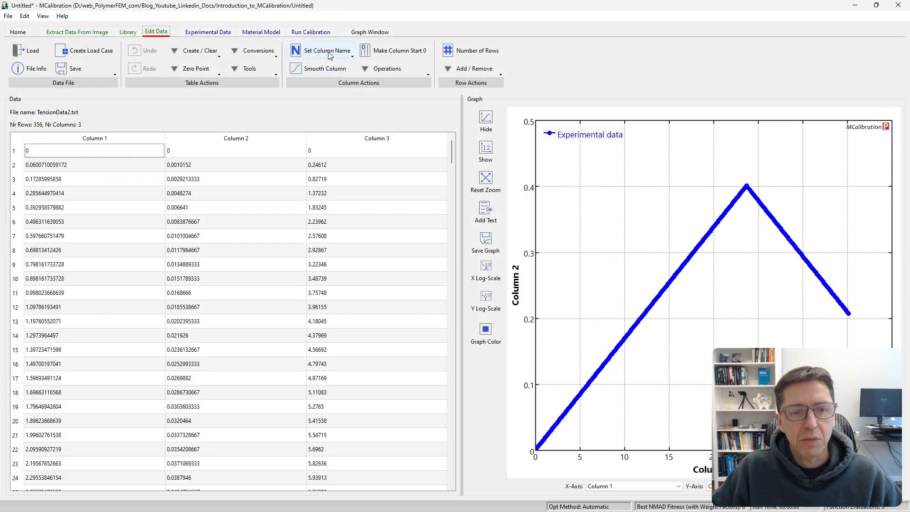
Step: Name the columns Time, Engineering Strain, Engineering Stress and save TensionData2 as a load case
{"action": "left_click", "coordinate": [326, 51]}
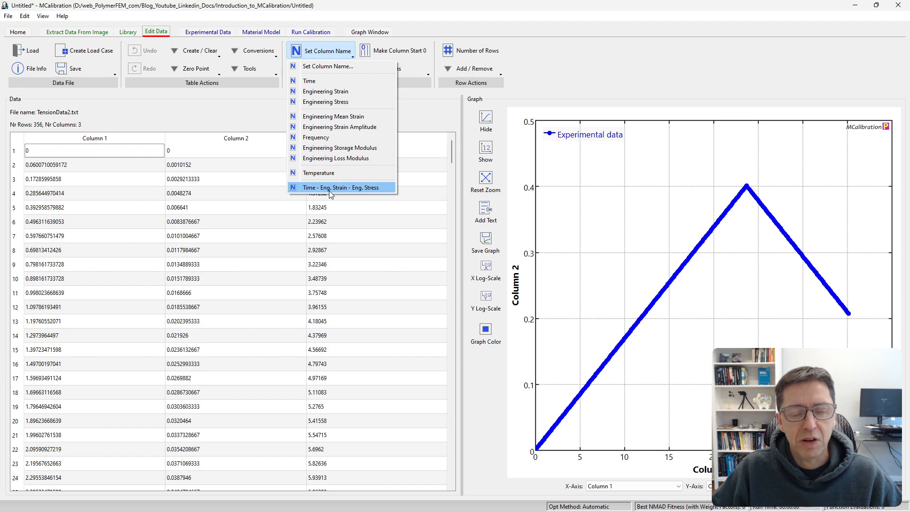
{"action": "left_click", "coordinate": [341, 188]}
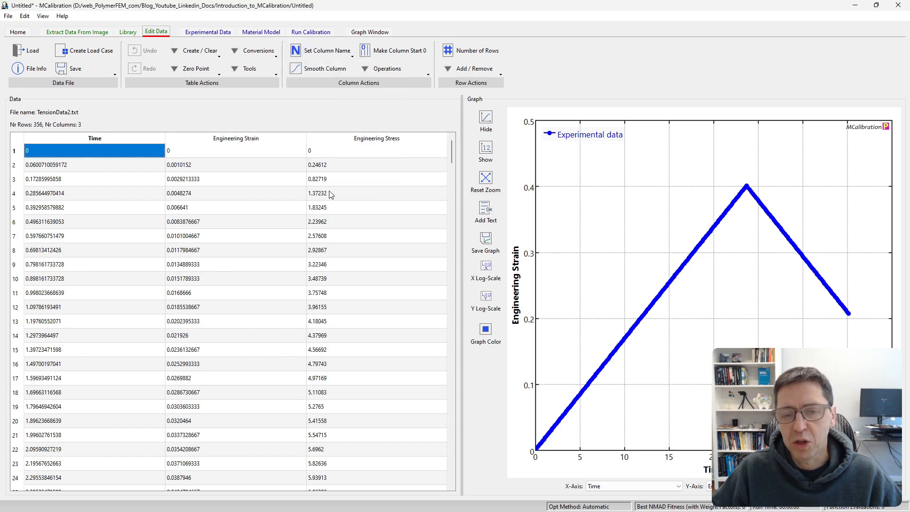
{"action": "left_click", "coordinate": [207, 32]}
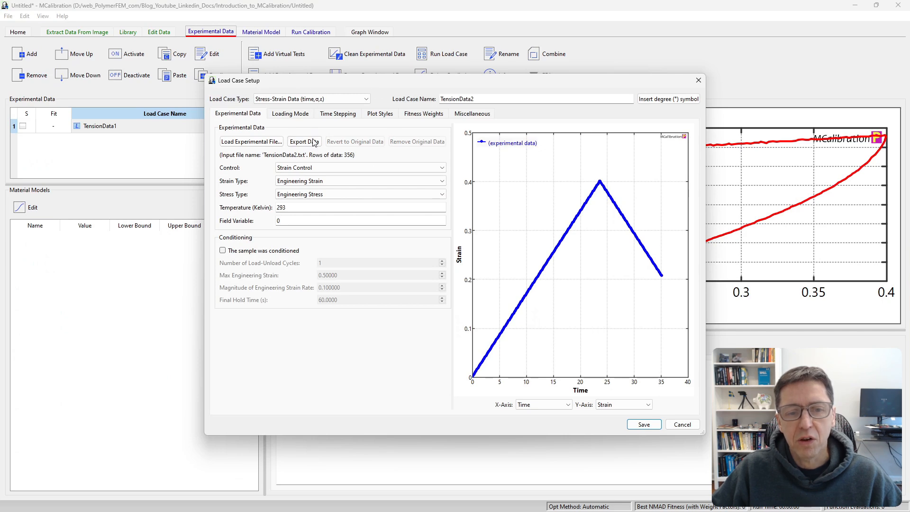
{"action": "mouse_move", "coordinate": [656, 421]}
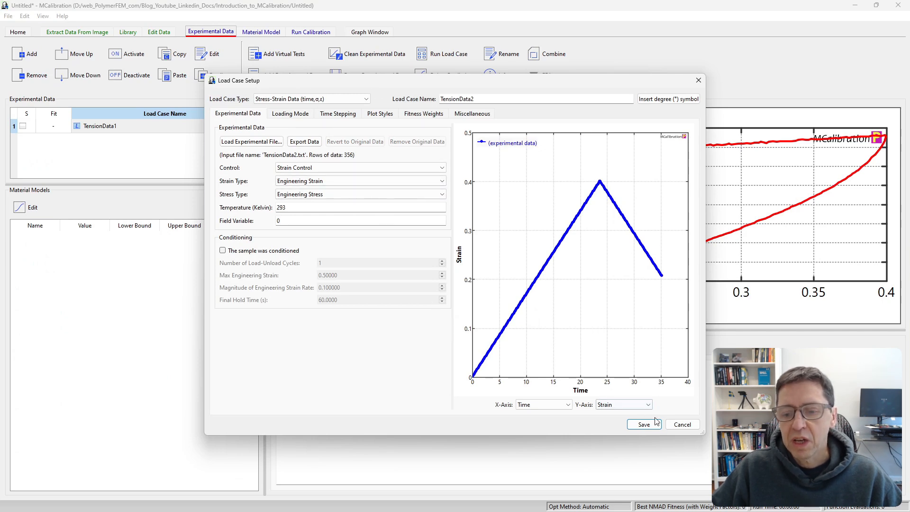
{"action": "left_click", "coordinate": [643, 424]}
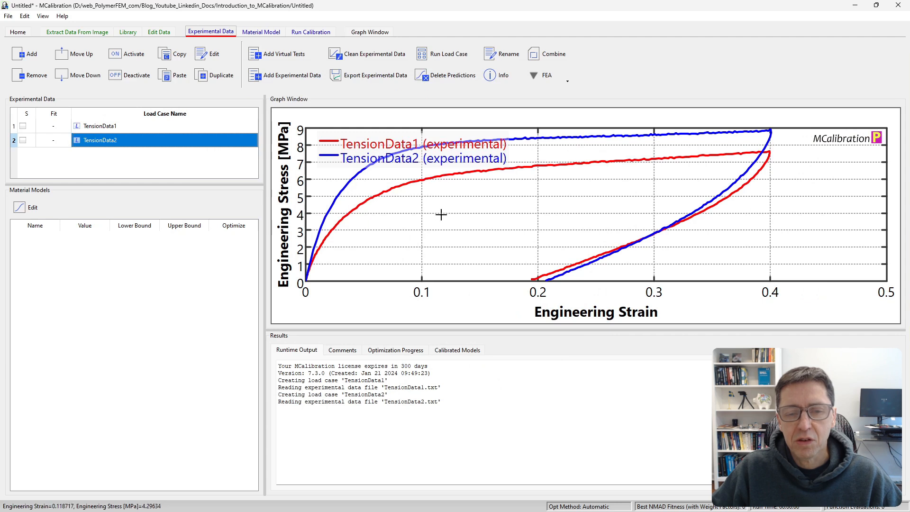
{"action": "mouse_move", "coordinate": [409, 161]}
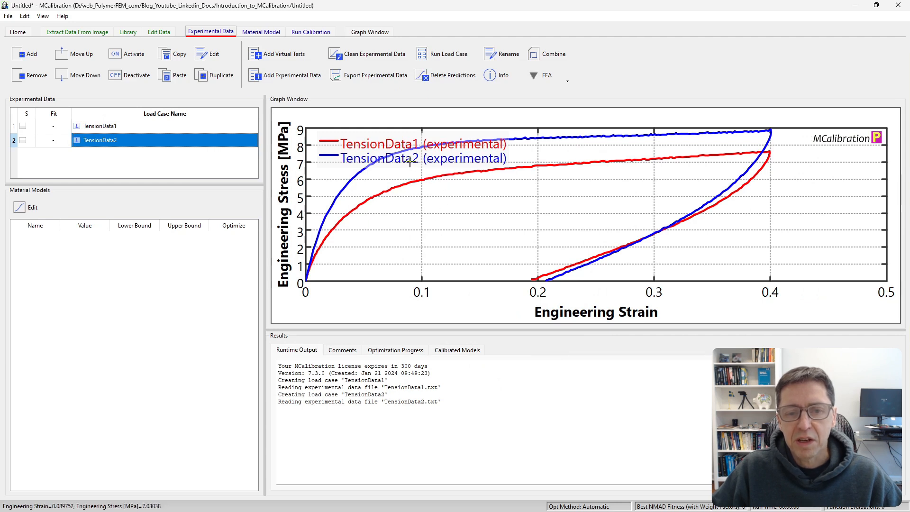
{"action": "mouse_move", "coordinate": [248, 216]}
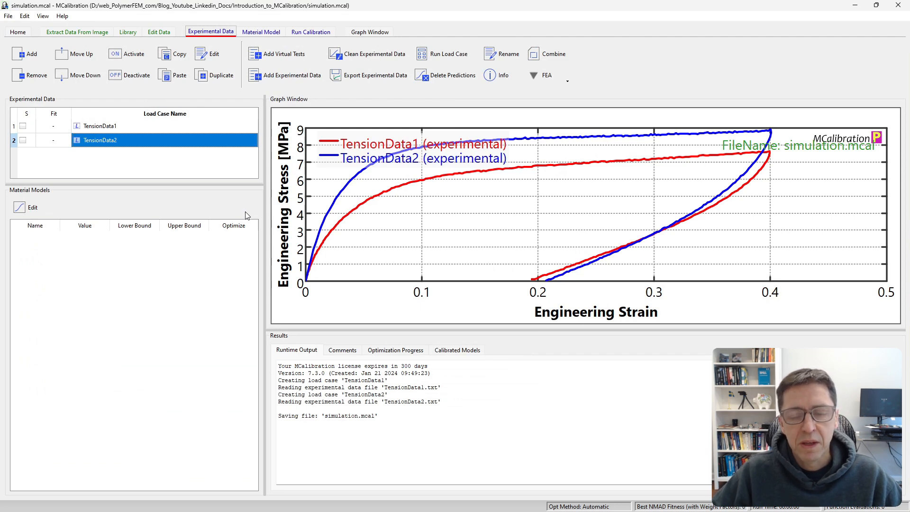
{"action": "mouse_move", "coordinate": [174, 174]}
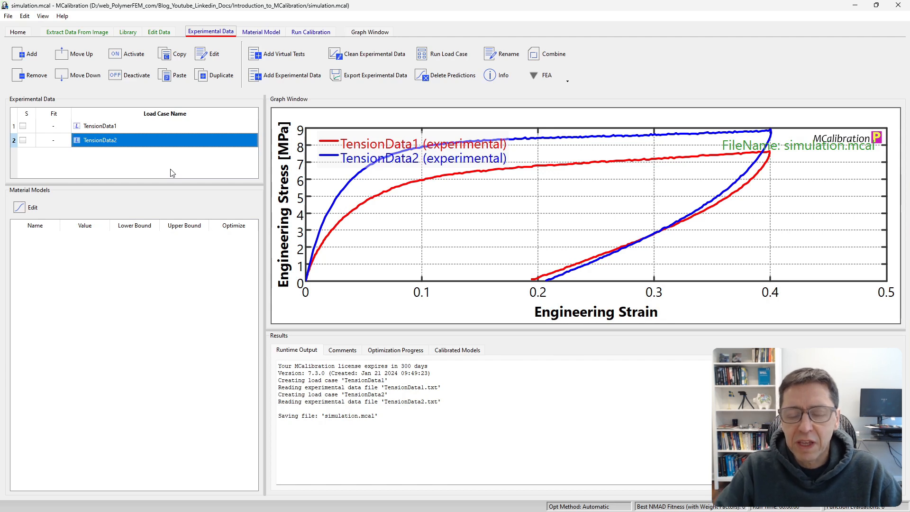
{"action": "mouse_move", "coordinate": [298, 199]}
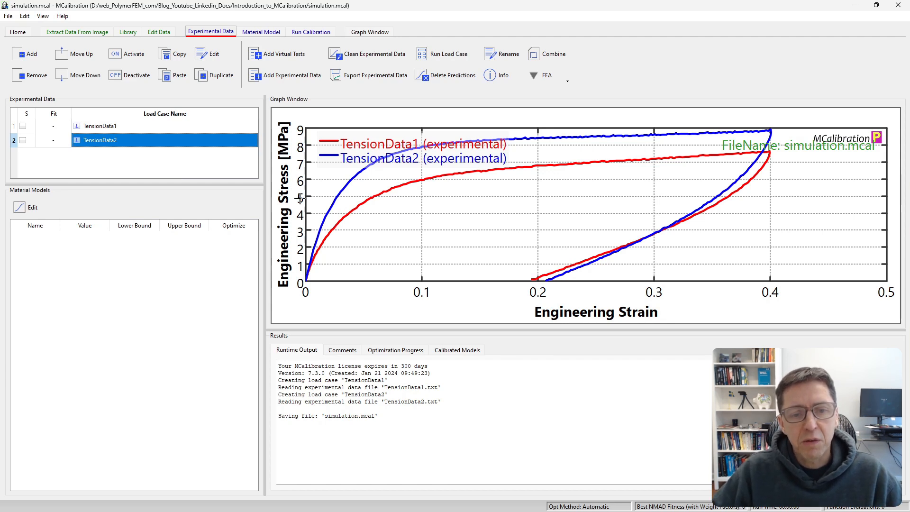
{"action": "mouse_move", "coordinate": [769, 154]}
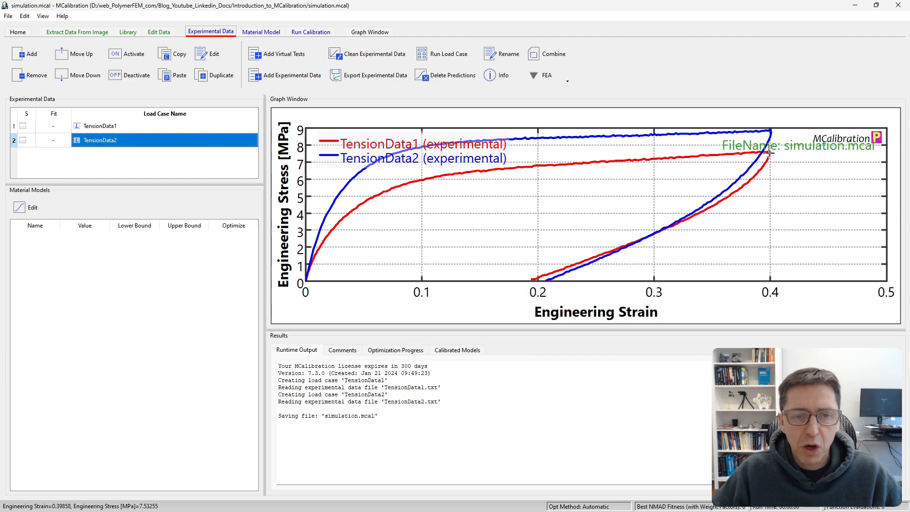
{"action": "mouse_move", "coordinate": [368, 155]}
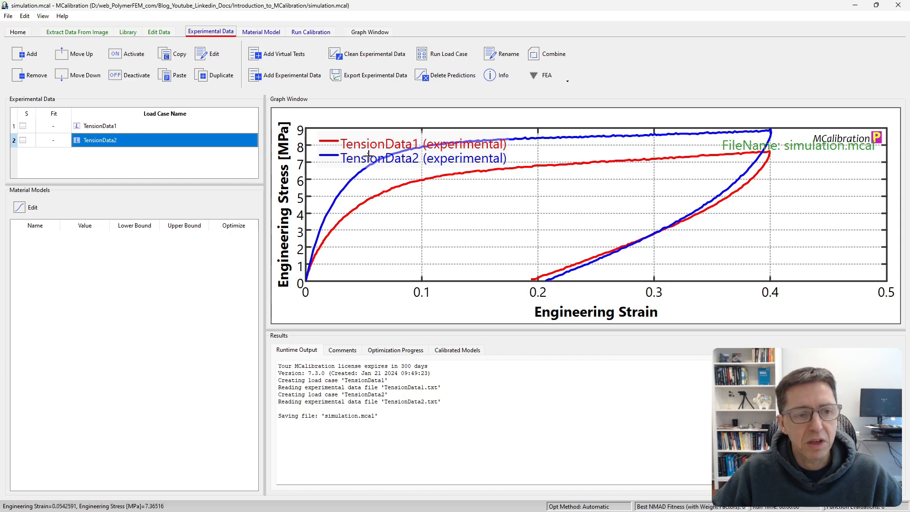
{"action": "mouse_move", "coordinate": [99, 140]}
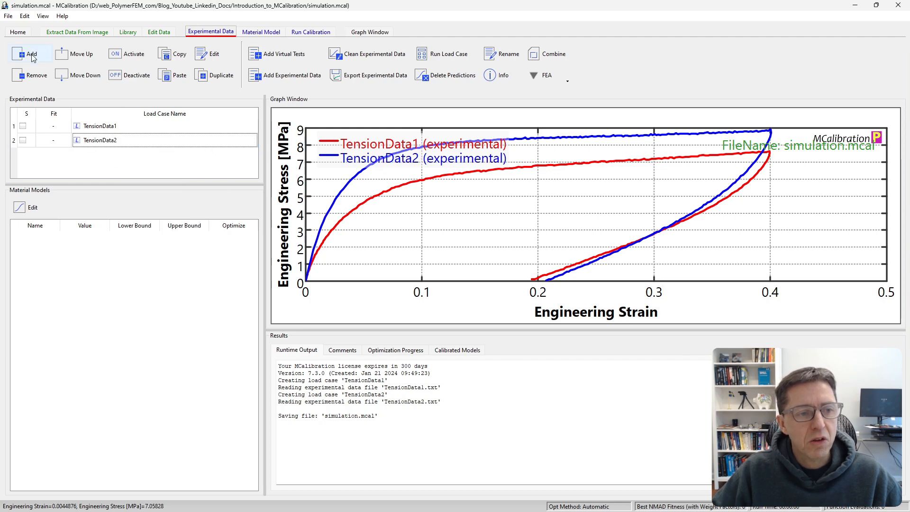
Step: Add a Poisson's Ratio load case of 0.4 at strain 0.001
{"action": "left_click", "coordinate": [30, 53]}
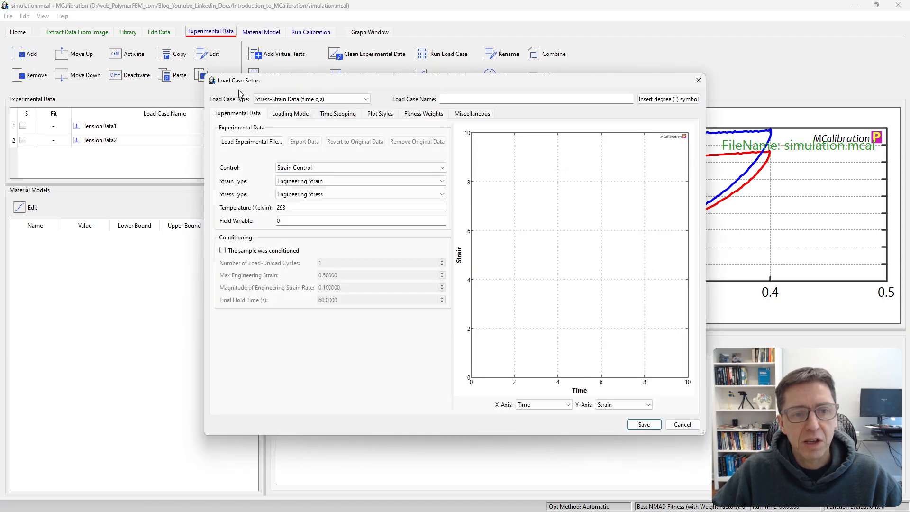
{"action": "left_click", "coordinate": [312, 99]}
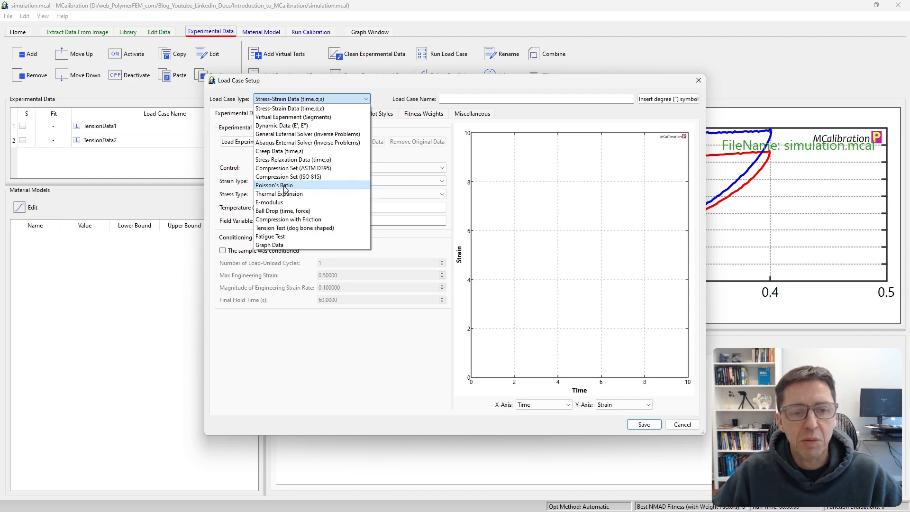
{"action": "left_click", "coordinate": [273, 185]}
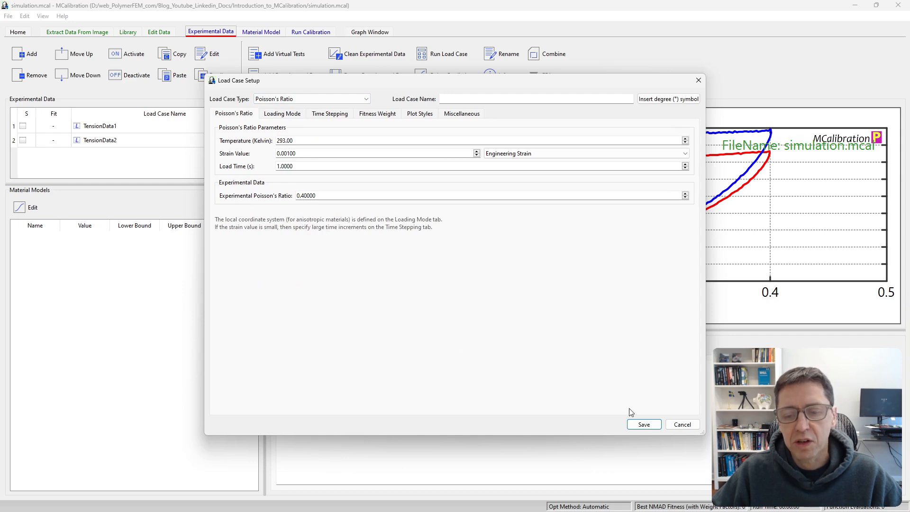
{"action": "left_click", "coordinate": [643, 425]}
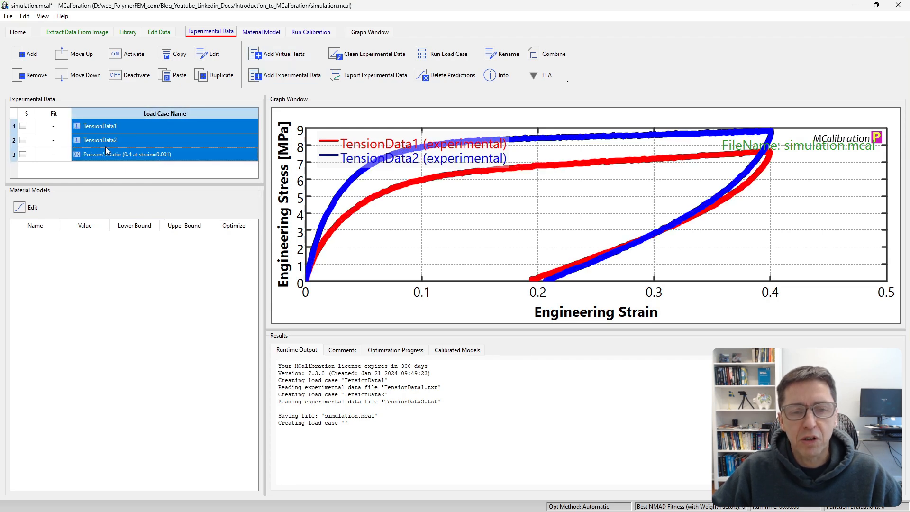
{"action": "mouse_move", "coordinate": [386, 150]}
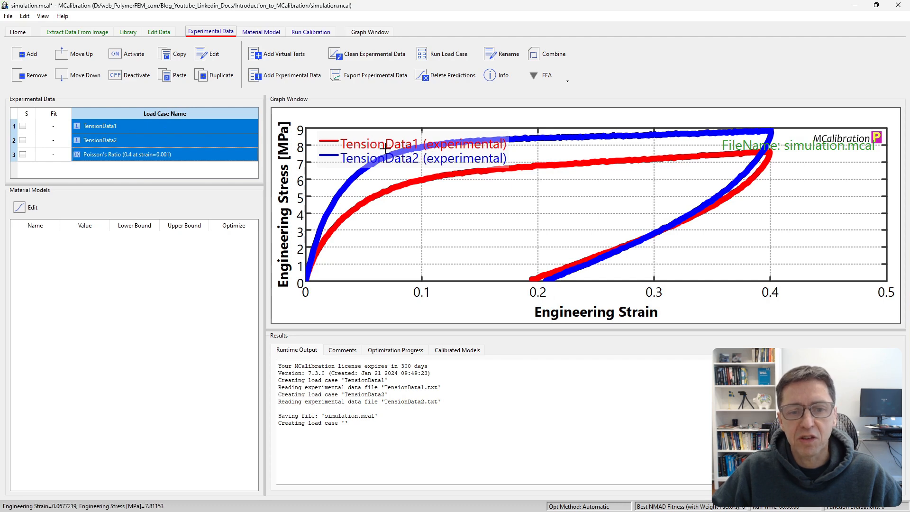
{"action": "mouse_move", "coordinate": [499, 57]}
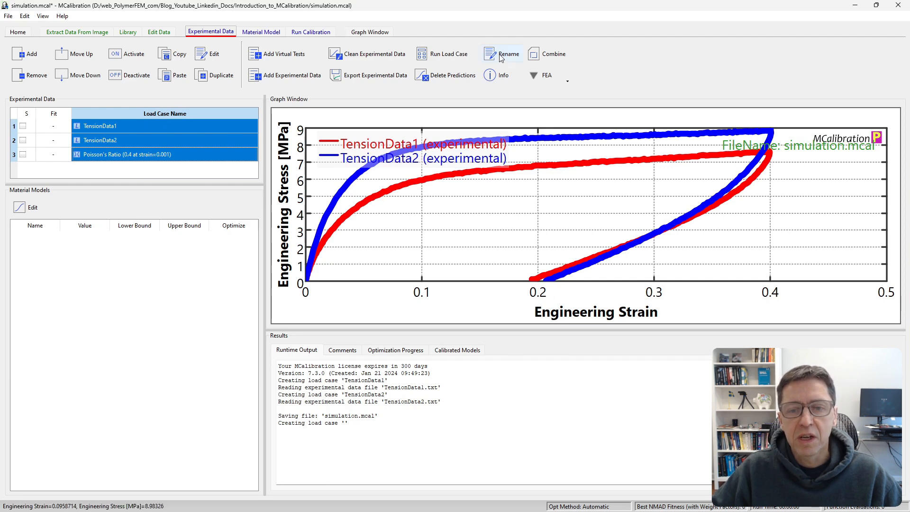
Step: Auto-rename the tension load cases to Uniaxial Tension (0.00017/s) and (0.017/s)
{"action": "left_click", "coordinate": [509, 53]}
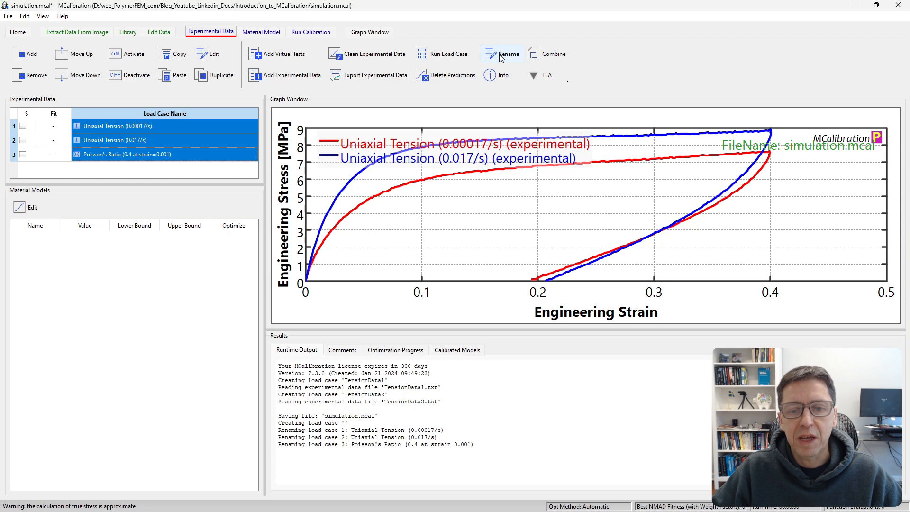
{"action": "mouse_move", "coordinate": [206, 157]}
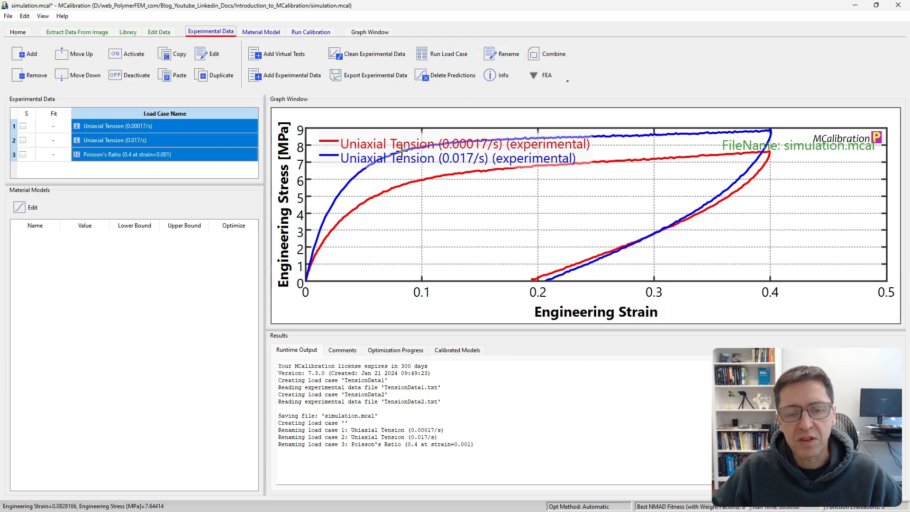
{"action": "mouse_move", "coordinate": [367, 153]}
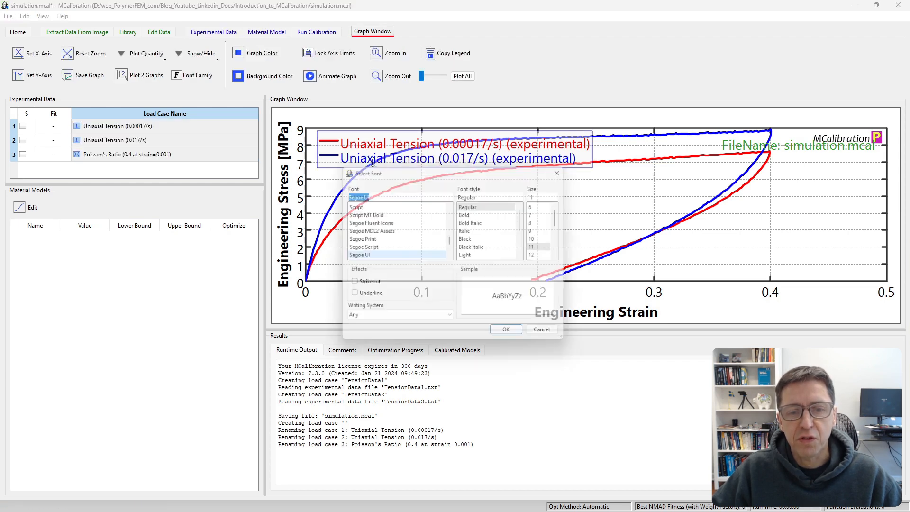
Step: Set the graph legend font size to 8
{"action": "left_click", "coordinate": [537, 222]}
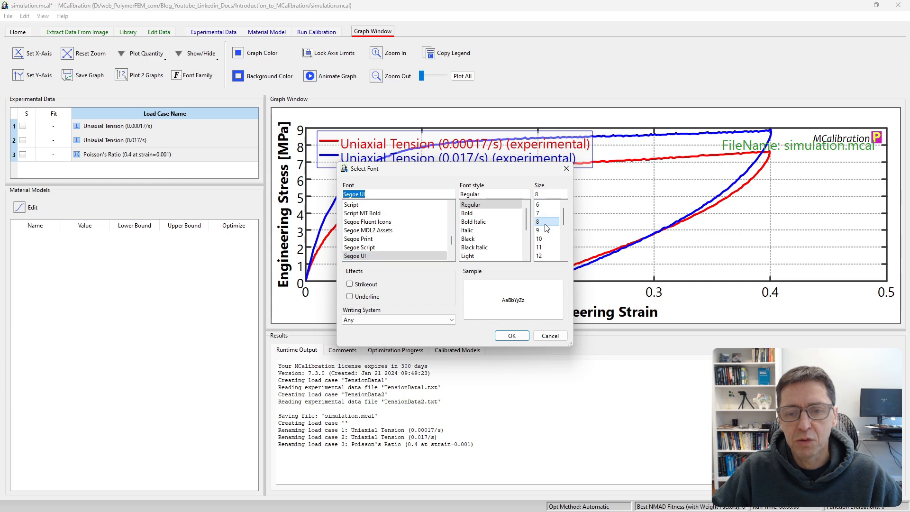
{"action": "left_click", "coordinate": [511, 336]}
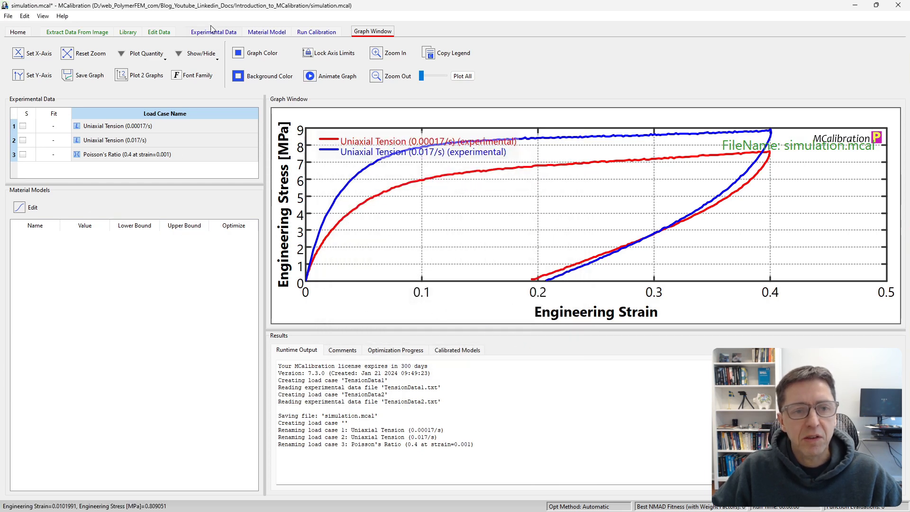
{"action": "left_click", "coordinate": [264, 32]}
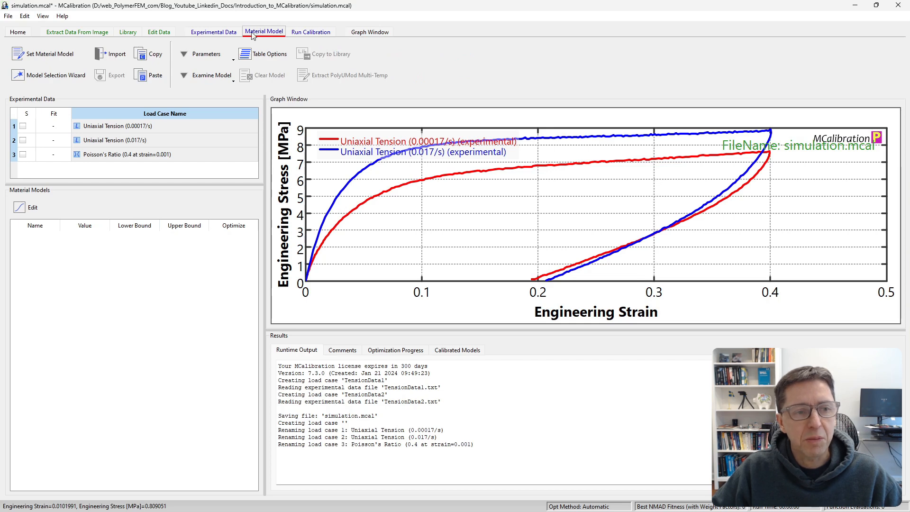
Step: Browse the PolyUMod models, check the global parameters and material info tabs, and apply PolyUMod-Three-Network
{"action": "left_click", "coordinate": [49, 54]}
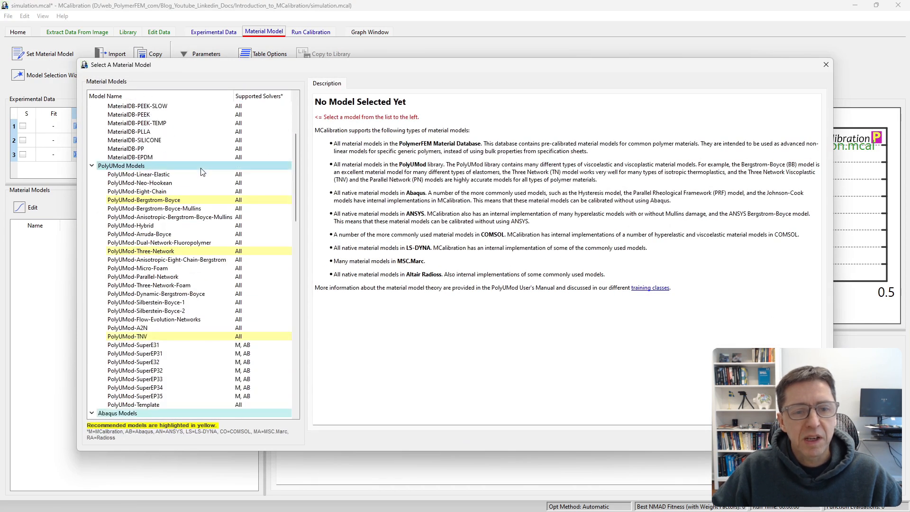
{"action": "scroll", "scroll_direction": "down", "scroll_amount": 3}
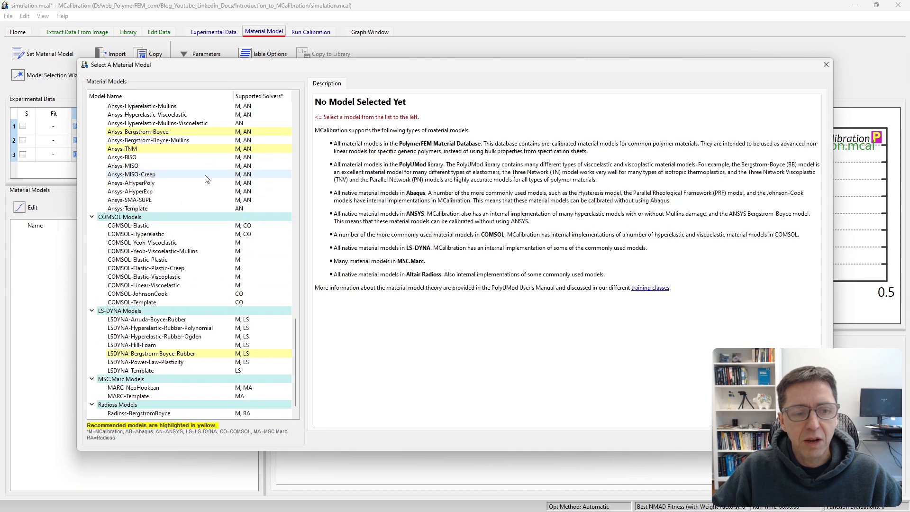
{"action": "scroll", "scroll_direction": "down", "scroll_amount": 3}
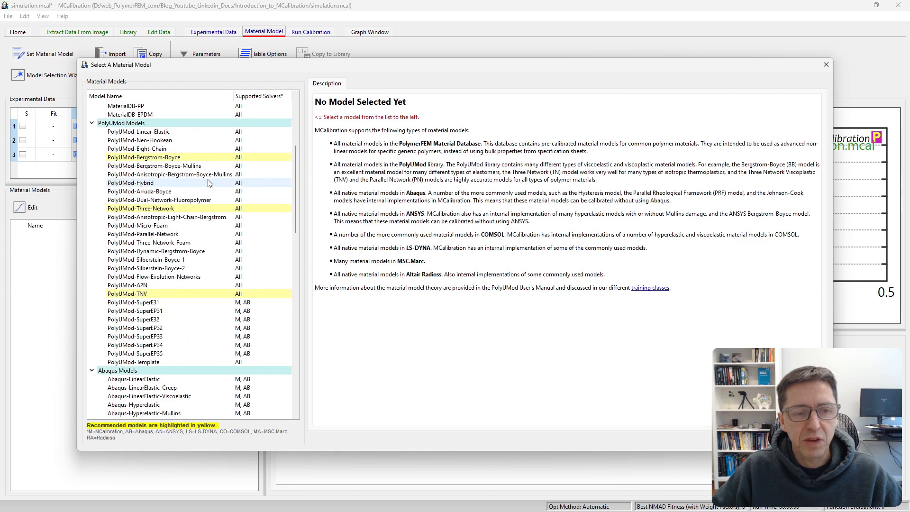
{"action": "scroll", "scroll_direction": "up", "scroll_amount": 3}
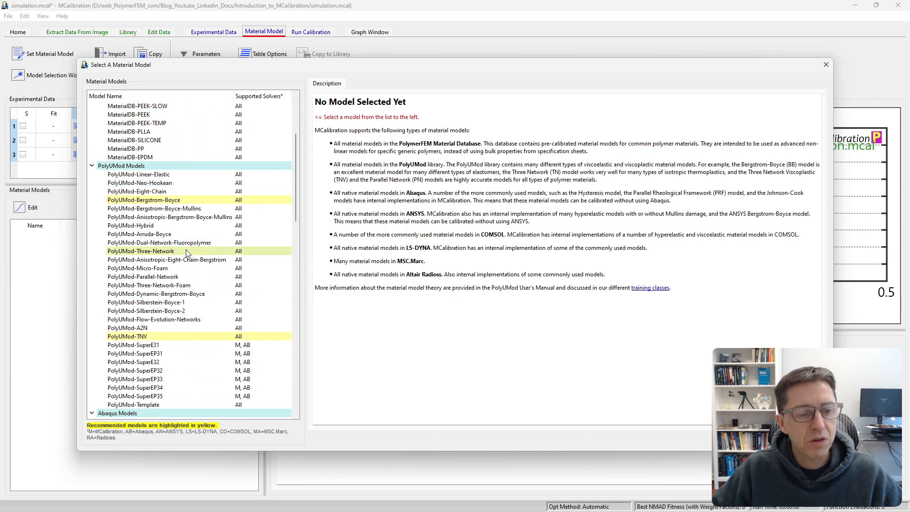
{"action": "left_click", "coordinate": [141, 251]}
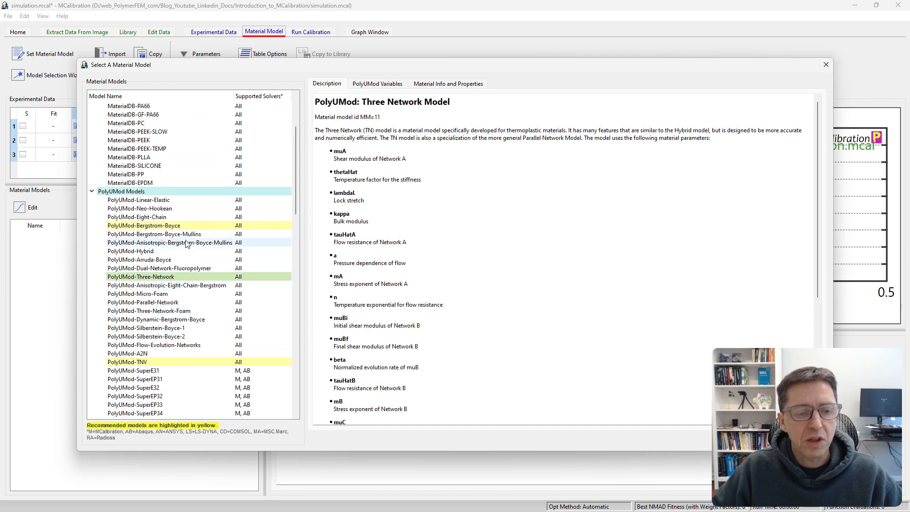
{"action": "mouse_move", "coordinate": [200, 337]}
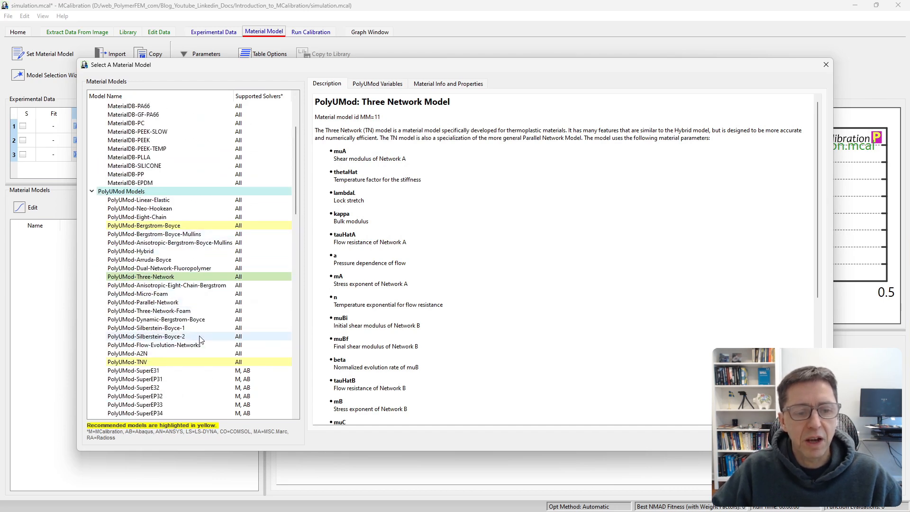
{"action": "left_click", "coordinate": [377, 83]}
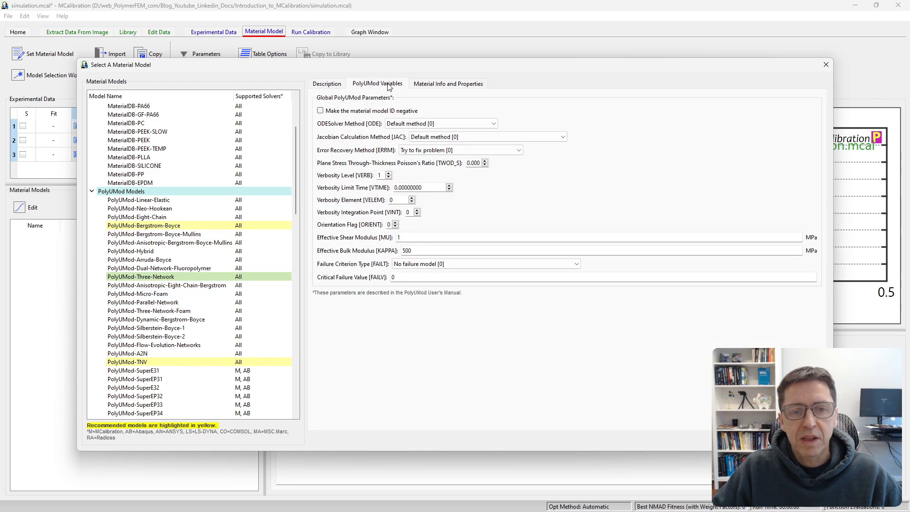
{"action": "left_click", "coordinate": [448, 83]}
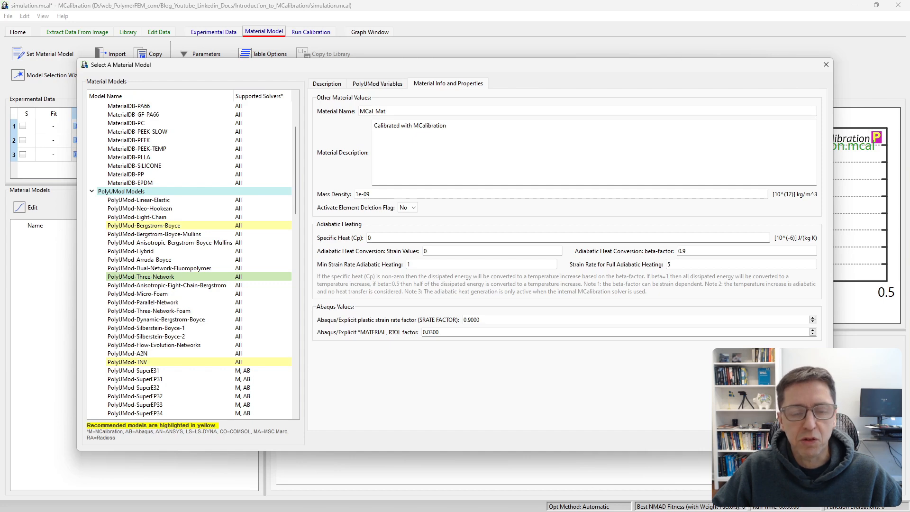
{"action": "double_click", "coordinate": [140, 276]}
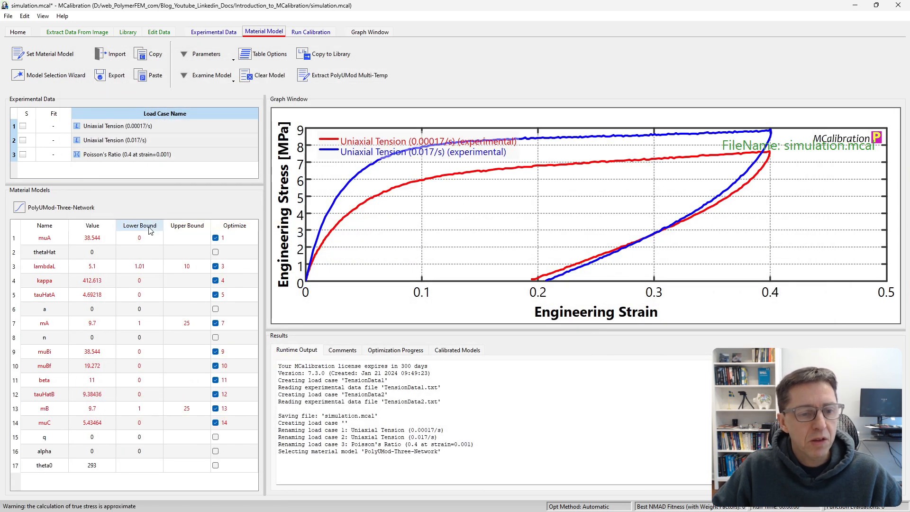
{"action": "mouse_move", "coordinate": [150, 202]}
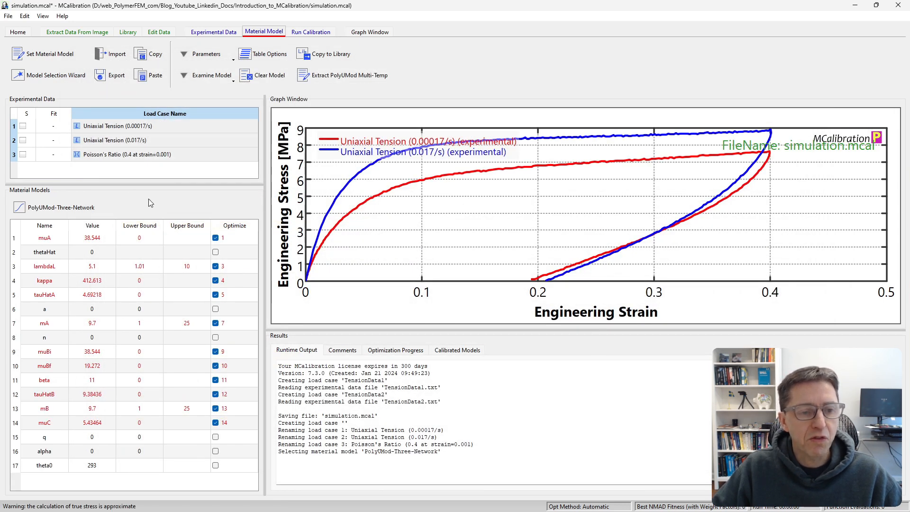
{"action": "mouse_move", "coordinate": [117, 217]}
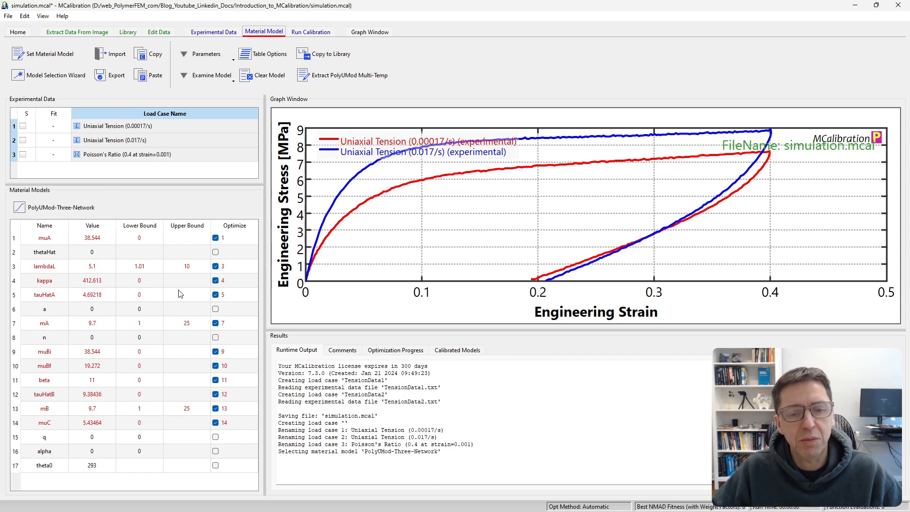
{"action": "mouse_move", "coordinate": [115, 167]}
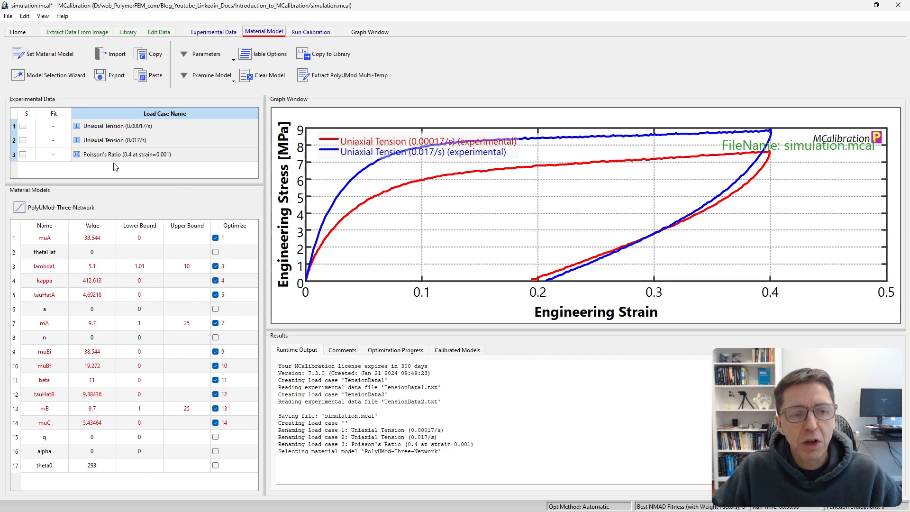
{"action": "mouse_move", "coordinate": [139, 280]}
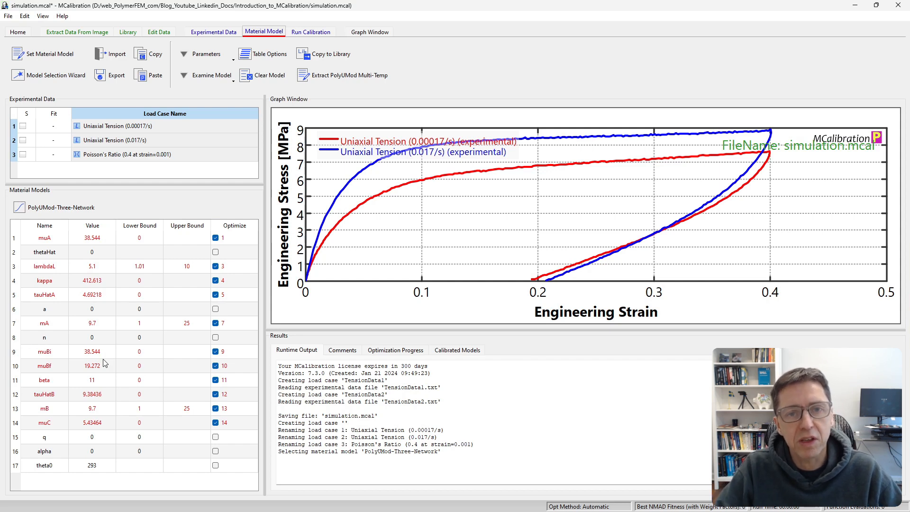
{"action": "mouse_move", "coordinate": [121, 170]}
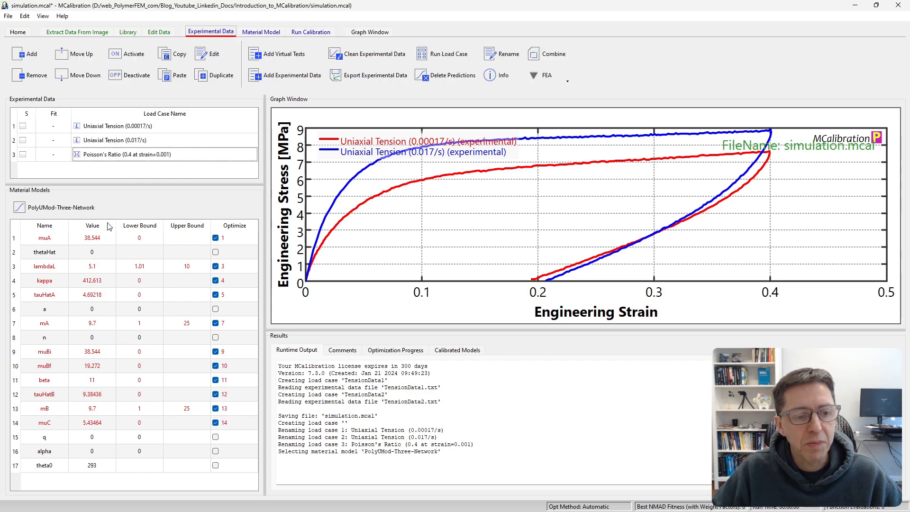
{"action": "mouse_move", "coordinate": [80, 285]}
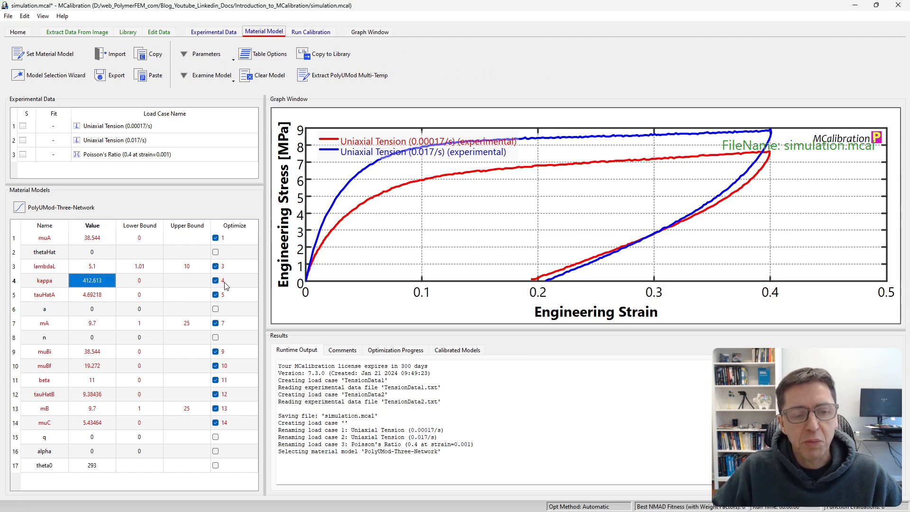
{"action": "mouse_move", "coordinate": [225, 453]}
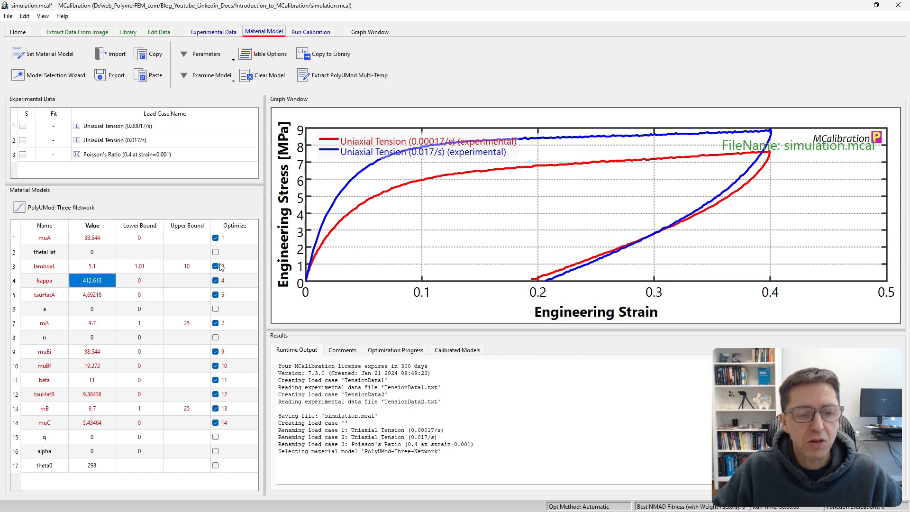
{"action": "mouse_move", "coordinate": [65, 250]}
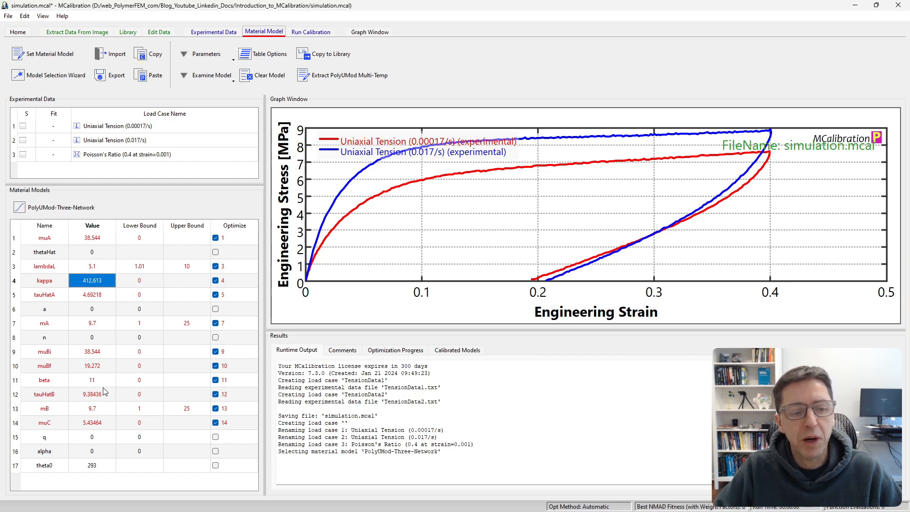
{"action": "mouse_move", "coordinate": [99, 316]}
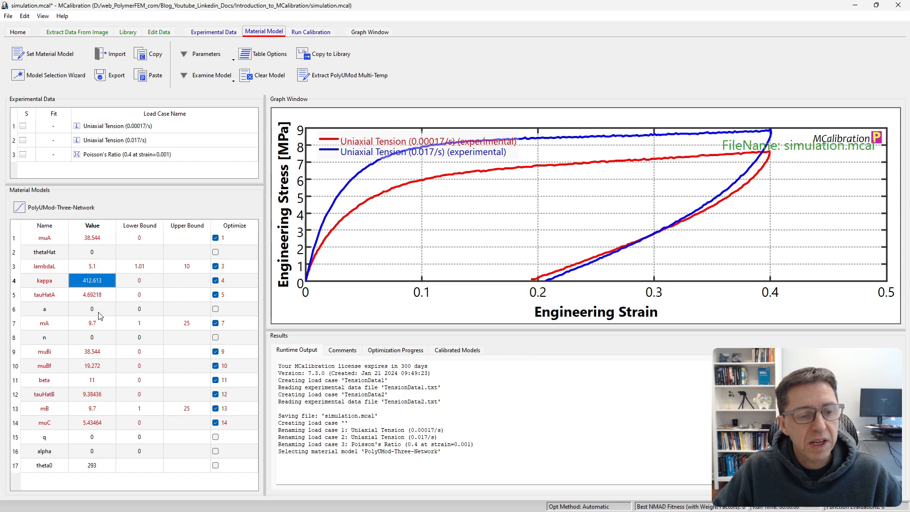
{"action": "mouse_move", "coordinate": [144, 174]}
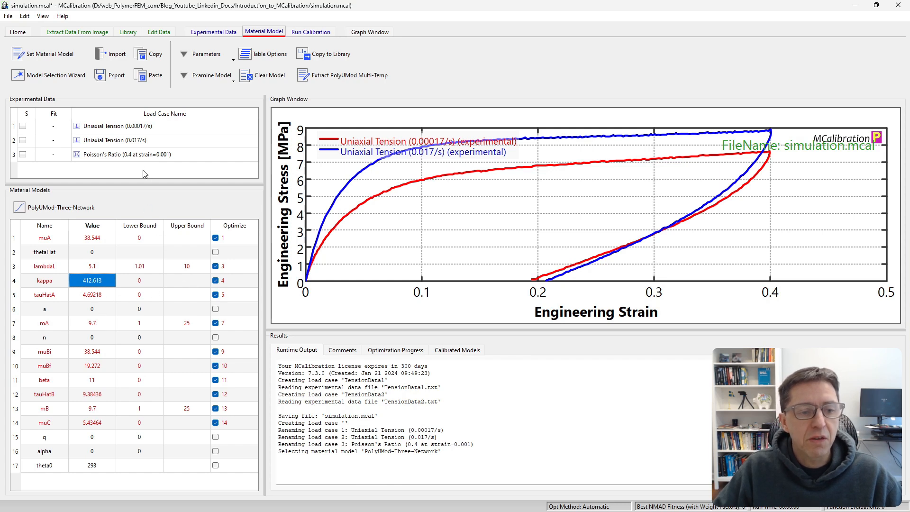
{"action": "mouse_move", "coordinate": [163, 143]}
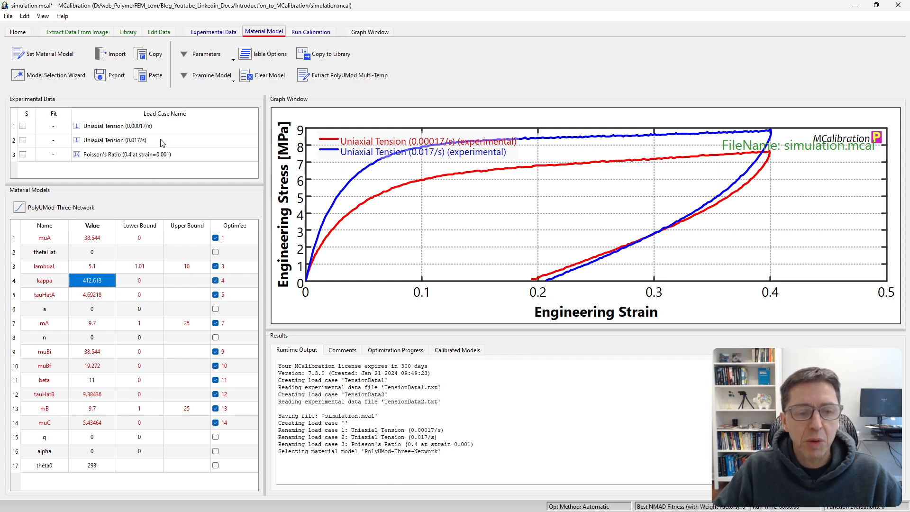
{"action": "mouse_move", "coordinate": [103, 457]}
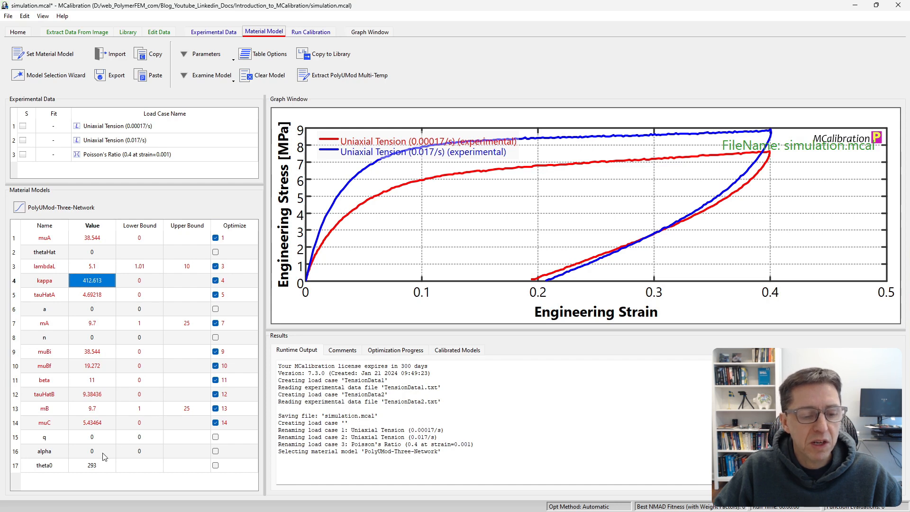
{"action": "mouse_move", "coordinate": [101, 442]}
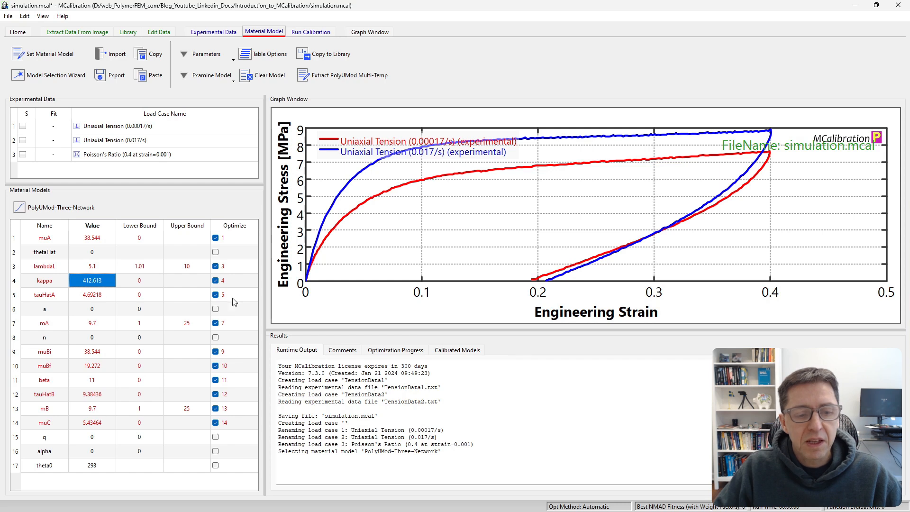
{"action": "mouse_move", "coordinate": [227, 285]}
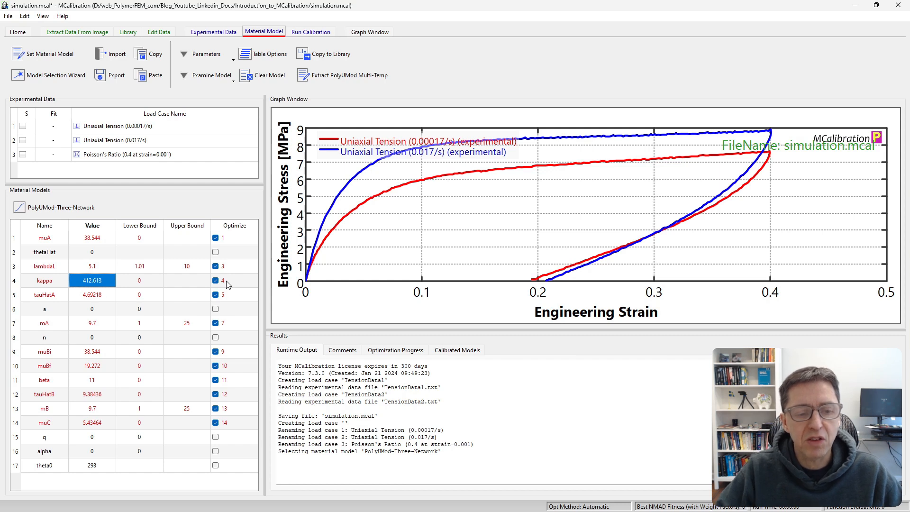
{"action": "mouse_move", "coordinate": [220, 276]}
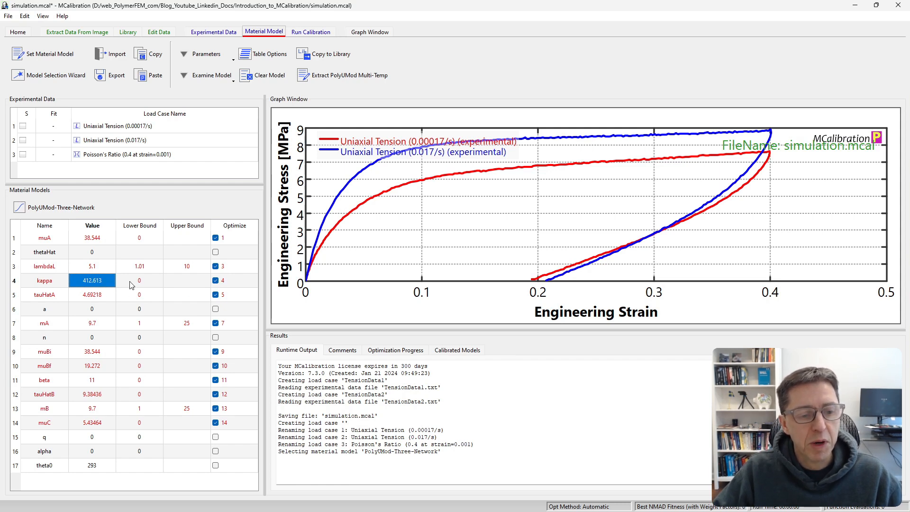
{"action": "left_click", "coordinate": [139, 280]}
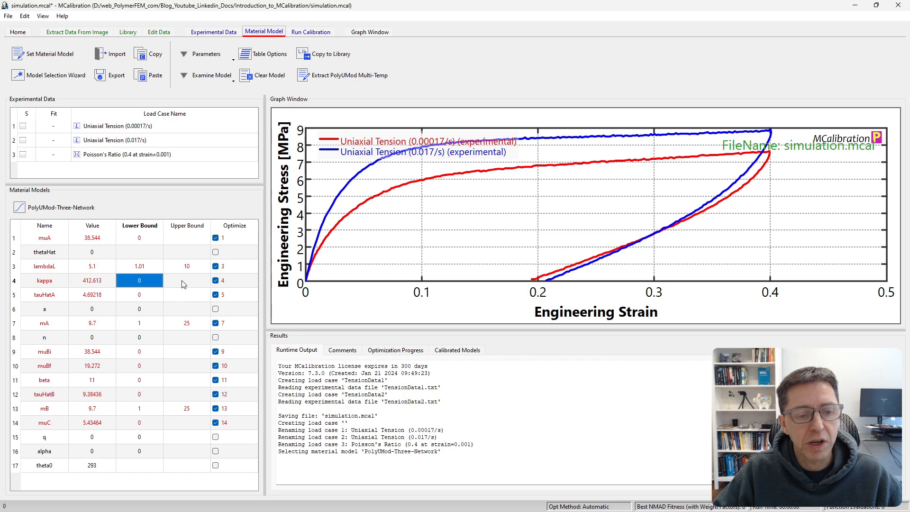
{"action": "left_click", "coordinate": [140, 294]}
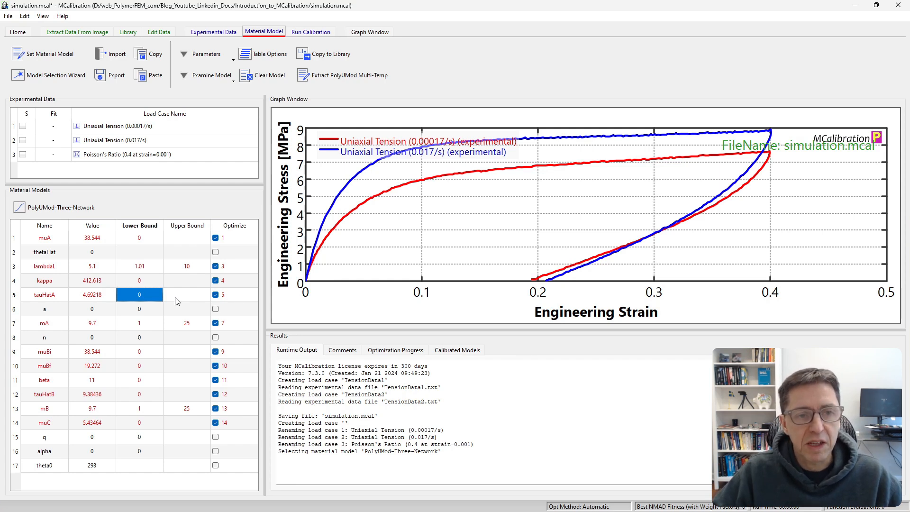
{"action": "left_click", "coordinate": [187, 295]}
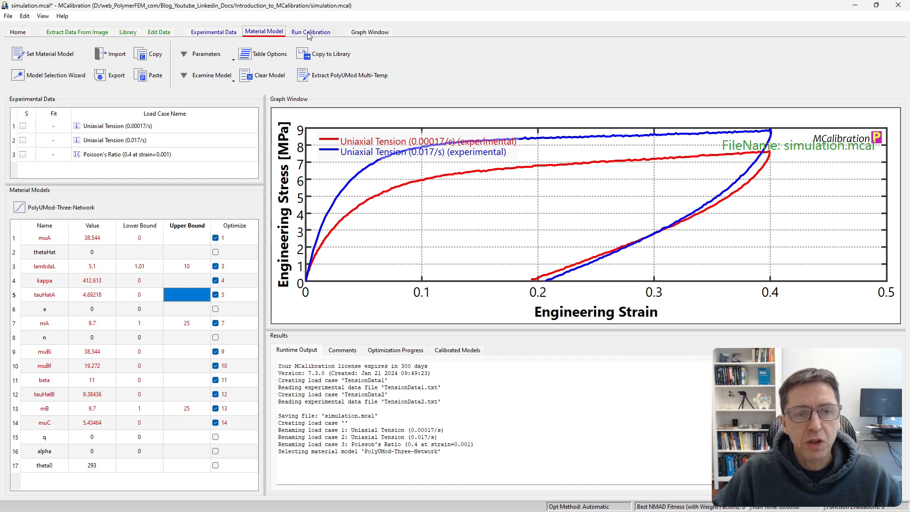
Step: Run the Three Network model once with current parameters, yielding NMAD 25.2
{"action": "left_click", "coordinate": [311, 32]}
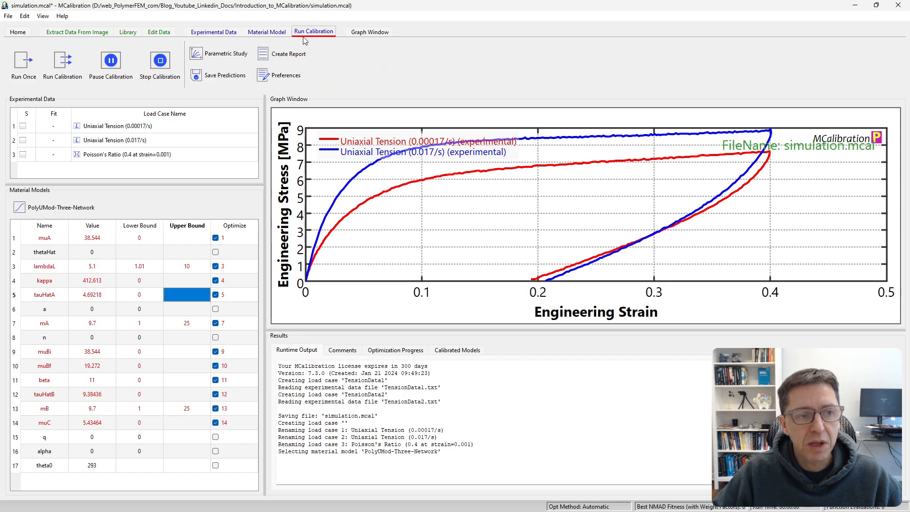
{"action": "left_click", "coordinate": [23, 64]}
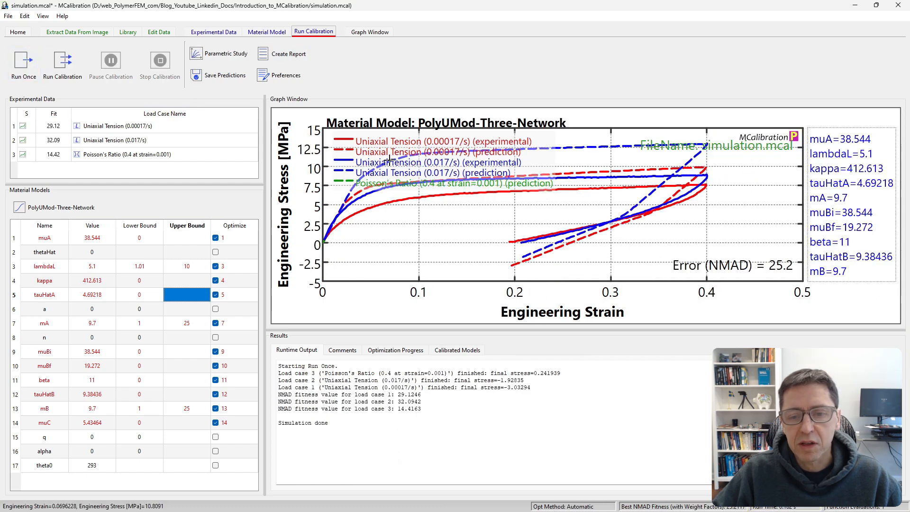
{"action": "mouse_move", "coordinate": [140, 302]}
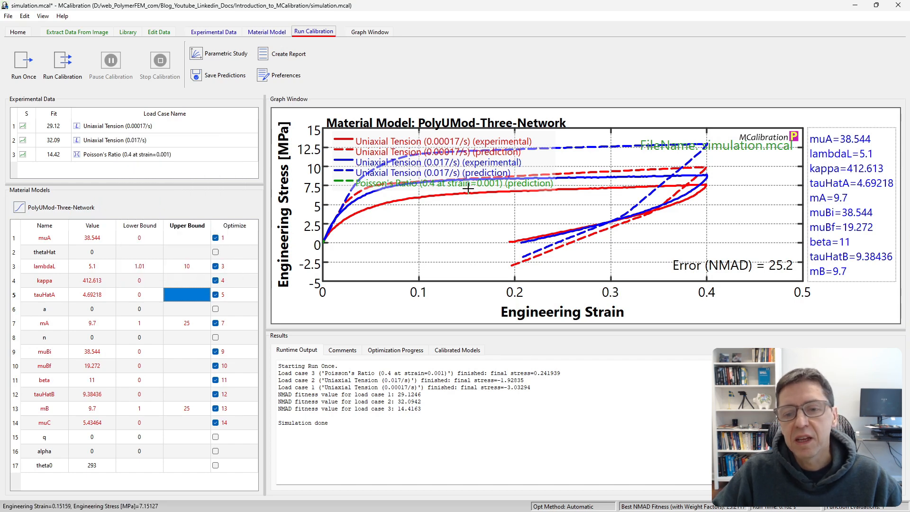
{"action": "mouse_move", "coordinate": [452, 167]}
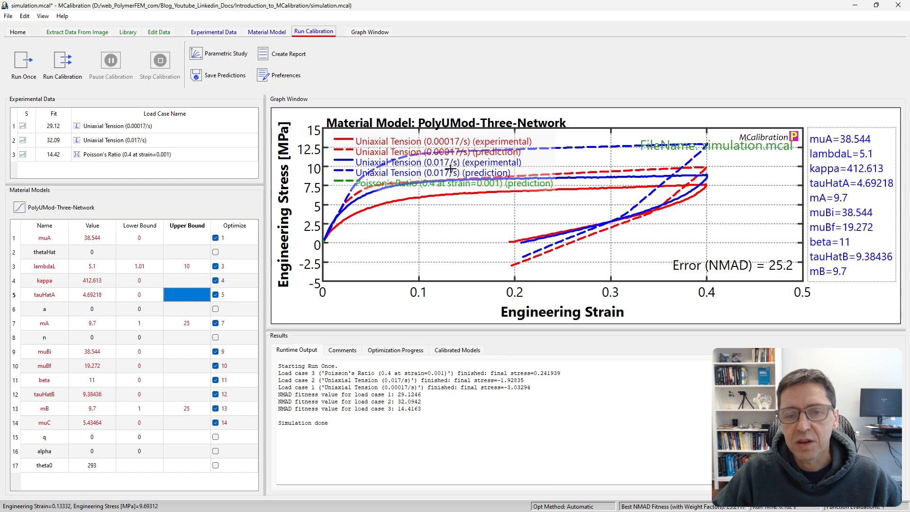
Step: Set the graph legend font size to 6
{"action": "left_click", "coordinate": [199, 75]}
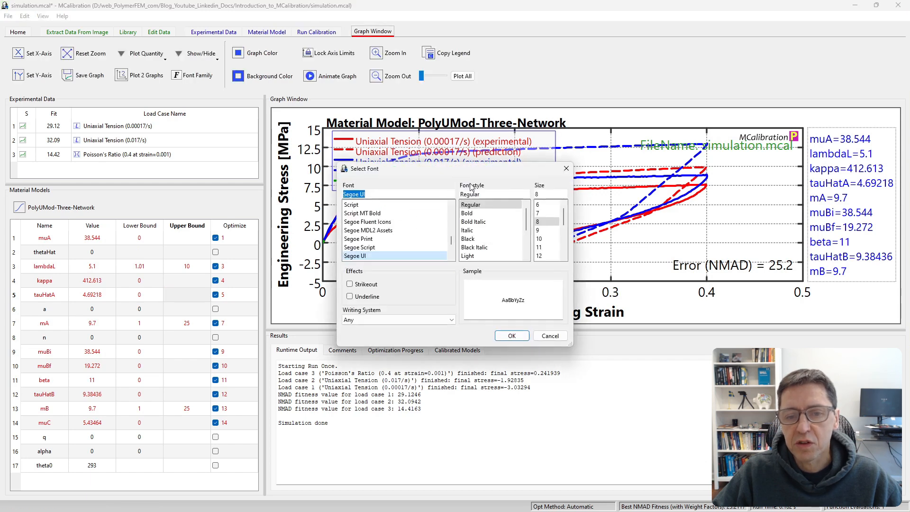
{"action": "left_click", "coordinate": [538, 203]}
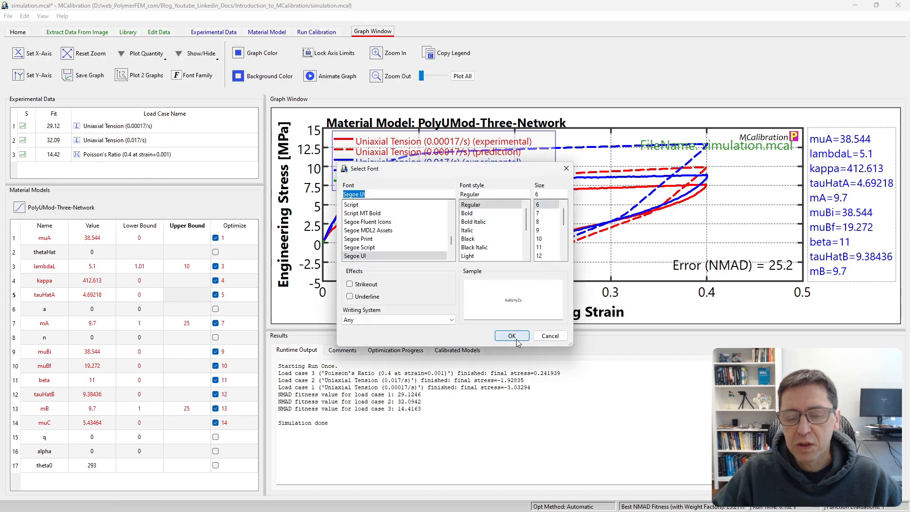
{"action": "left_click", "coordinate": [512, 336]}
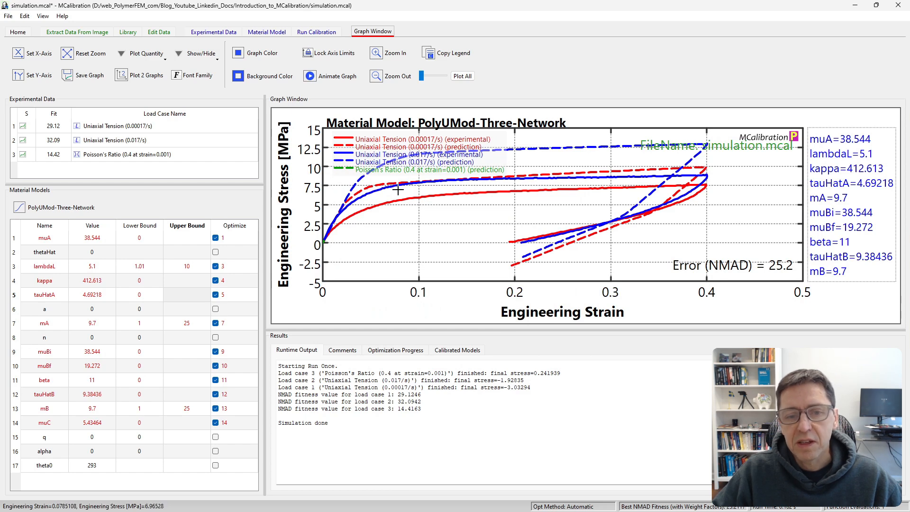
{"action": "mouse_move", "coordinate": [395, 186]}
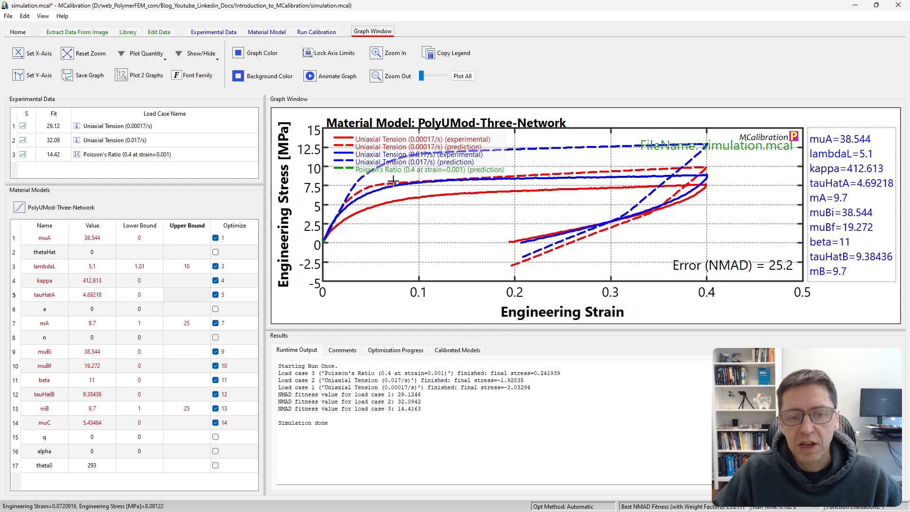
{"action": "mouse_move", "coordinate": [533, 155]}
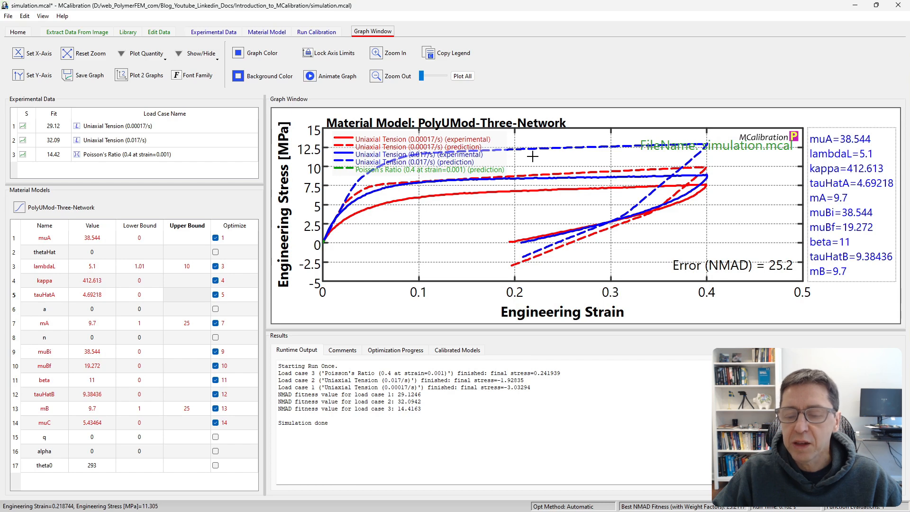
{"action": "mouse_move", "coordinate": [185, 323]}
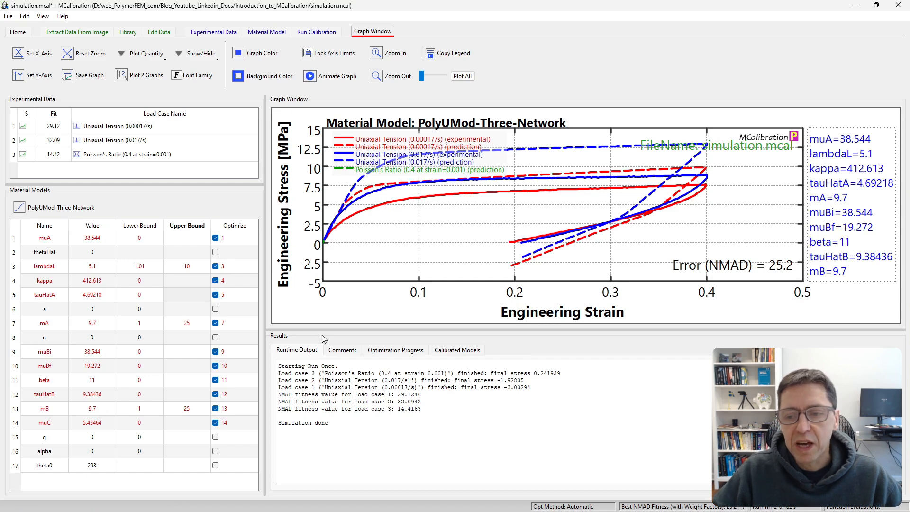
{"action": "mouse_move", "coordinate": [134, 309]}
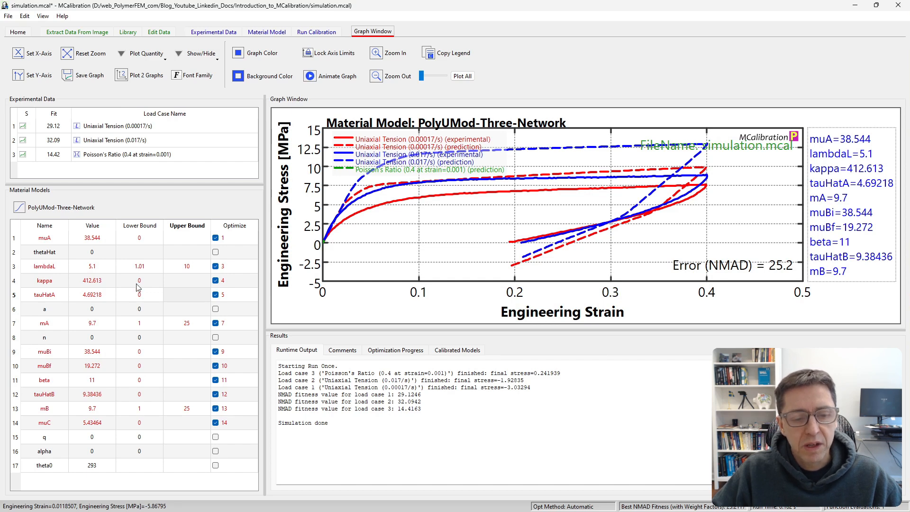
{"action": "mouse_move", "coordinate": [179, 208]}
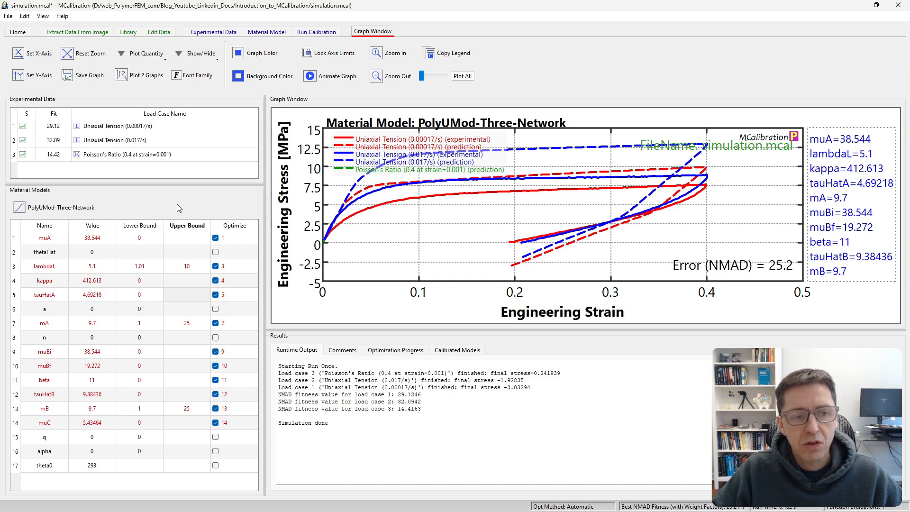
{"action": "mouse_move", "coordinate": [338, 23]}
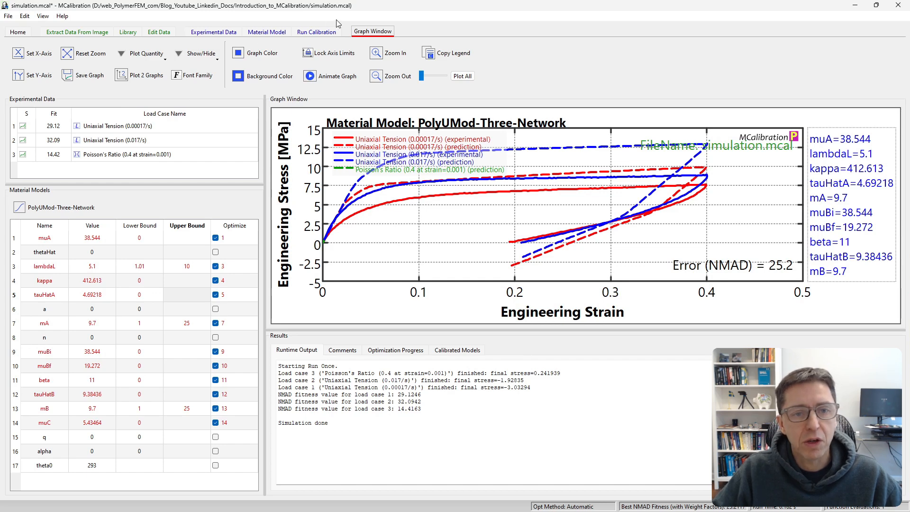
Step: Start a calibration and bring up the optimization method dialog with Quick automatic method
{"action": "left_click", "coordinate": [314, 32]}
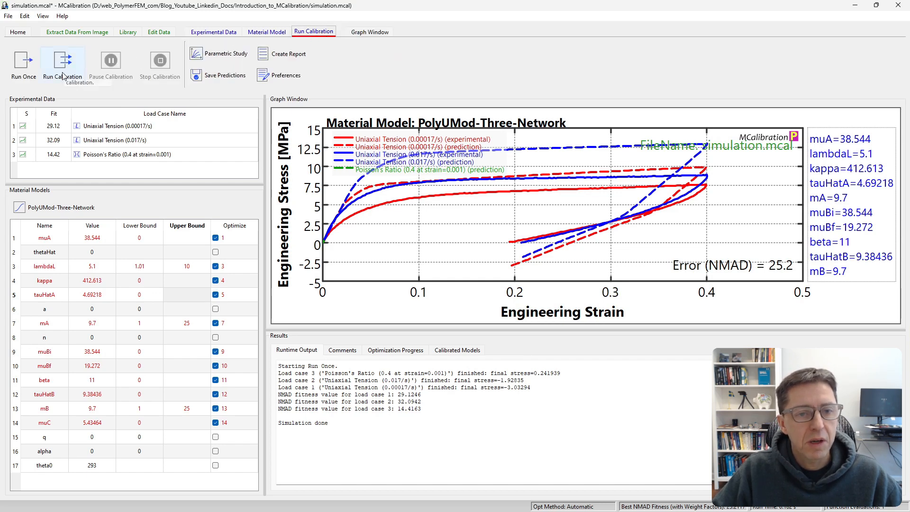
{"action": "left_click", "coordinate": [62, 64]}
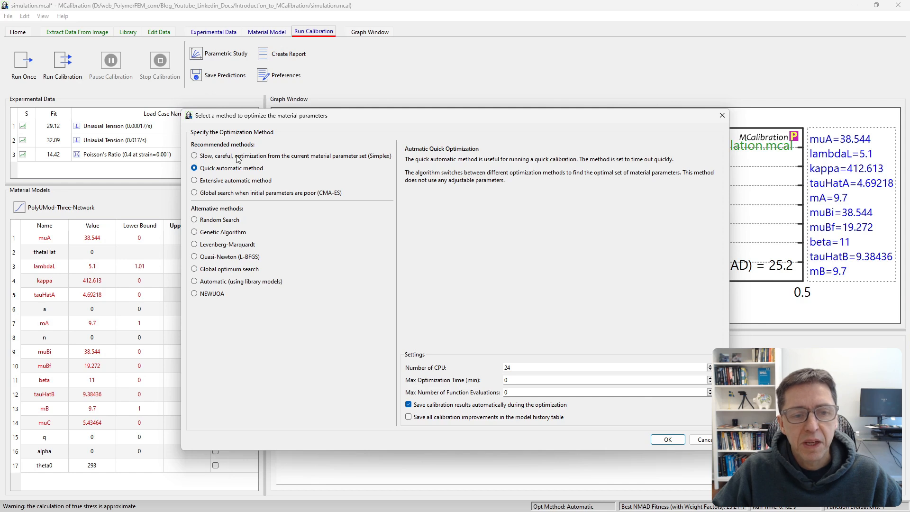
{"action": "mouse_move", "coordinate": [269, 288]}
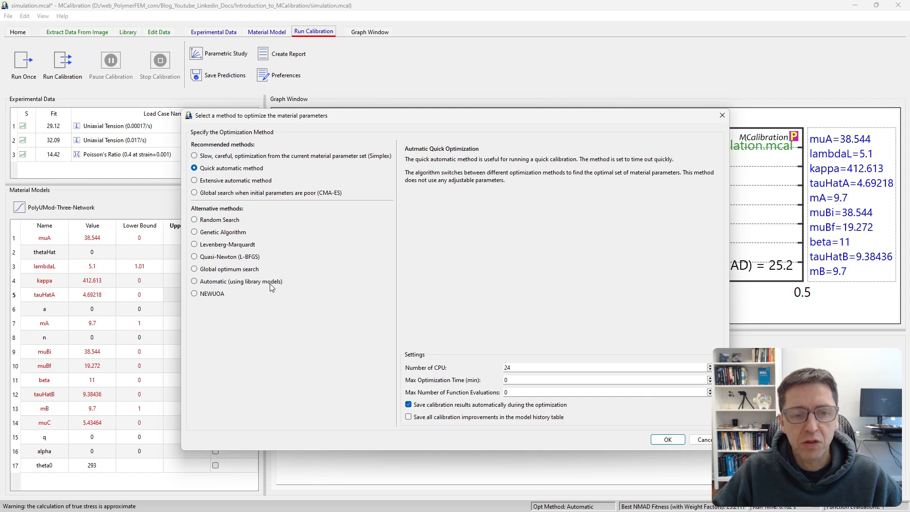
{"action": "mouse_move", "coordinate": [524, 391]}
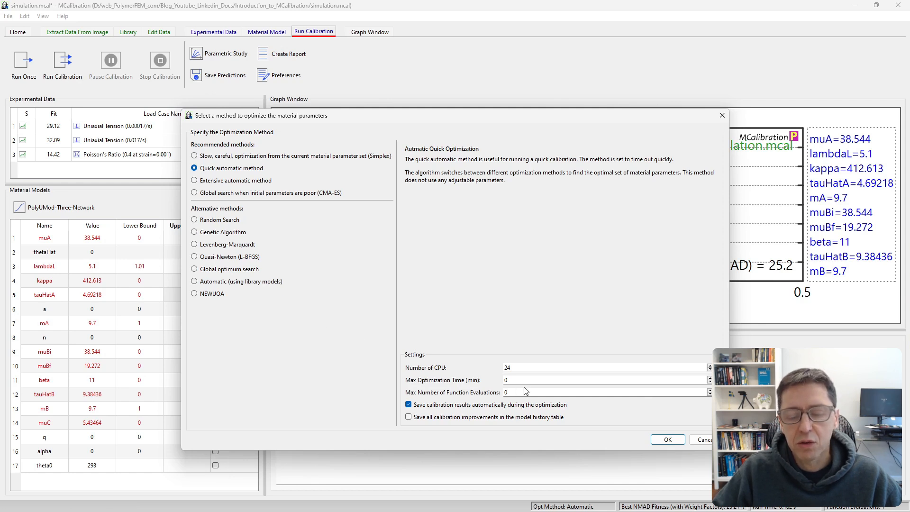
{"action": "mouse_move", "coordinate": [443, 343]}
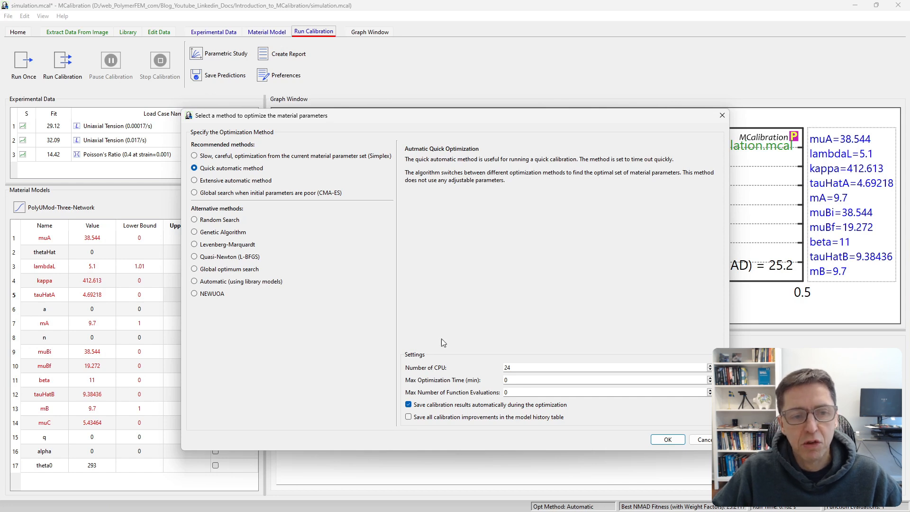
{"action": "mouse_move", "coordinate": [217, 178]}
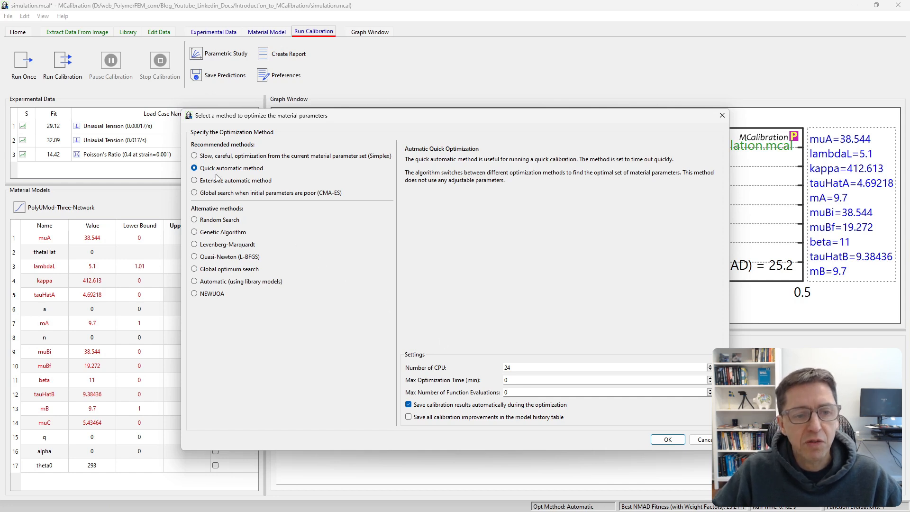
{"action": "mouse_move", "coordinate": [243, 177]}
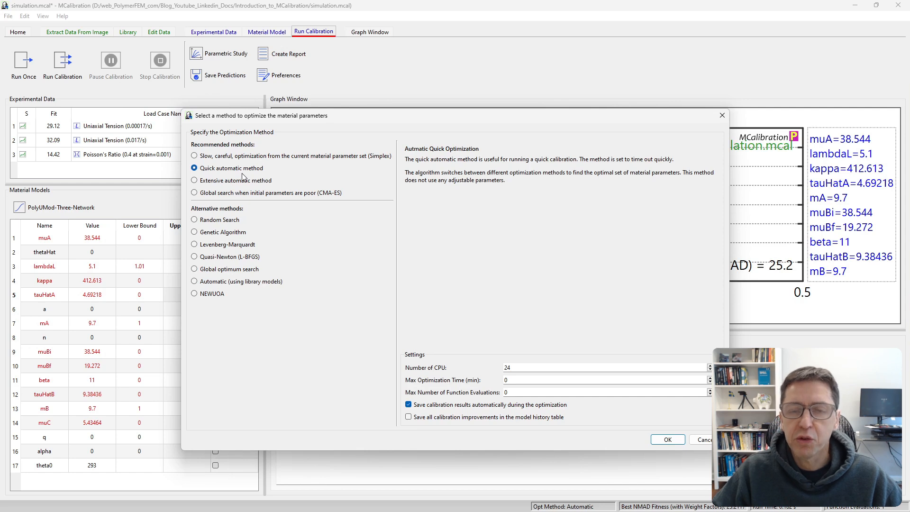
{"action": "mouse_move", "coordinate": [229, 188]}
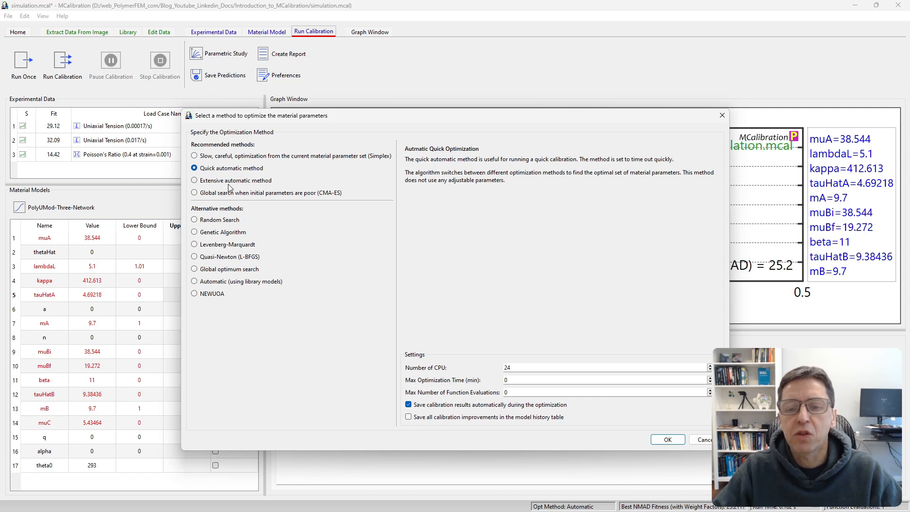
{"action": "mouse_move", "coordinate": [308, 238]}
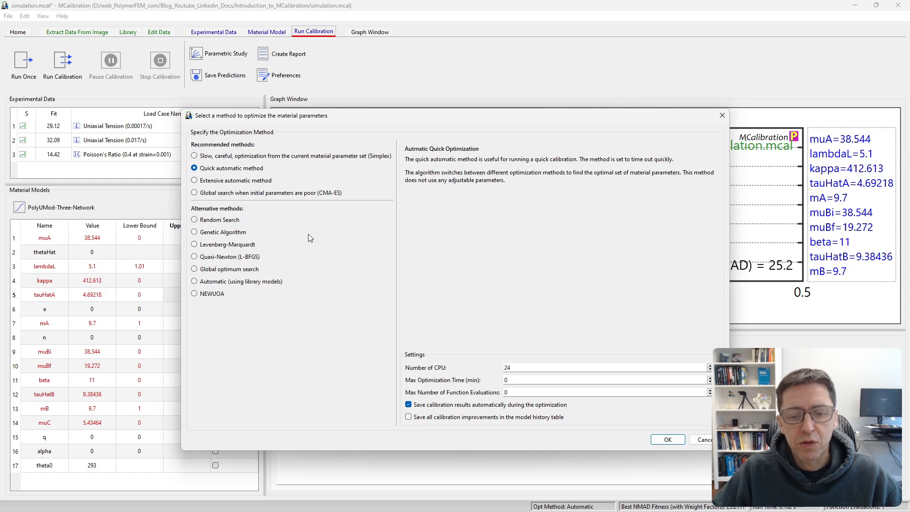
{"action": "mouse_move", "coordinate": [667, 440]}
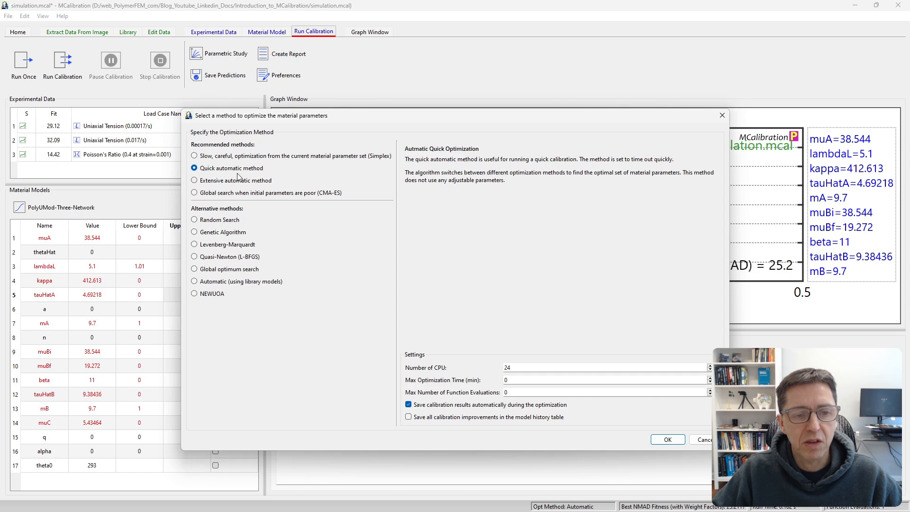
Step: Launch the quick automatic calibration and watch NMAD fall on the fitness progress plot
{"action": "left_click", "coordinate": [667, 440]}
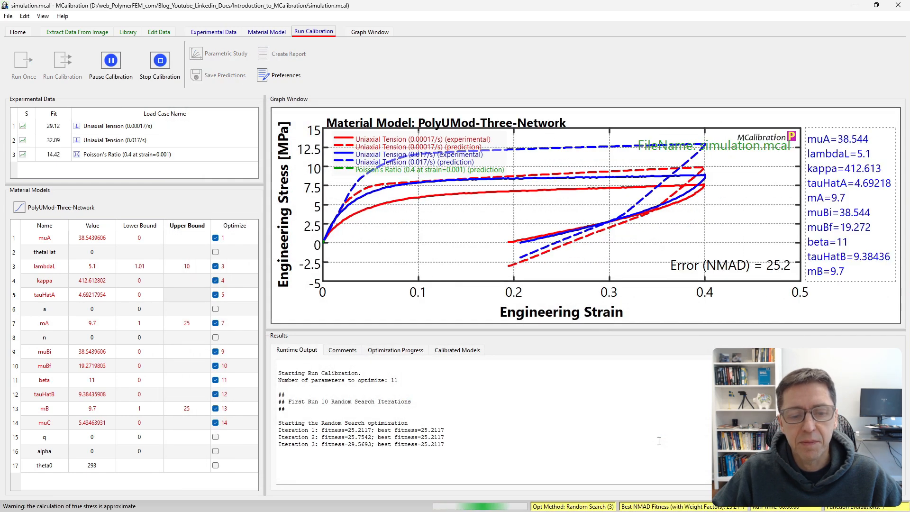
{"action": "left_click", "coordinate": [395, 350]}
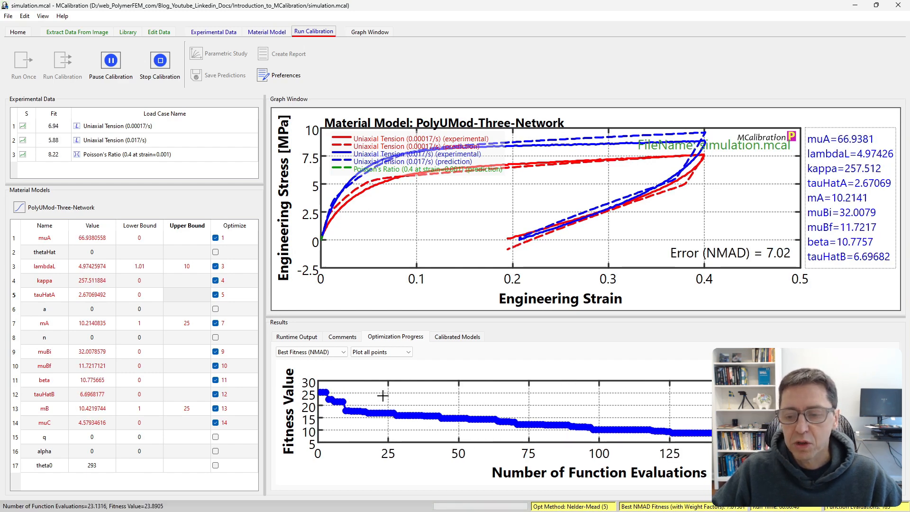
{"action": "mouse_move", "coordinate": [644, 191]}
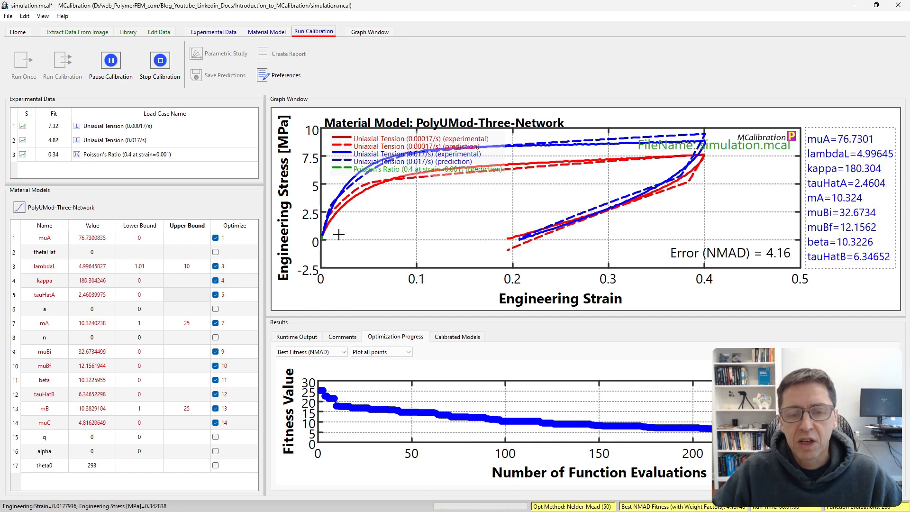
{"action": "mouse_move", "coordinate": [602, 243]}
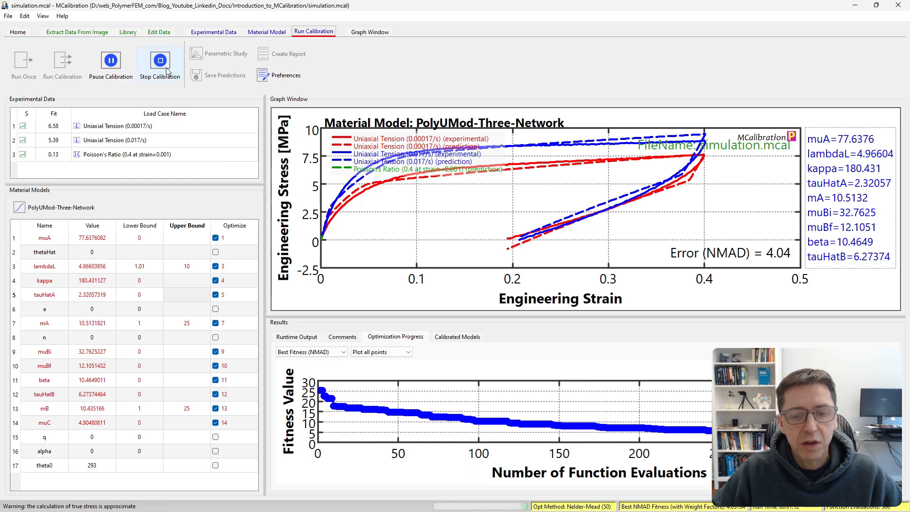
Step: Stop the calibration at NMAD 4.04 and show the Material Model options
{"action": "left_click", "coordinate": [160, 61]}
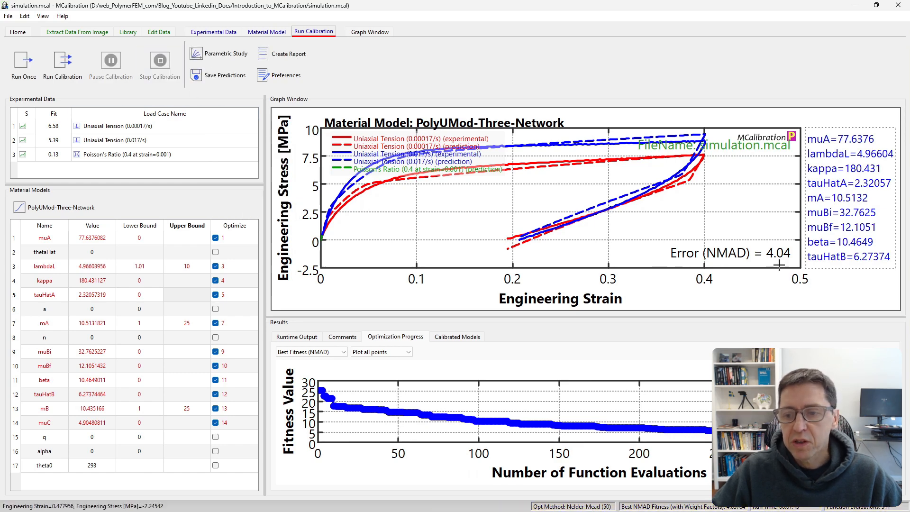
{"action": "mouse_move", "coordinate": [346, 264]}
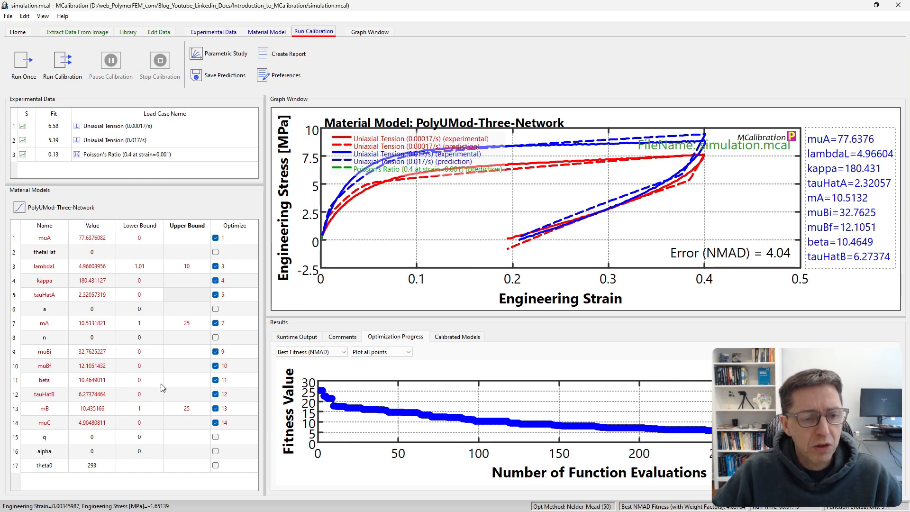
{"action": "mouse_move", "coordinate": [101, 364]}
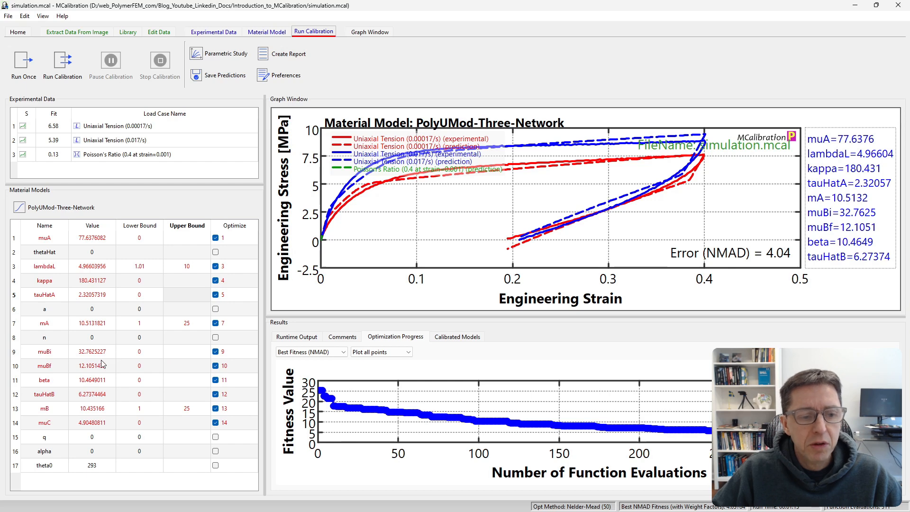
{"action": "mouse_move", "coordinate": [156, 219]}
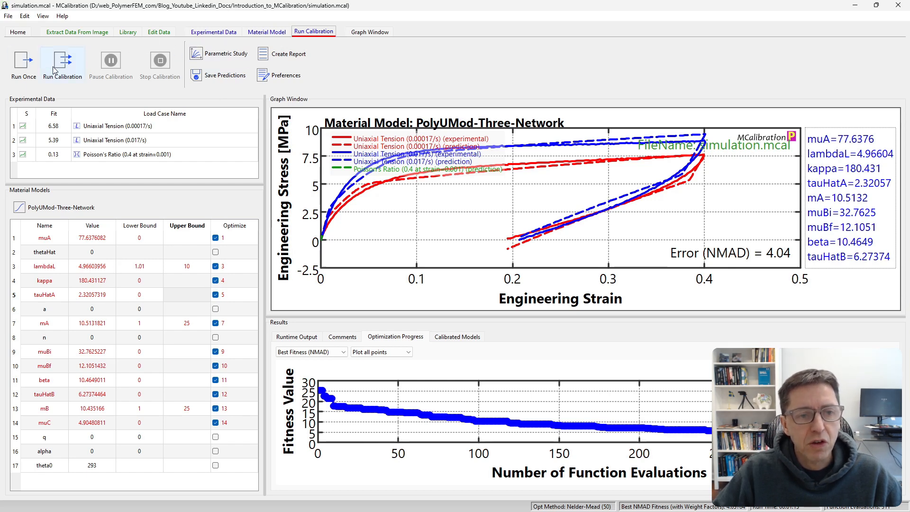
{"action": "mouse_move", "coordinate": [151, 103]}
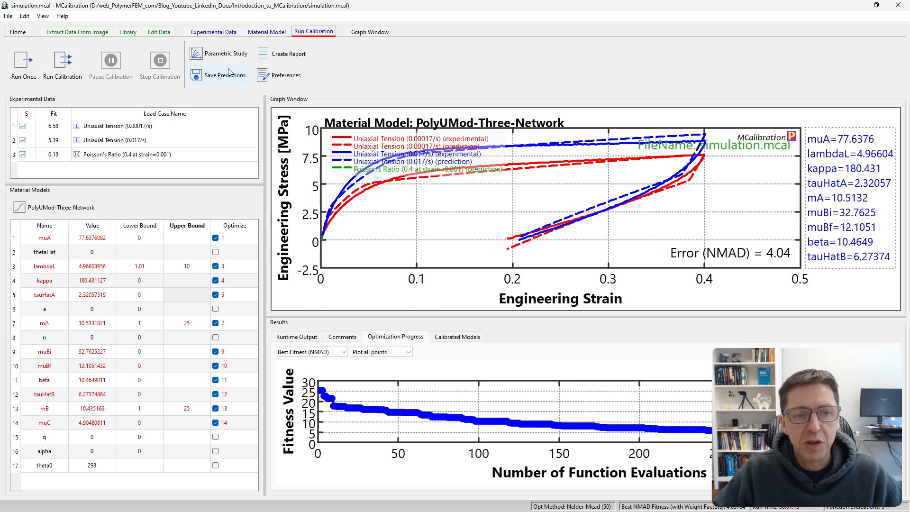
{"action": "mouse_move", "coordinate": [225, 103]}
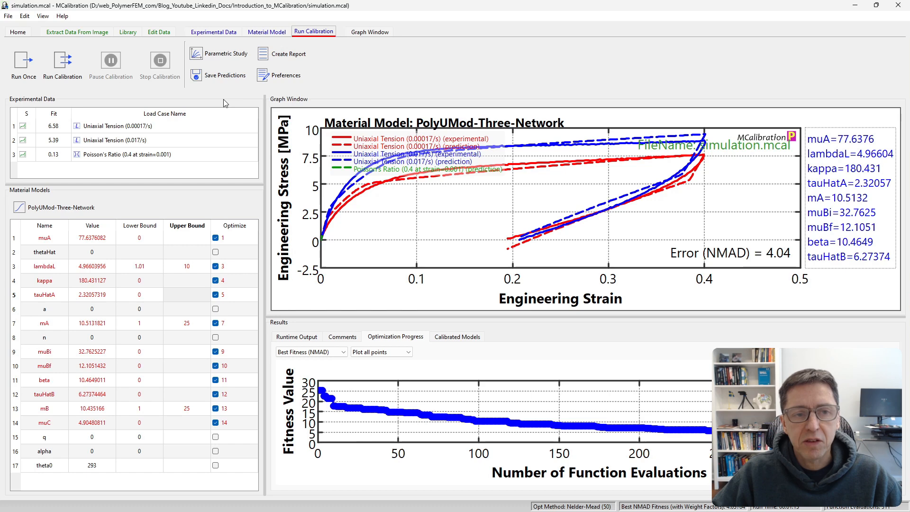
{"action": "left_click", "coordinate": [263, 31]}
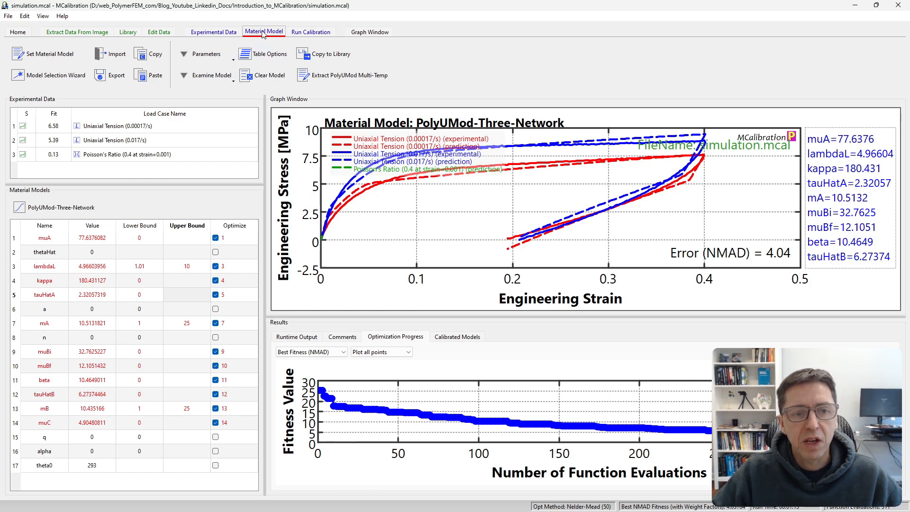
Step: Save the calibrated parameters in 'ANSYS (APDL dat-format)' as simulation_Ansys_material.dat
{"action": "left_click", "coordinate": [116, 75]}
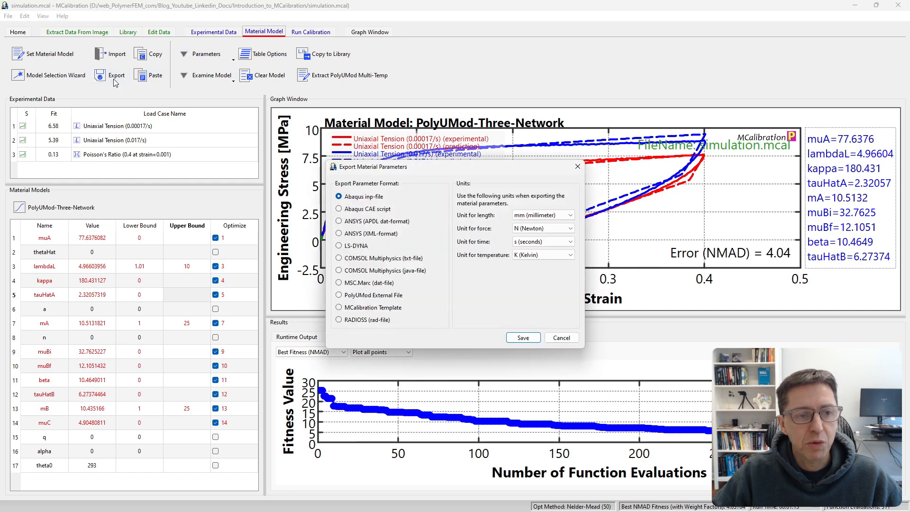
{"action": "mouse_move", "coordinate": [345, 182]}
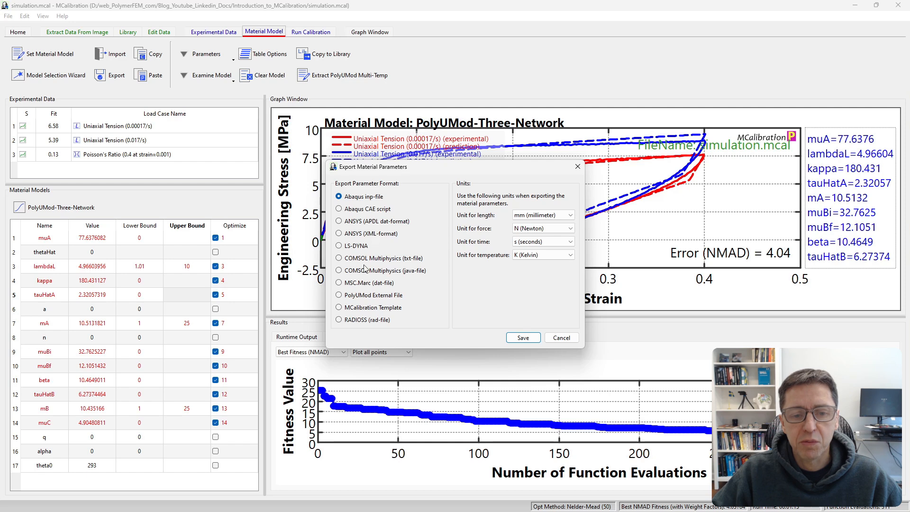
{"action": "left_click", "coordinate": [339, 222]}
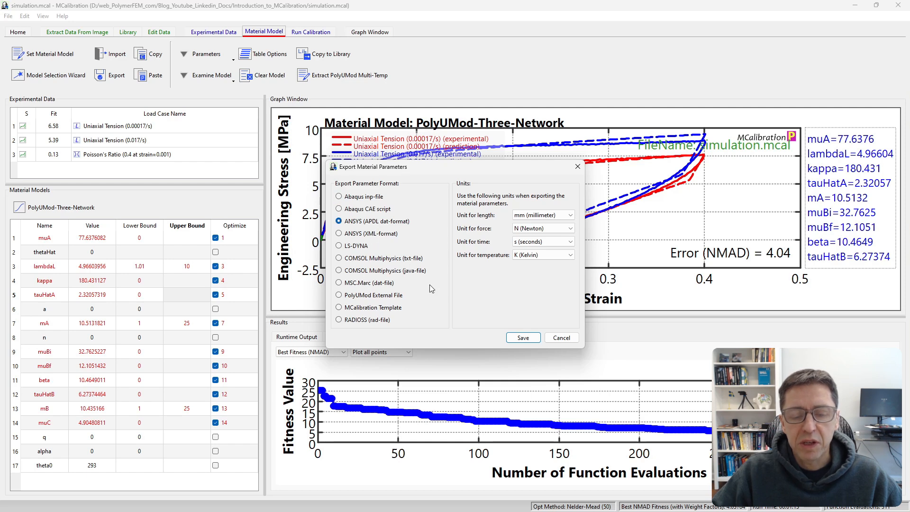
{"action": "mouse_move", "coordinate": [421, 312]}
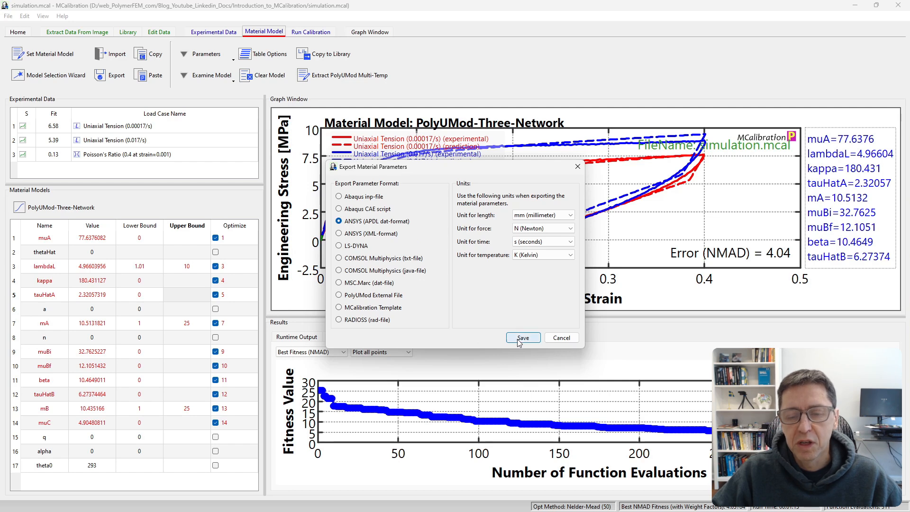
{"action": "left_click", "coordinate": [523, 338]}
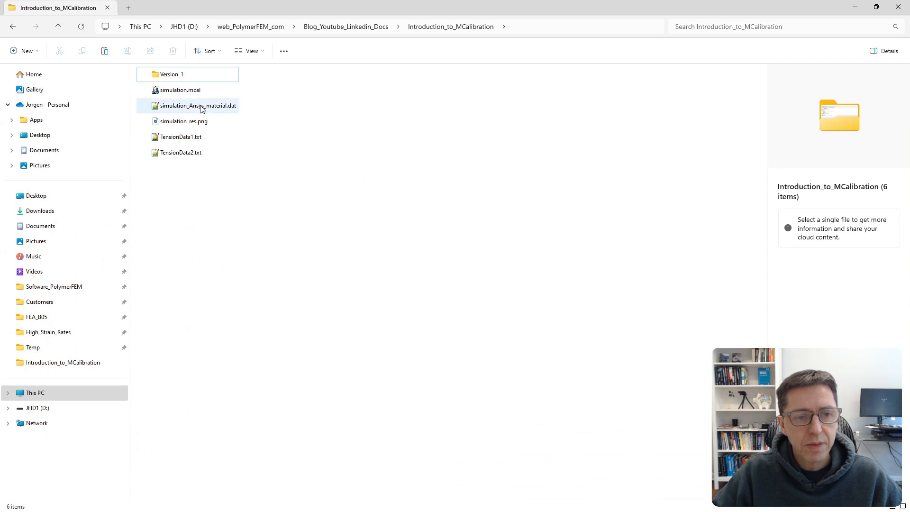
Step: Open simulation_Ansys_material.dat in Notepad++ and scroll through its user-material TBDATA lines
{"action": "double_click", "coordinate": [198, 106]}
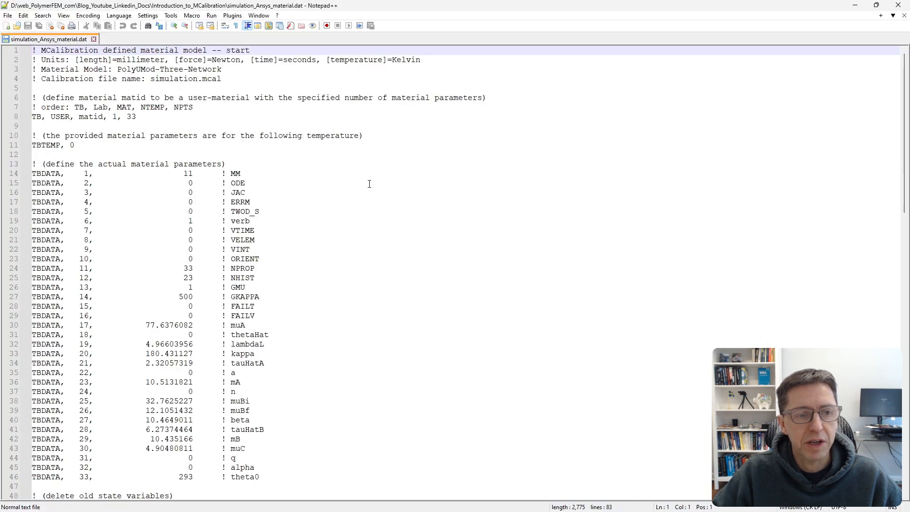
{"action": "left_click", "coordinate": [34, 117]}
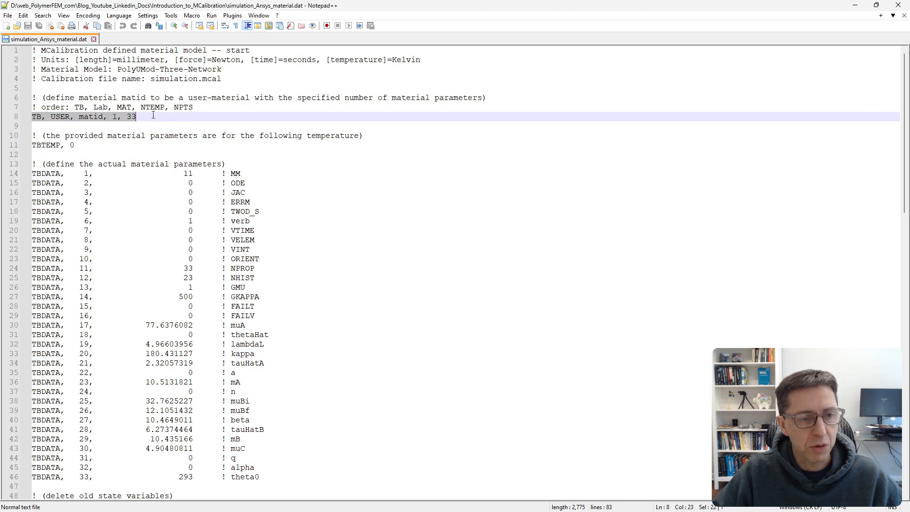
{"action": "scroll", "scroll_direction": "down", "scroll_amount": 3}
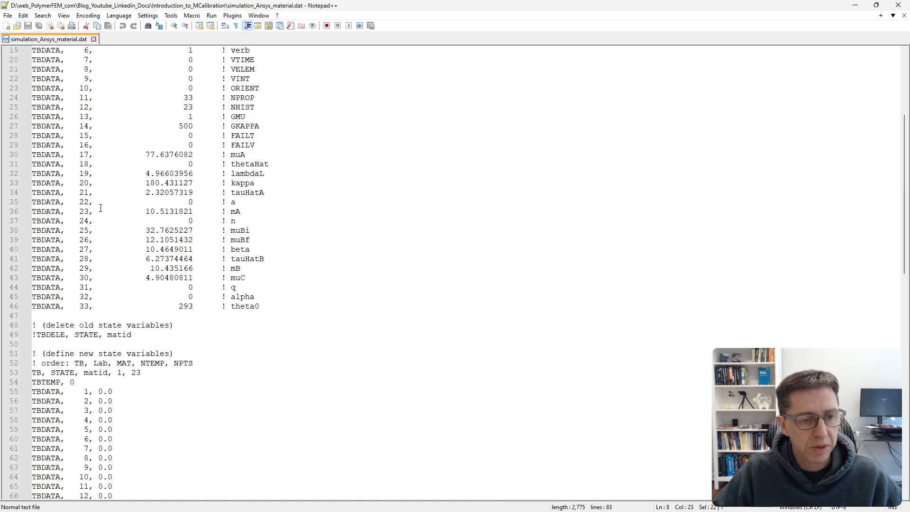
{"action": "scroll", "scroll_direction": "down", "scroll_amount": 3}
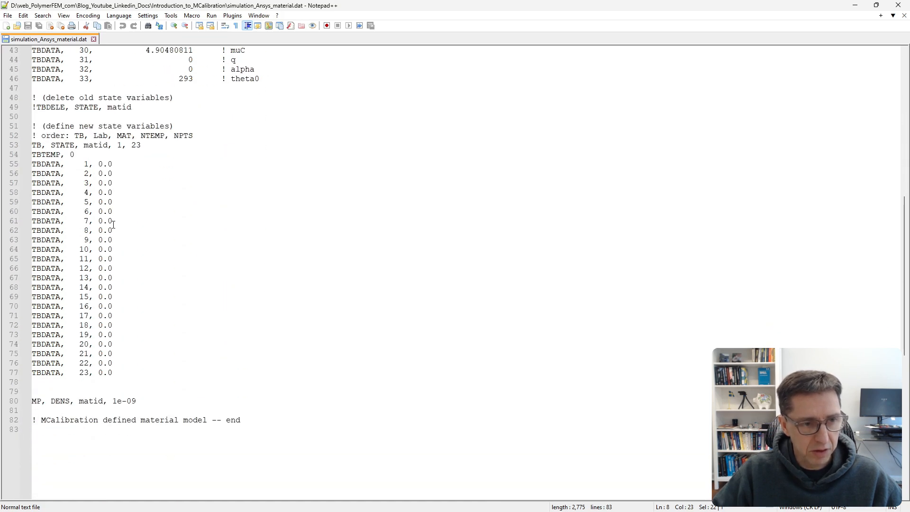
{"action": "scroll", "scroll_direction": "up", "scroll_amount": 3}
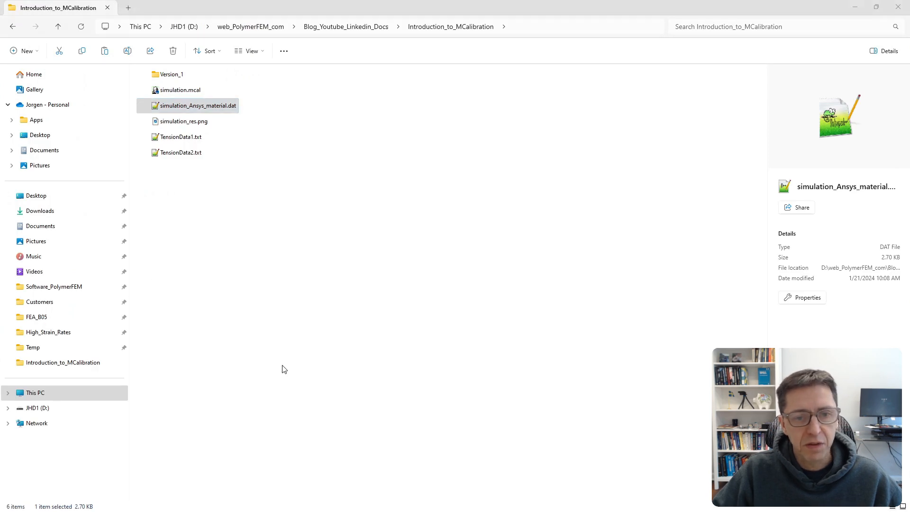
{"action": "double_click", "coordinate": [197, 105]}
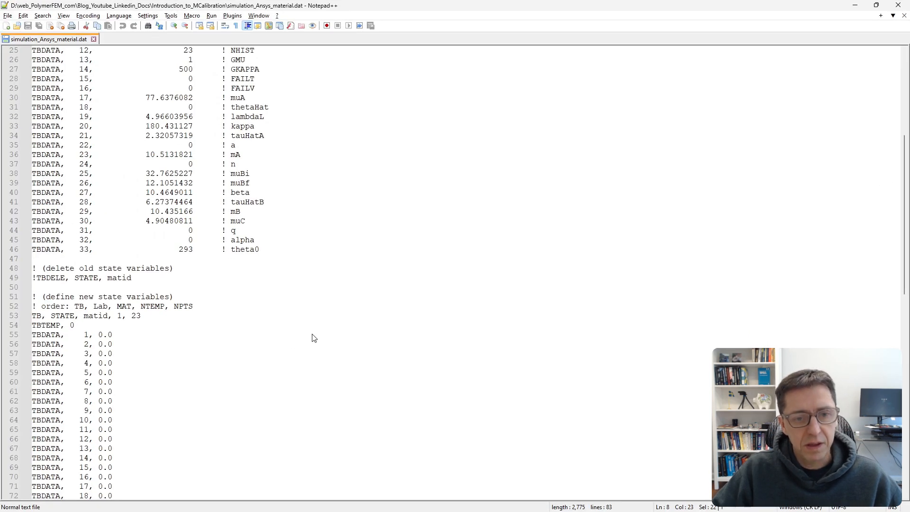